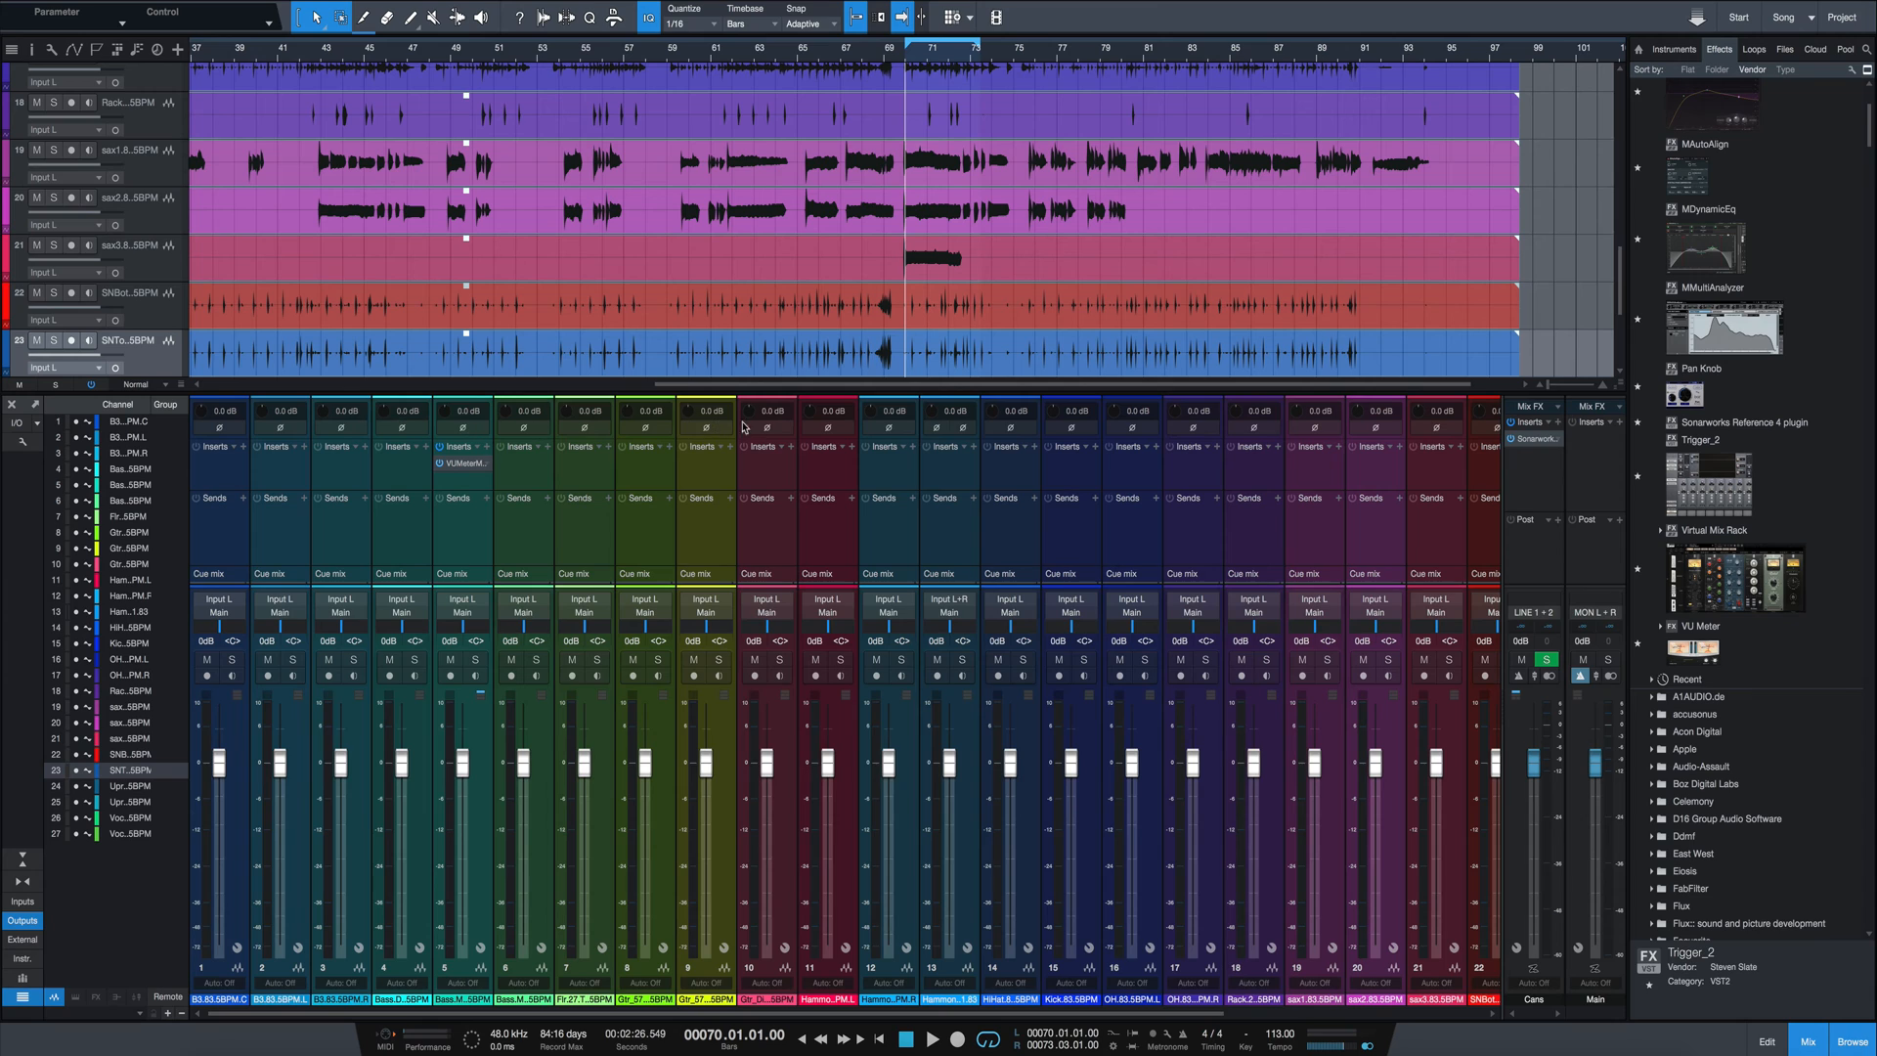
mouse_move(519, 424)
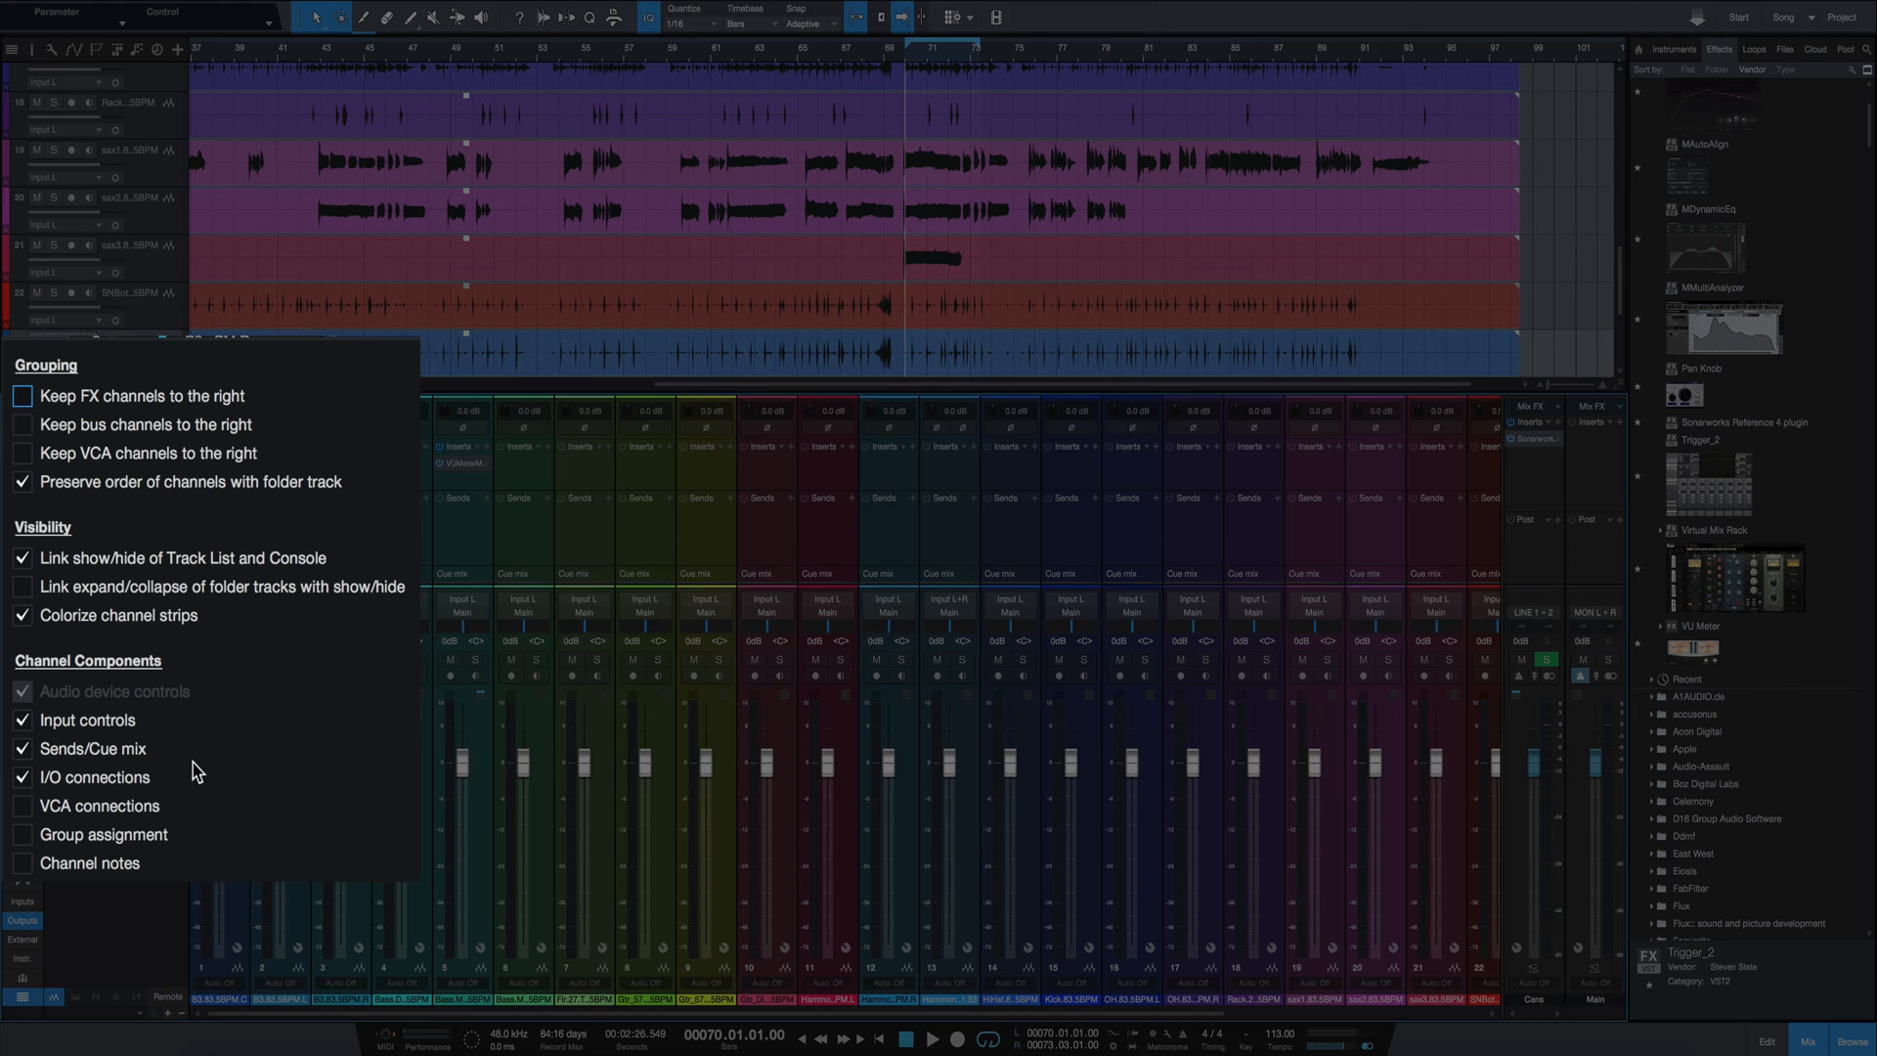
Toggle Input controls off and on, enable VCA connections, and close the Channel Components list
left_click(20, 720)
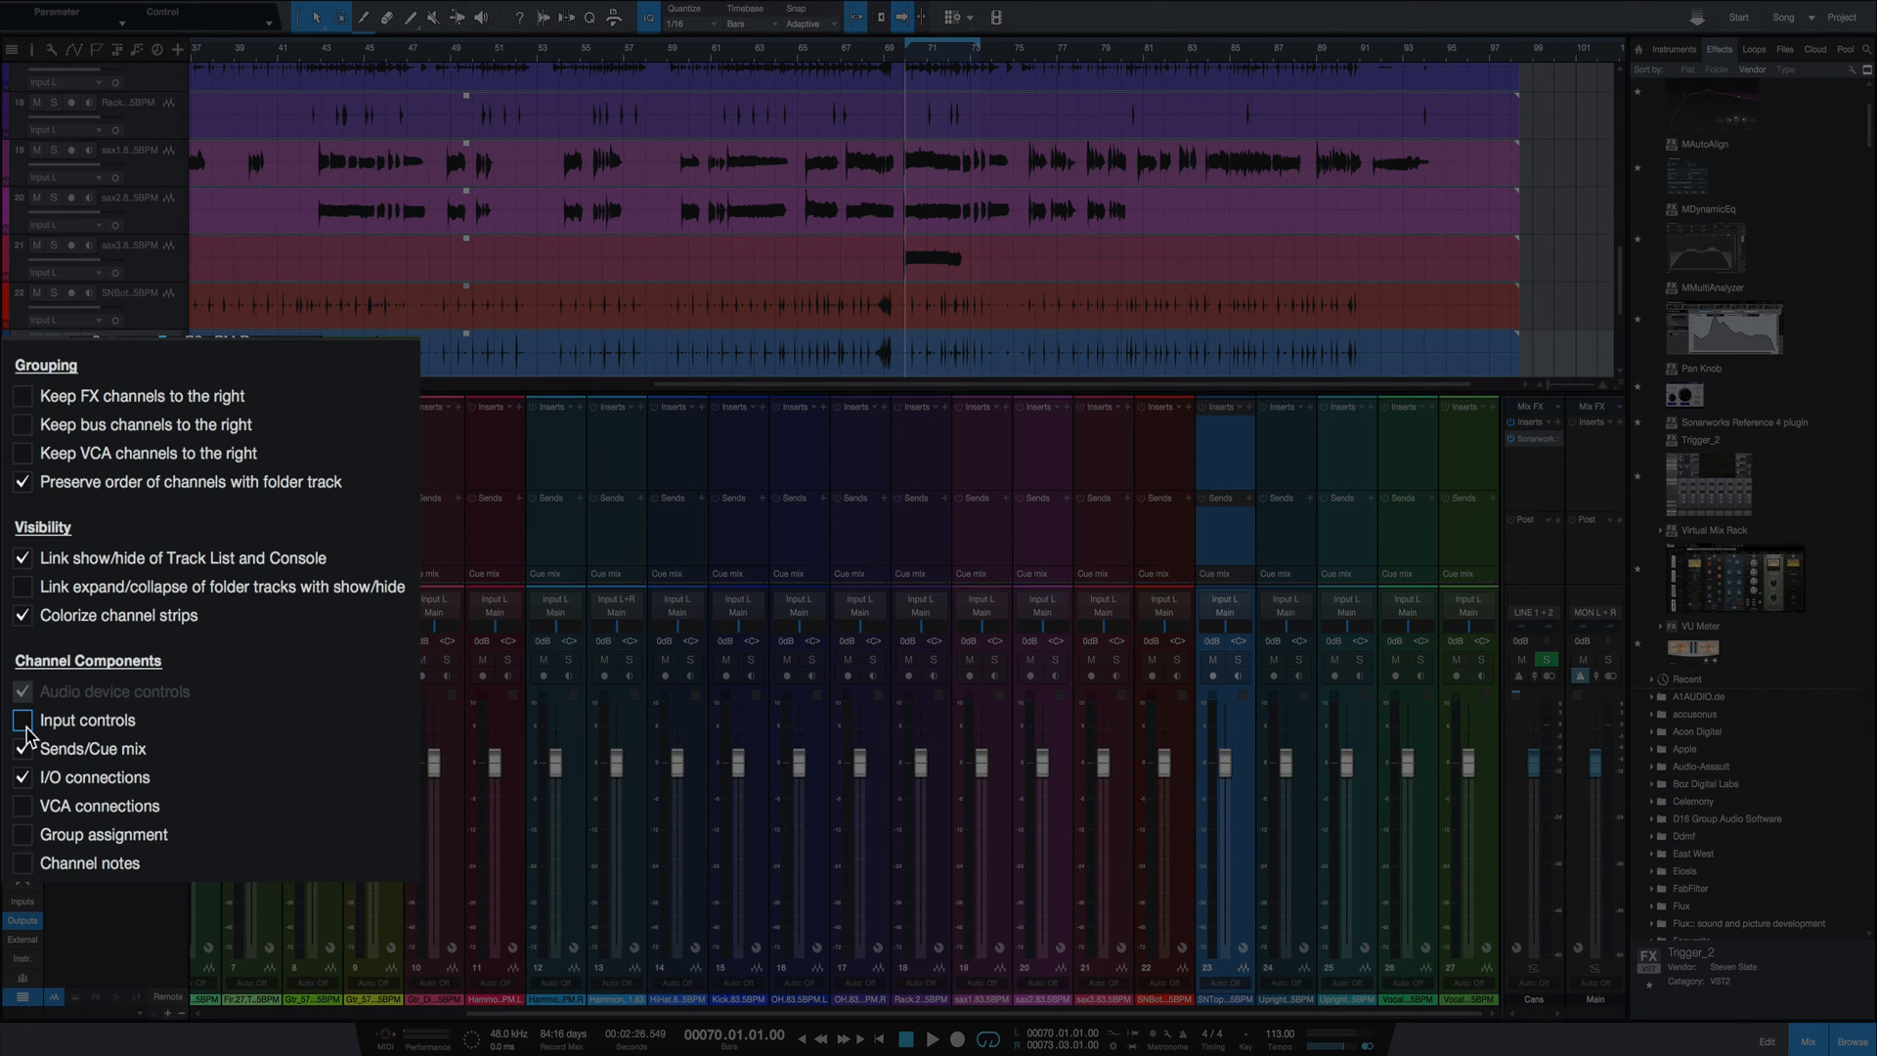
left_click(19, 719)
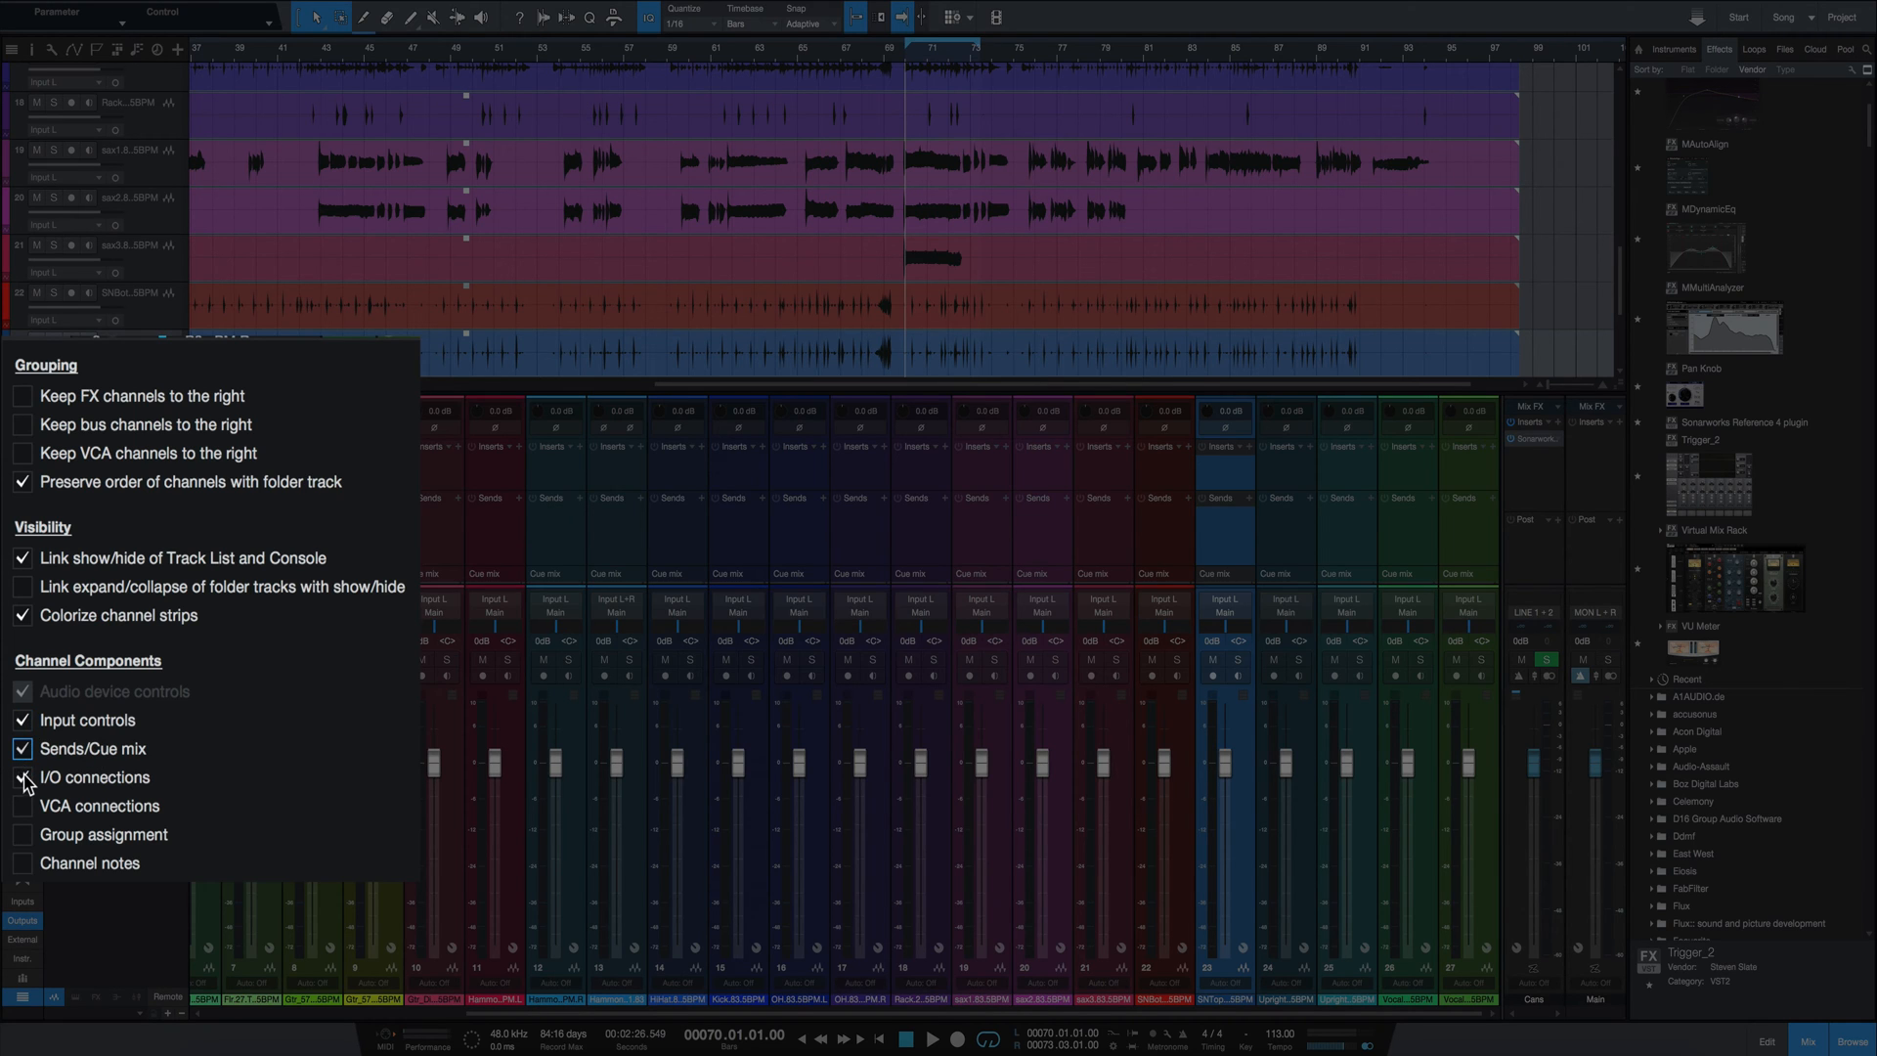
left_click(20, 779)
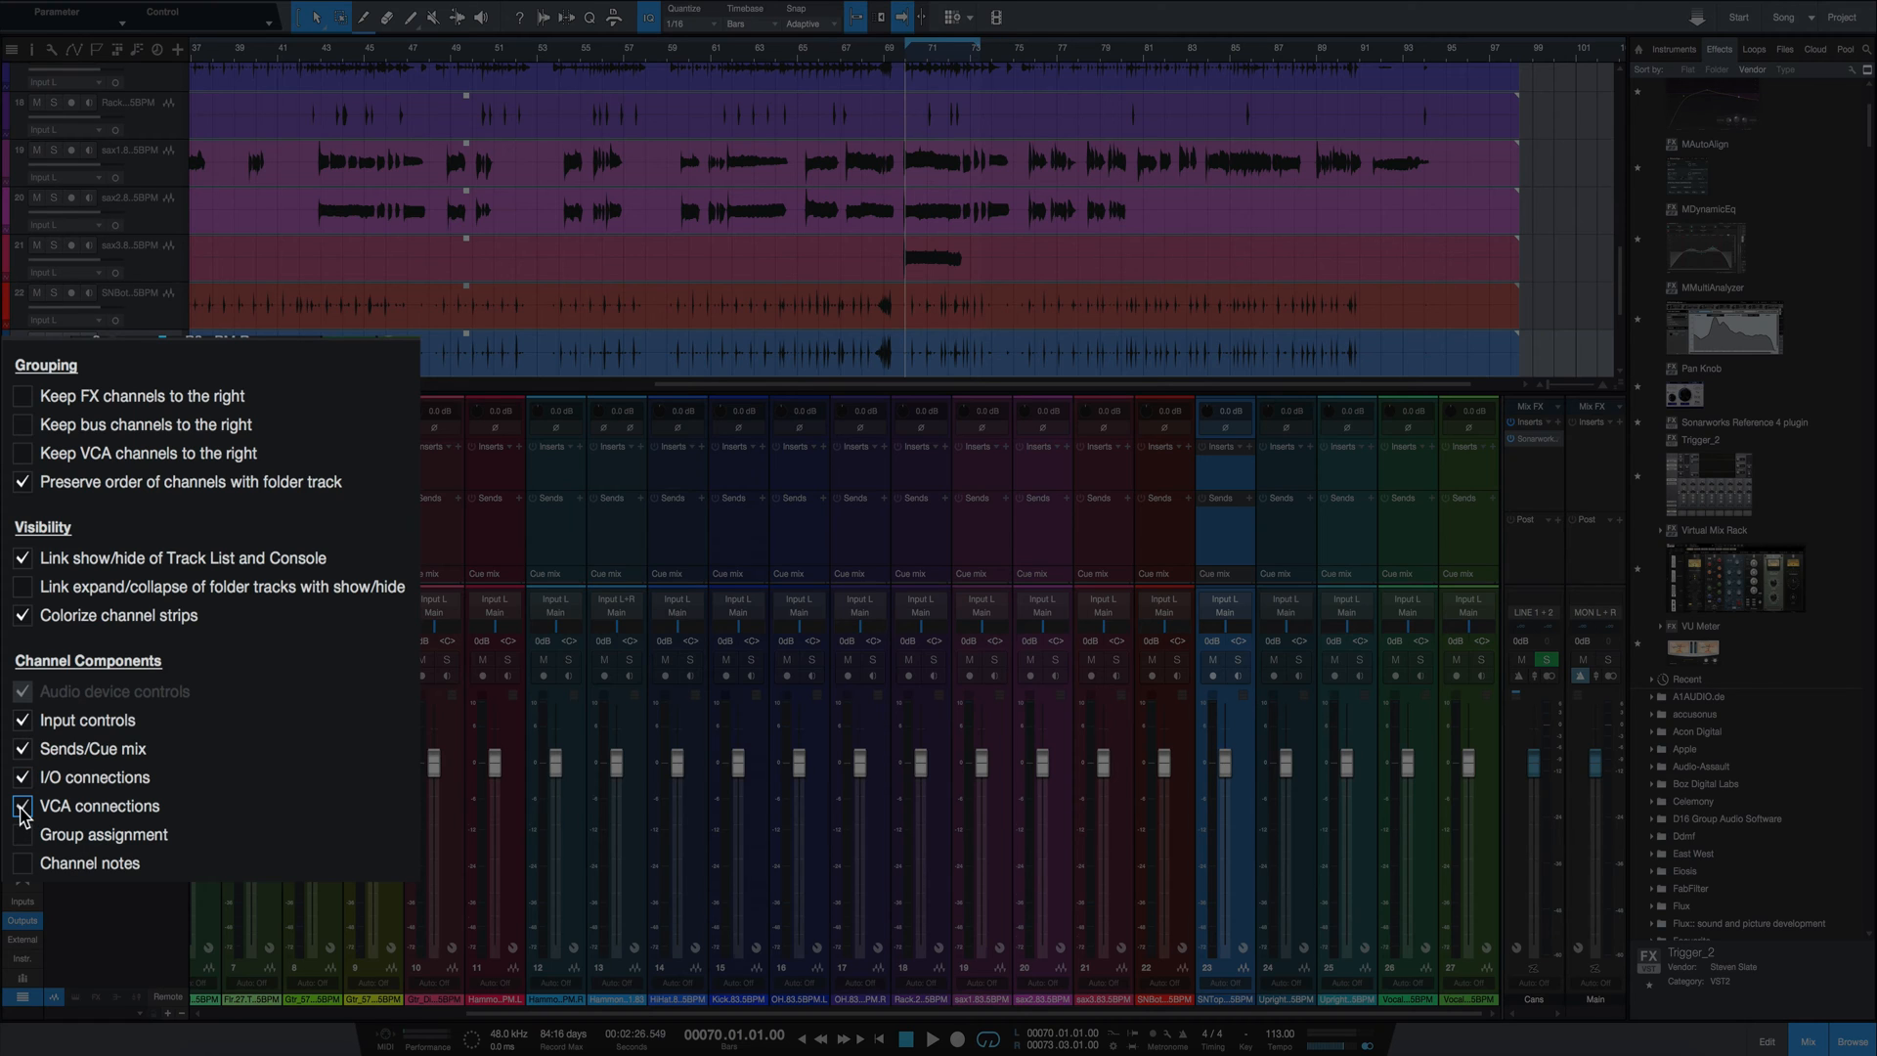
left_click(18, 806)
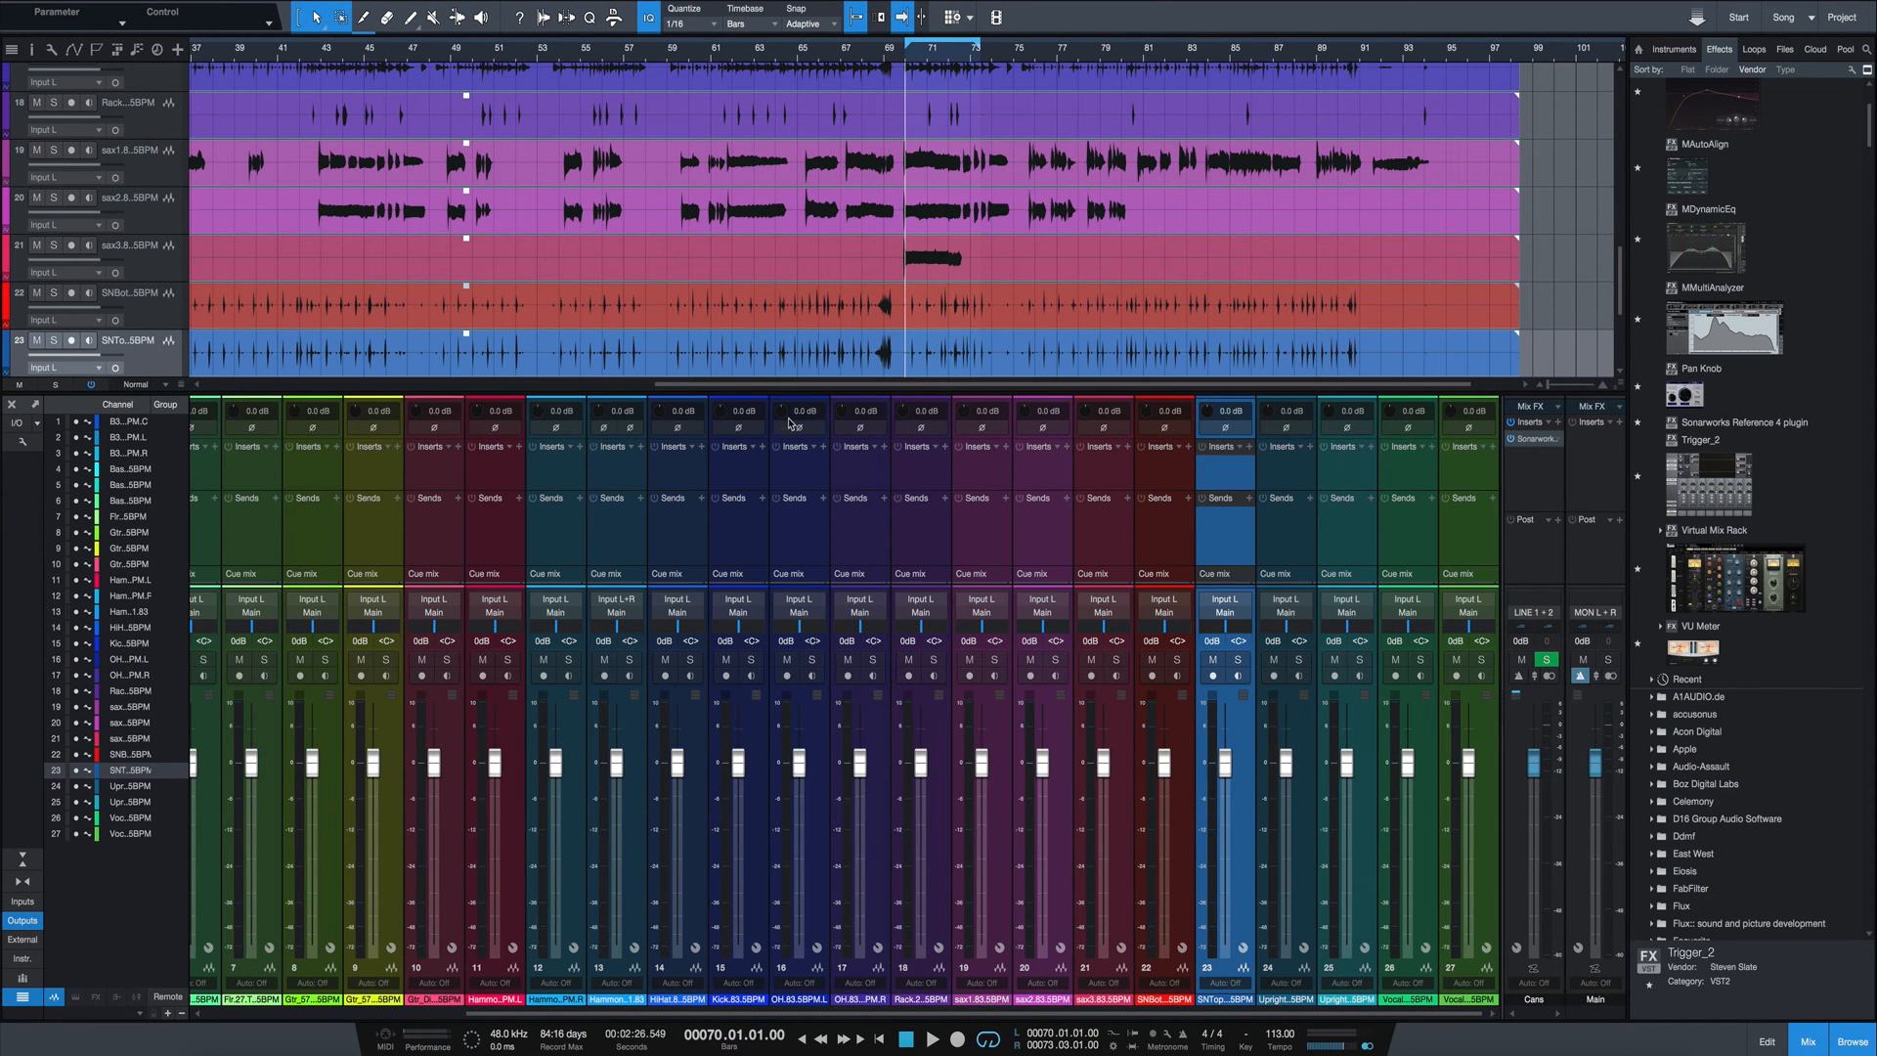
mouse_move(796, 415)
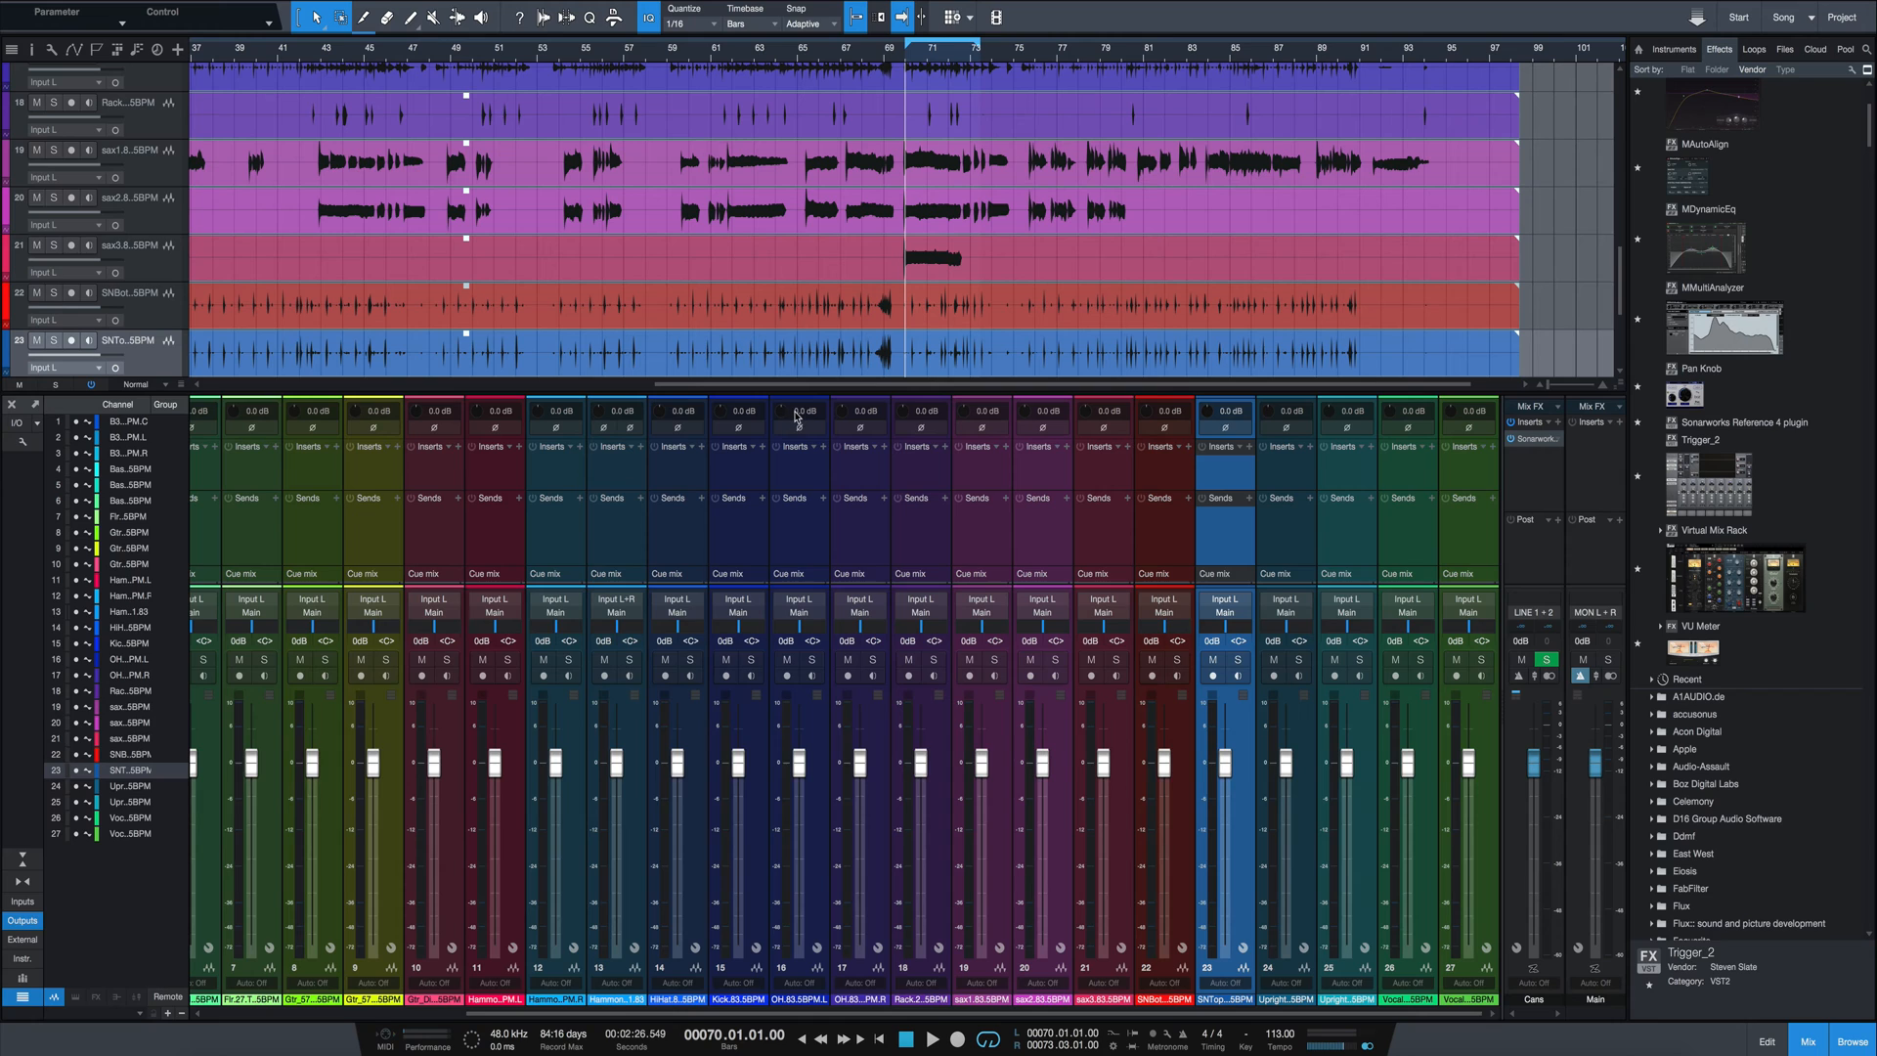
mouse_move(802, 430)
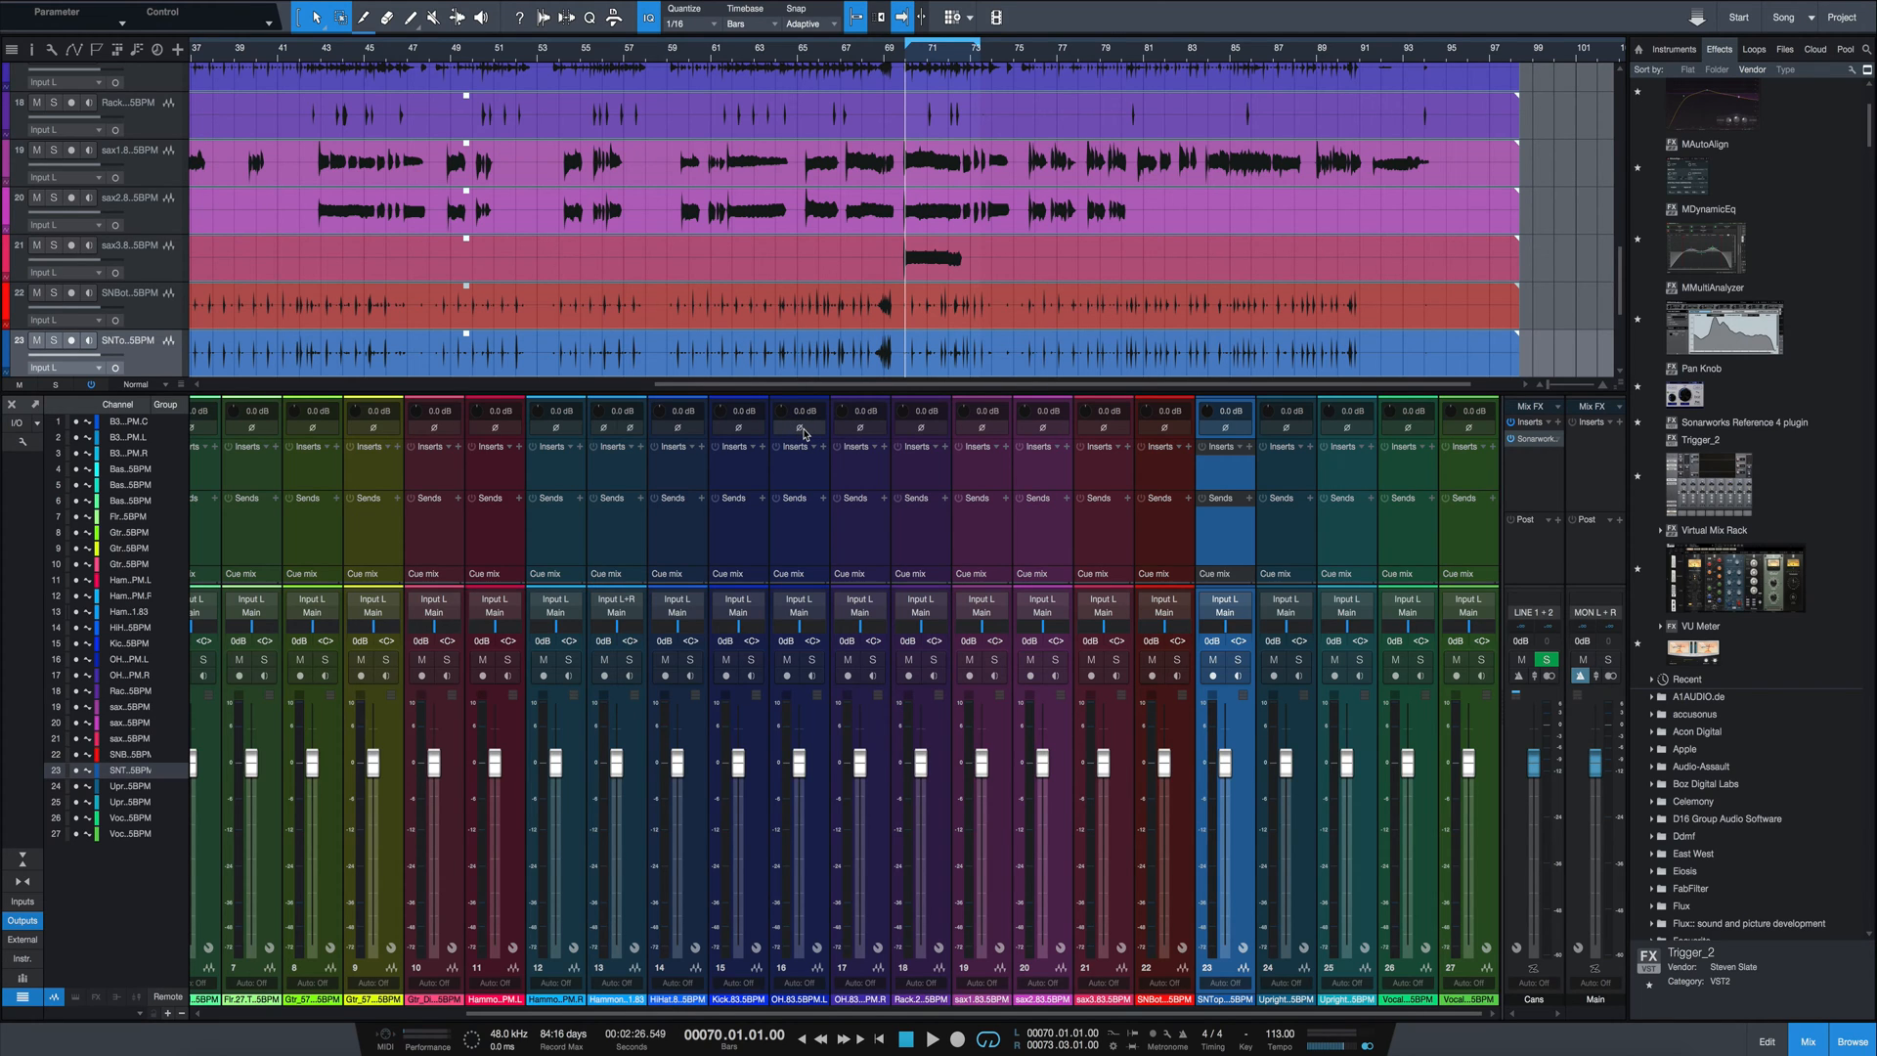
mouse_move(799, 429)
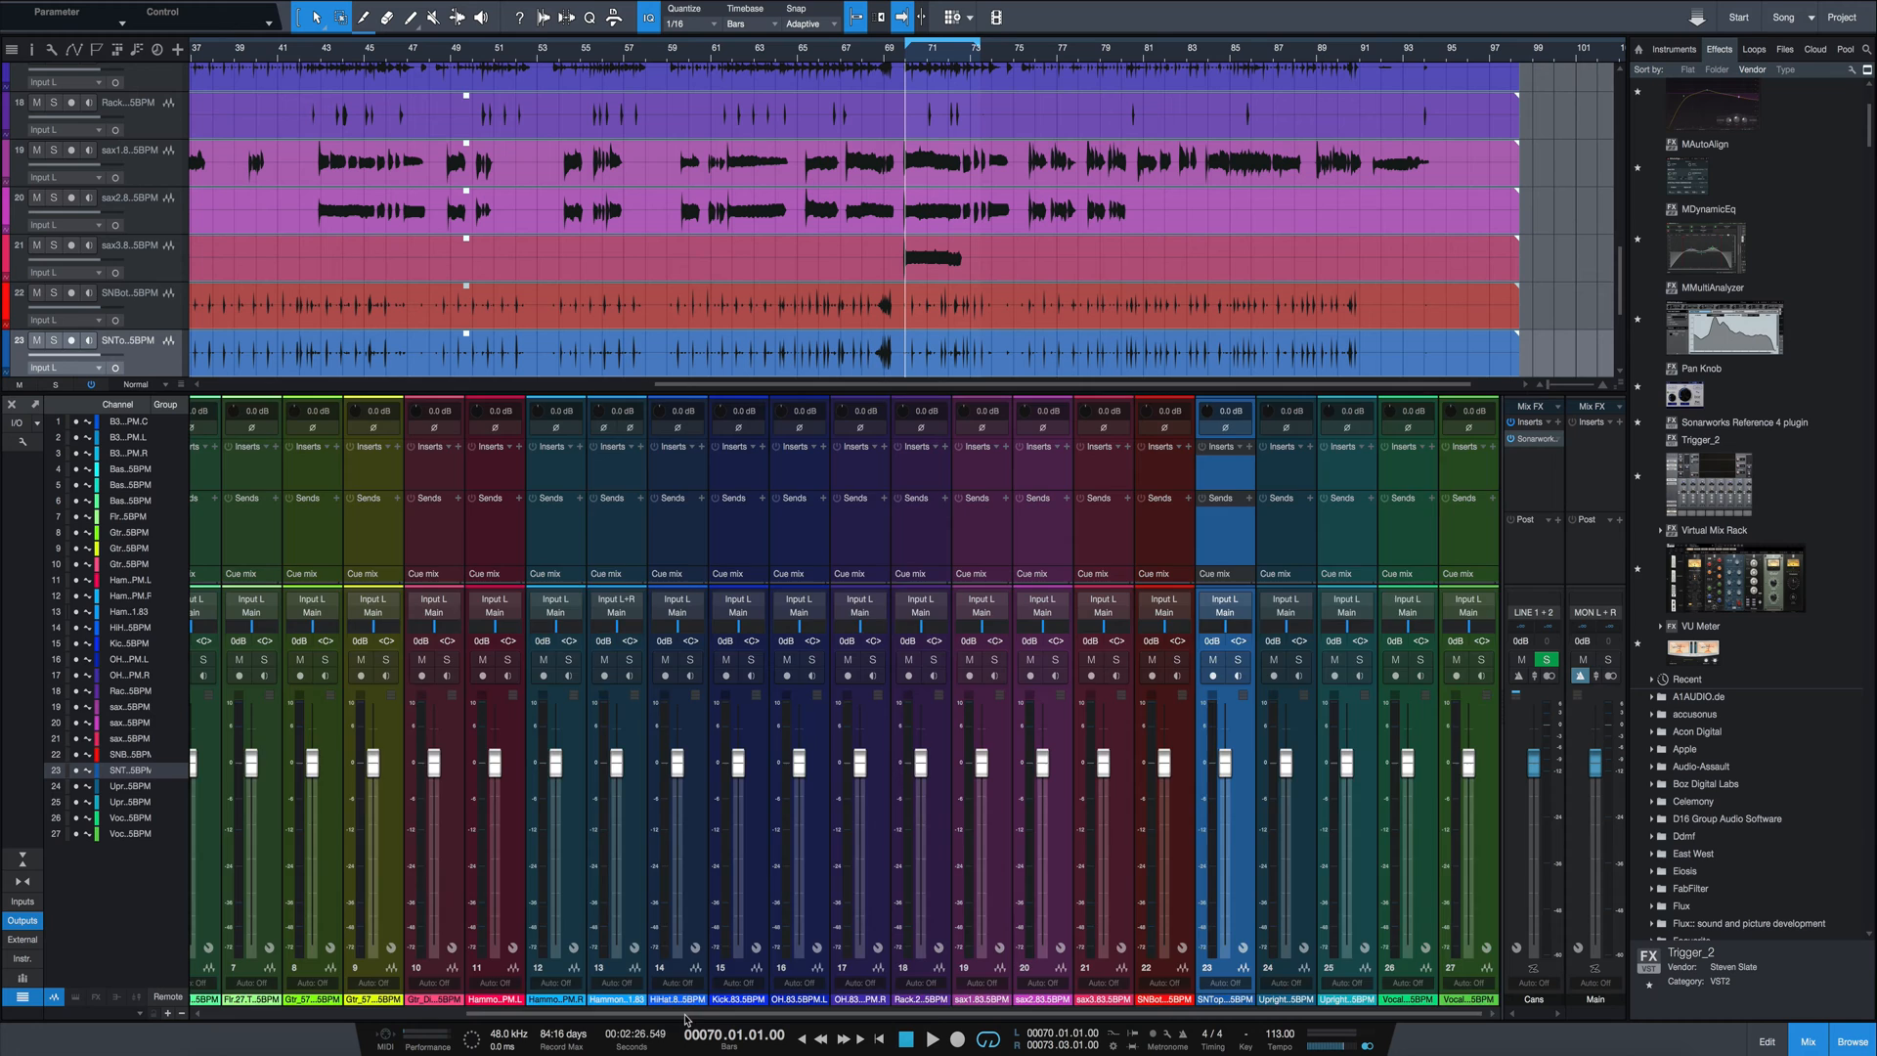
Scroll the console back to the first channels where the Bass Mic strip sits
scroll("left", 3)
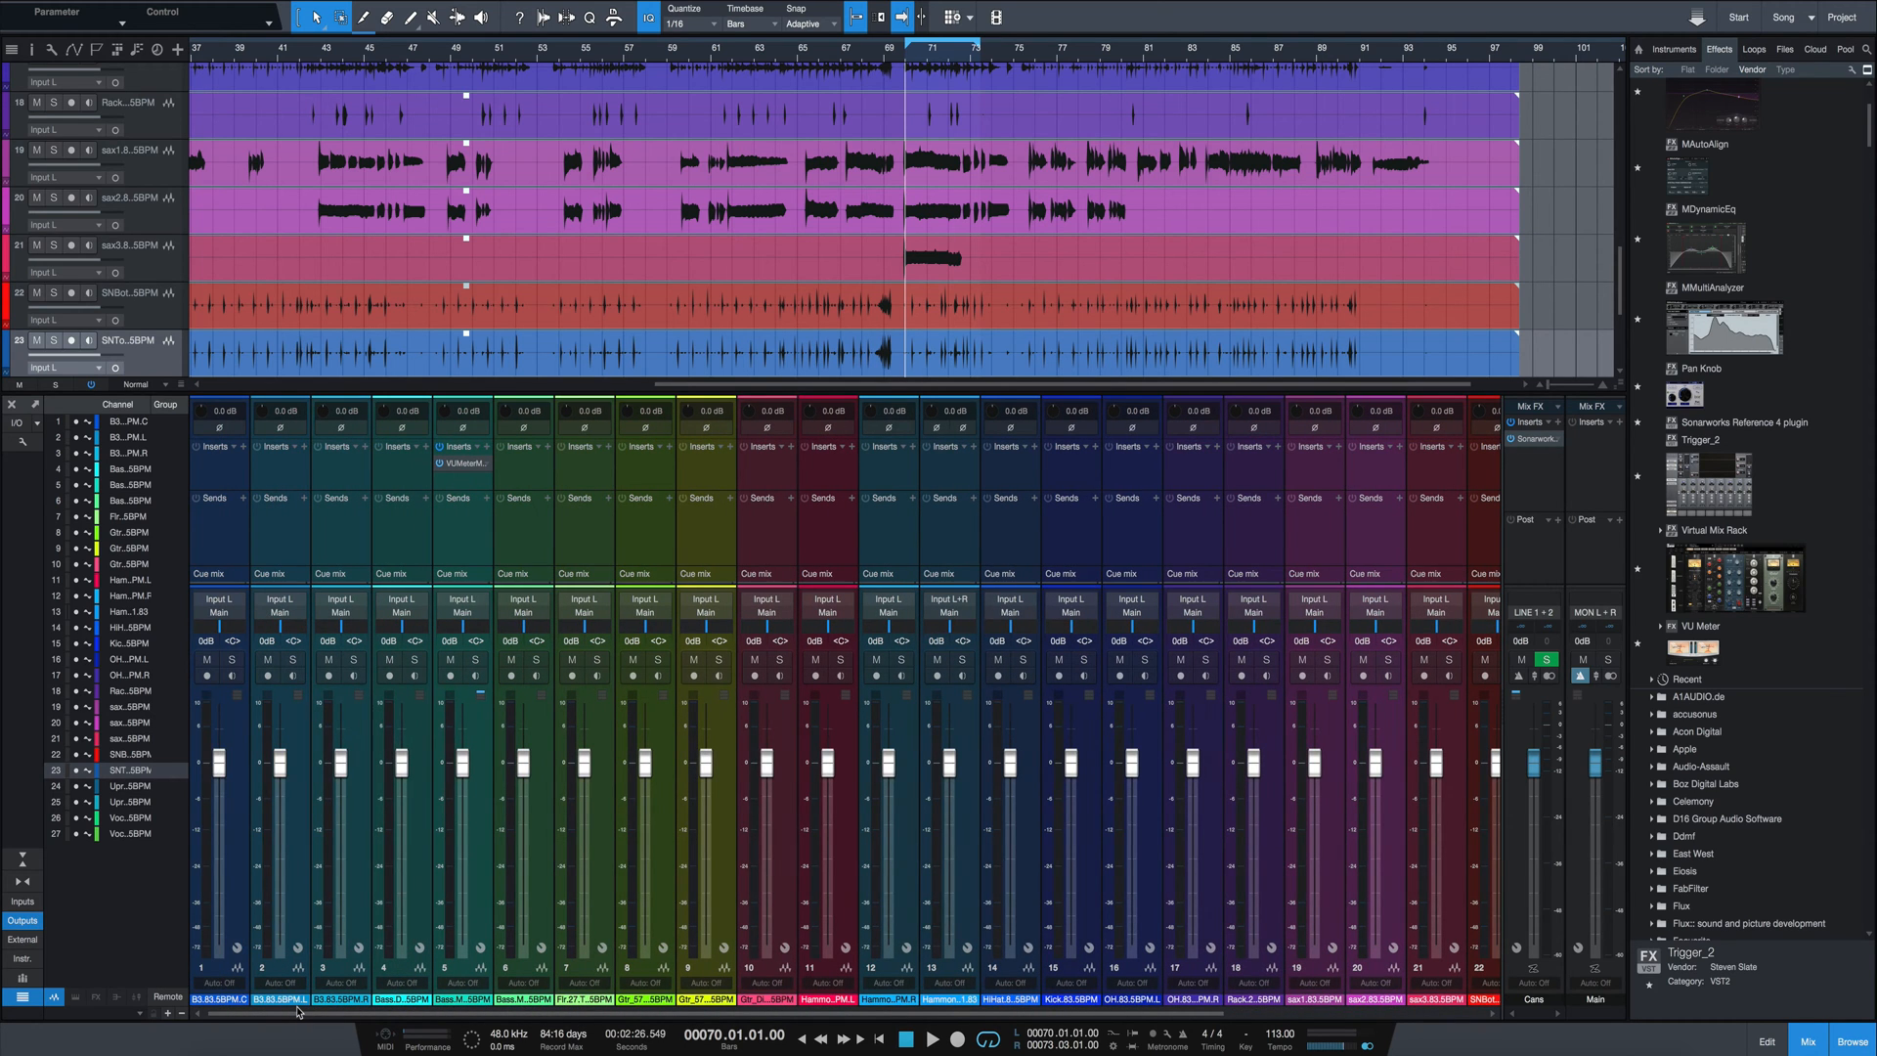
mouse_move(254, 485)
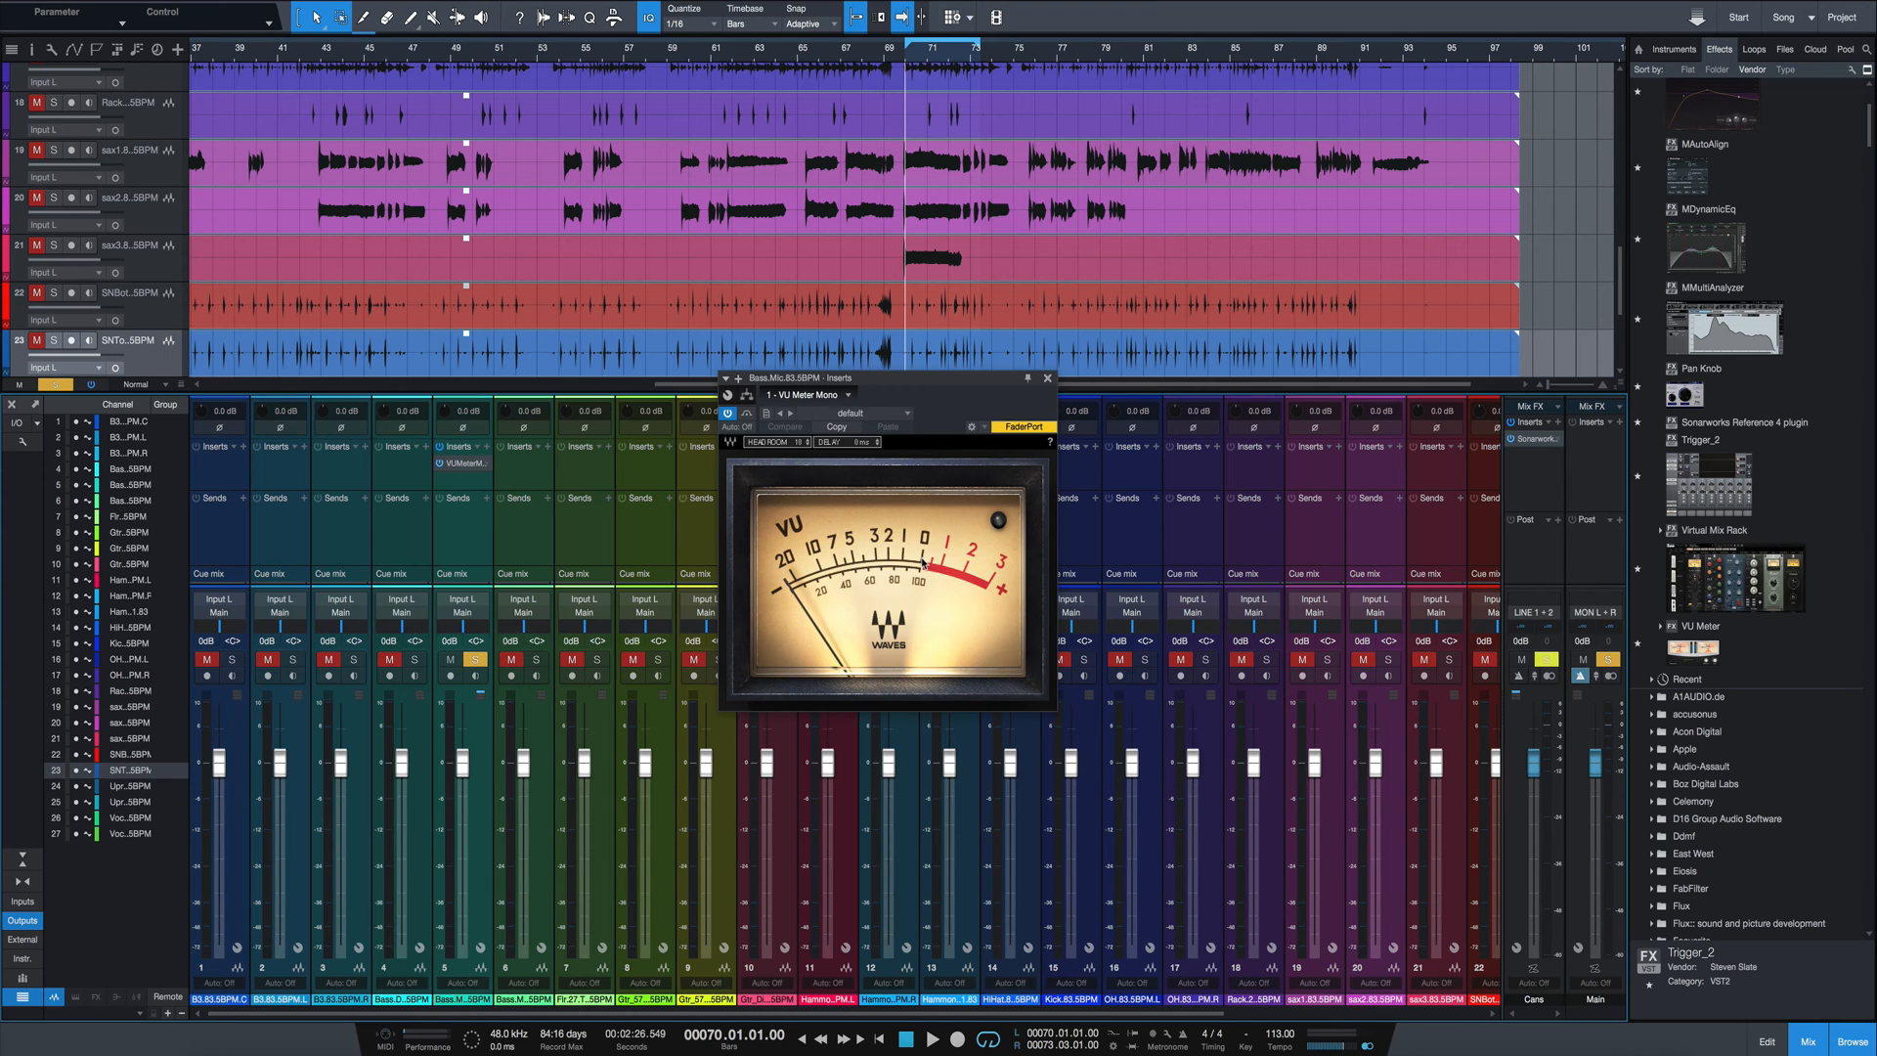
mouse_move(993, 379)
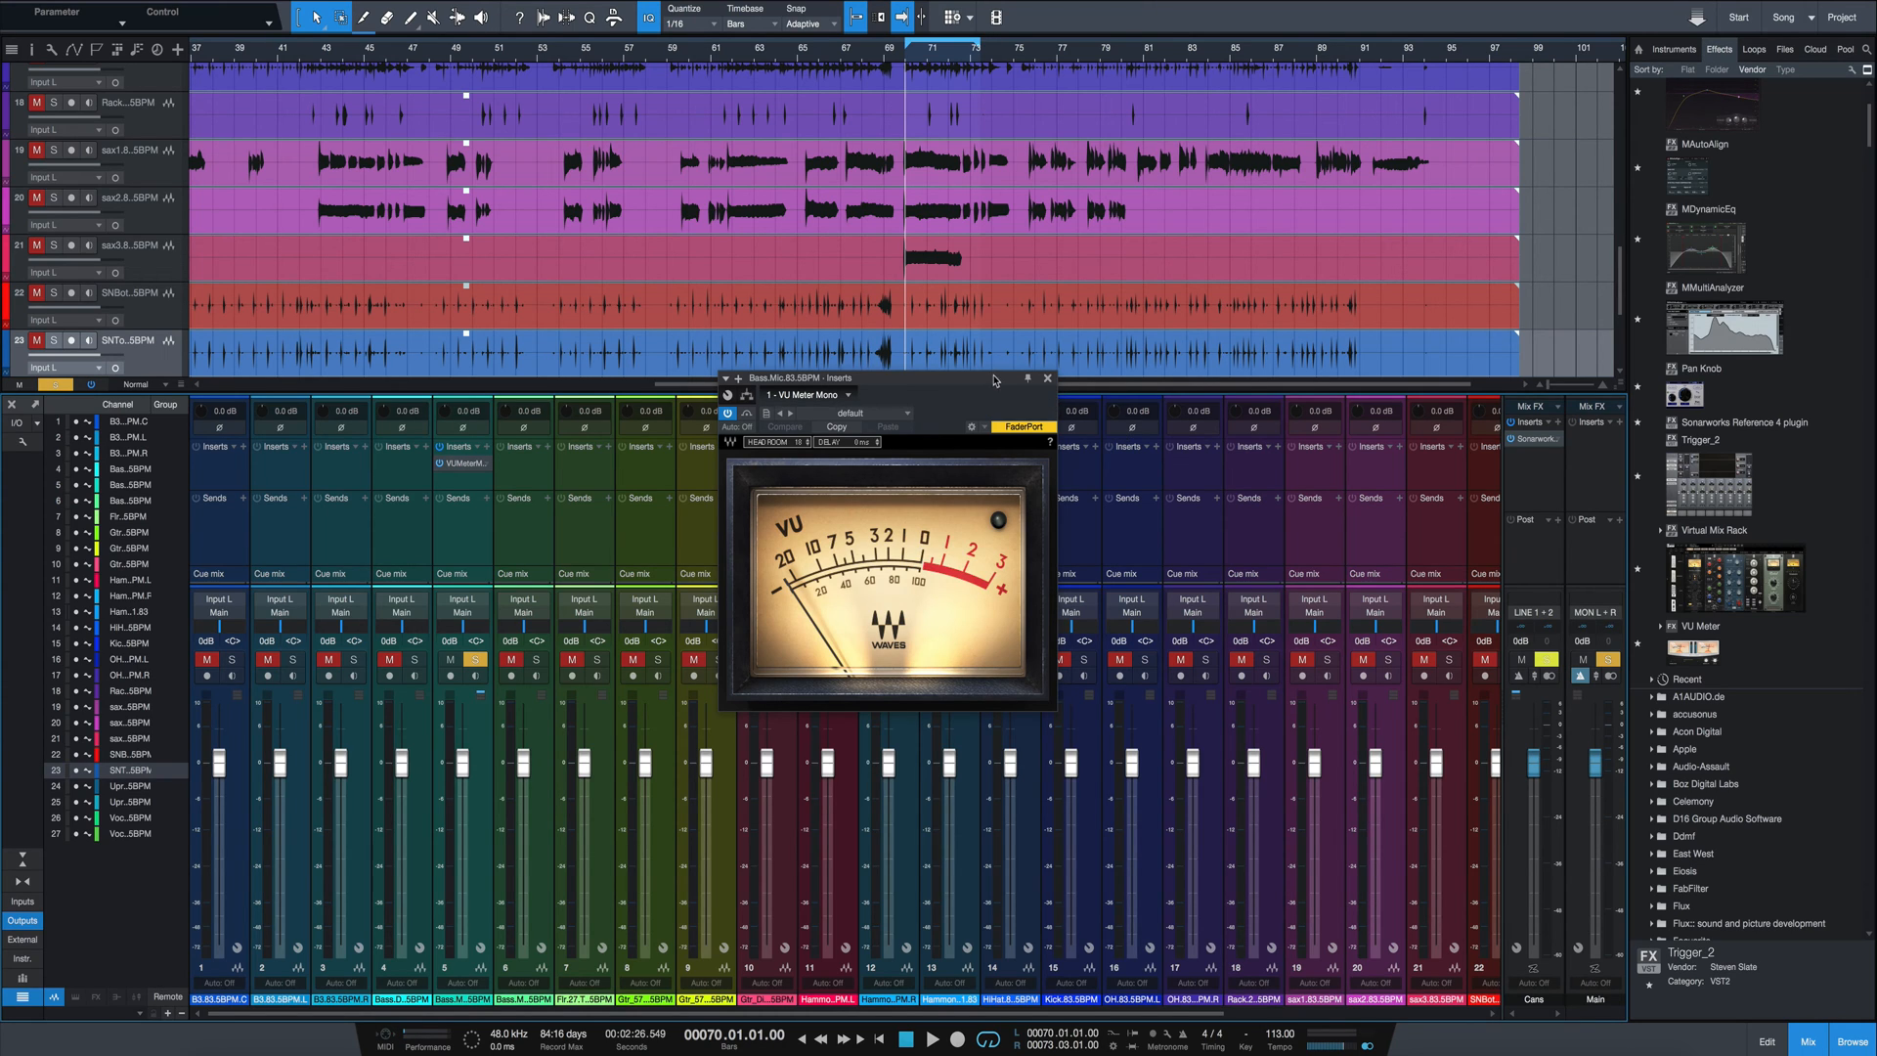
Drag the VU Meter Mono window to the right, off the bass channel strips
left_click_drag(886, 377, 1073, 450)
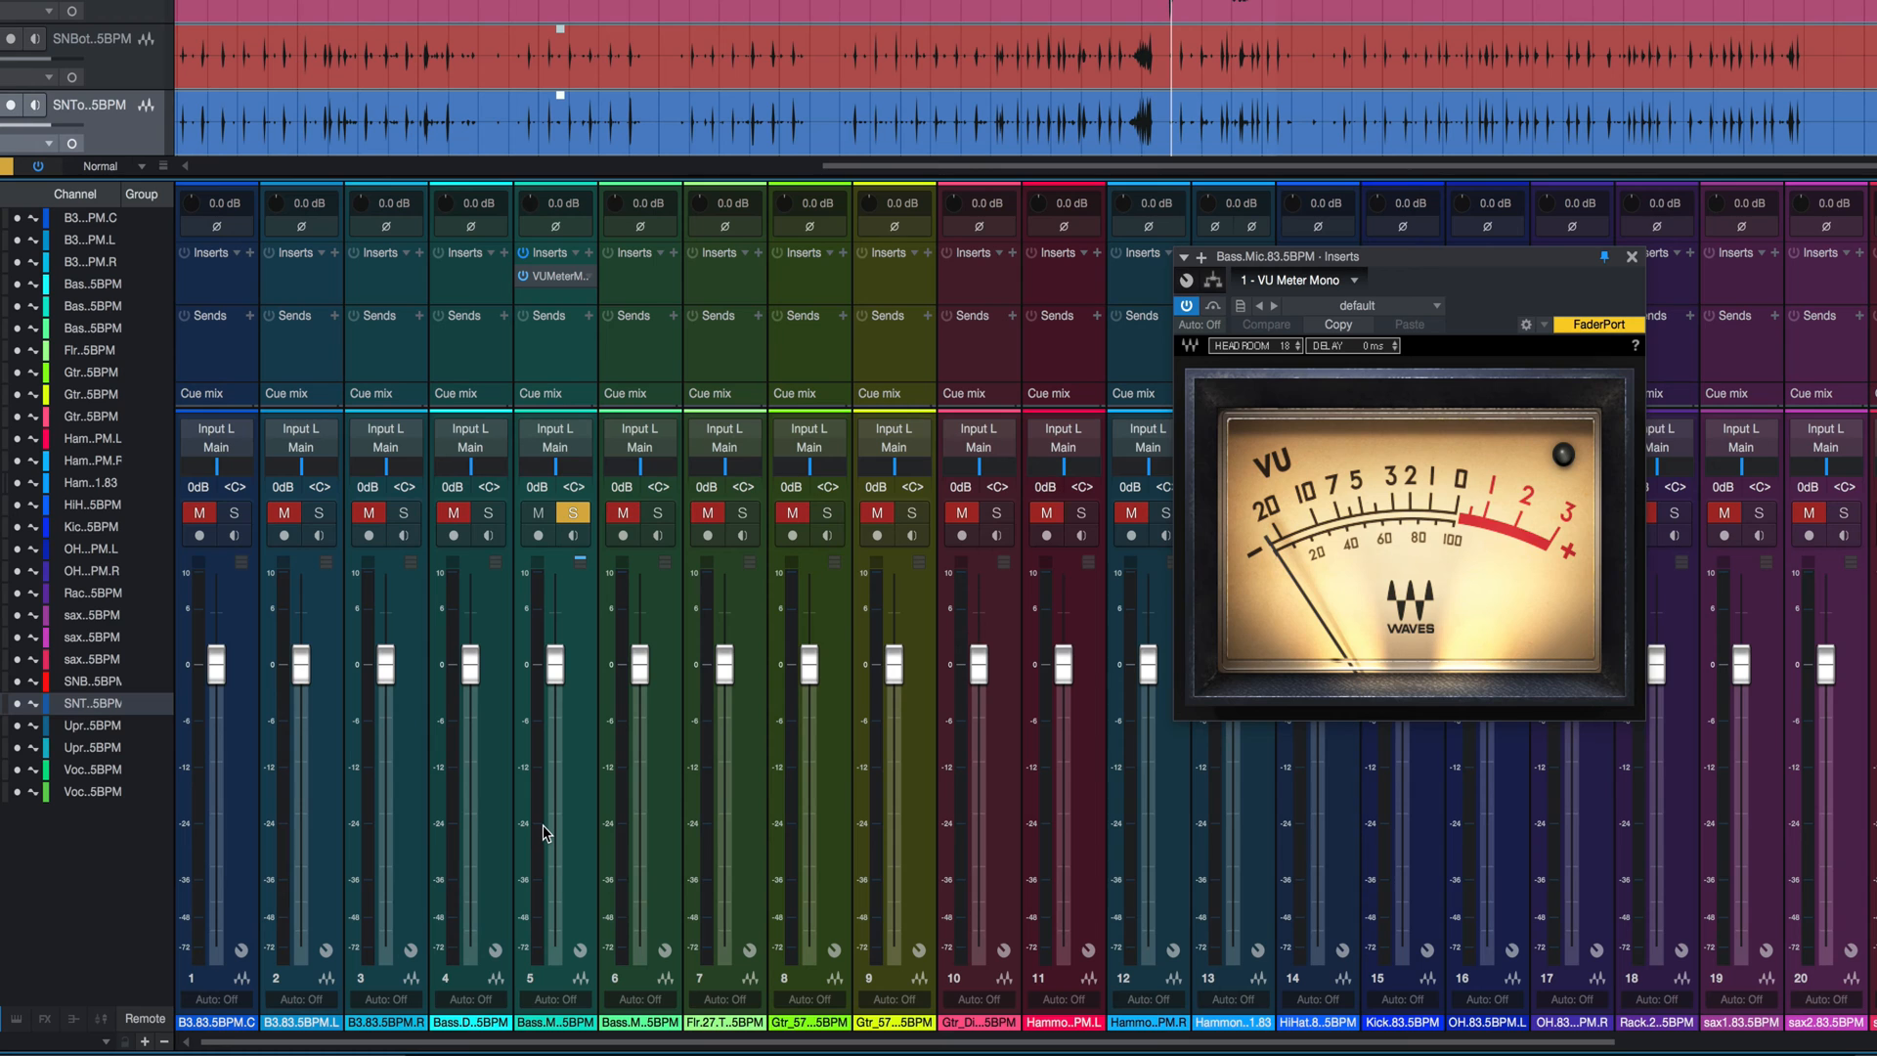
Switch the bass channel meter to Peak/RMS pre-fader metering and unsolo the Bass Mic channel
right_click(544, 831)
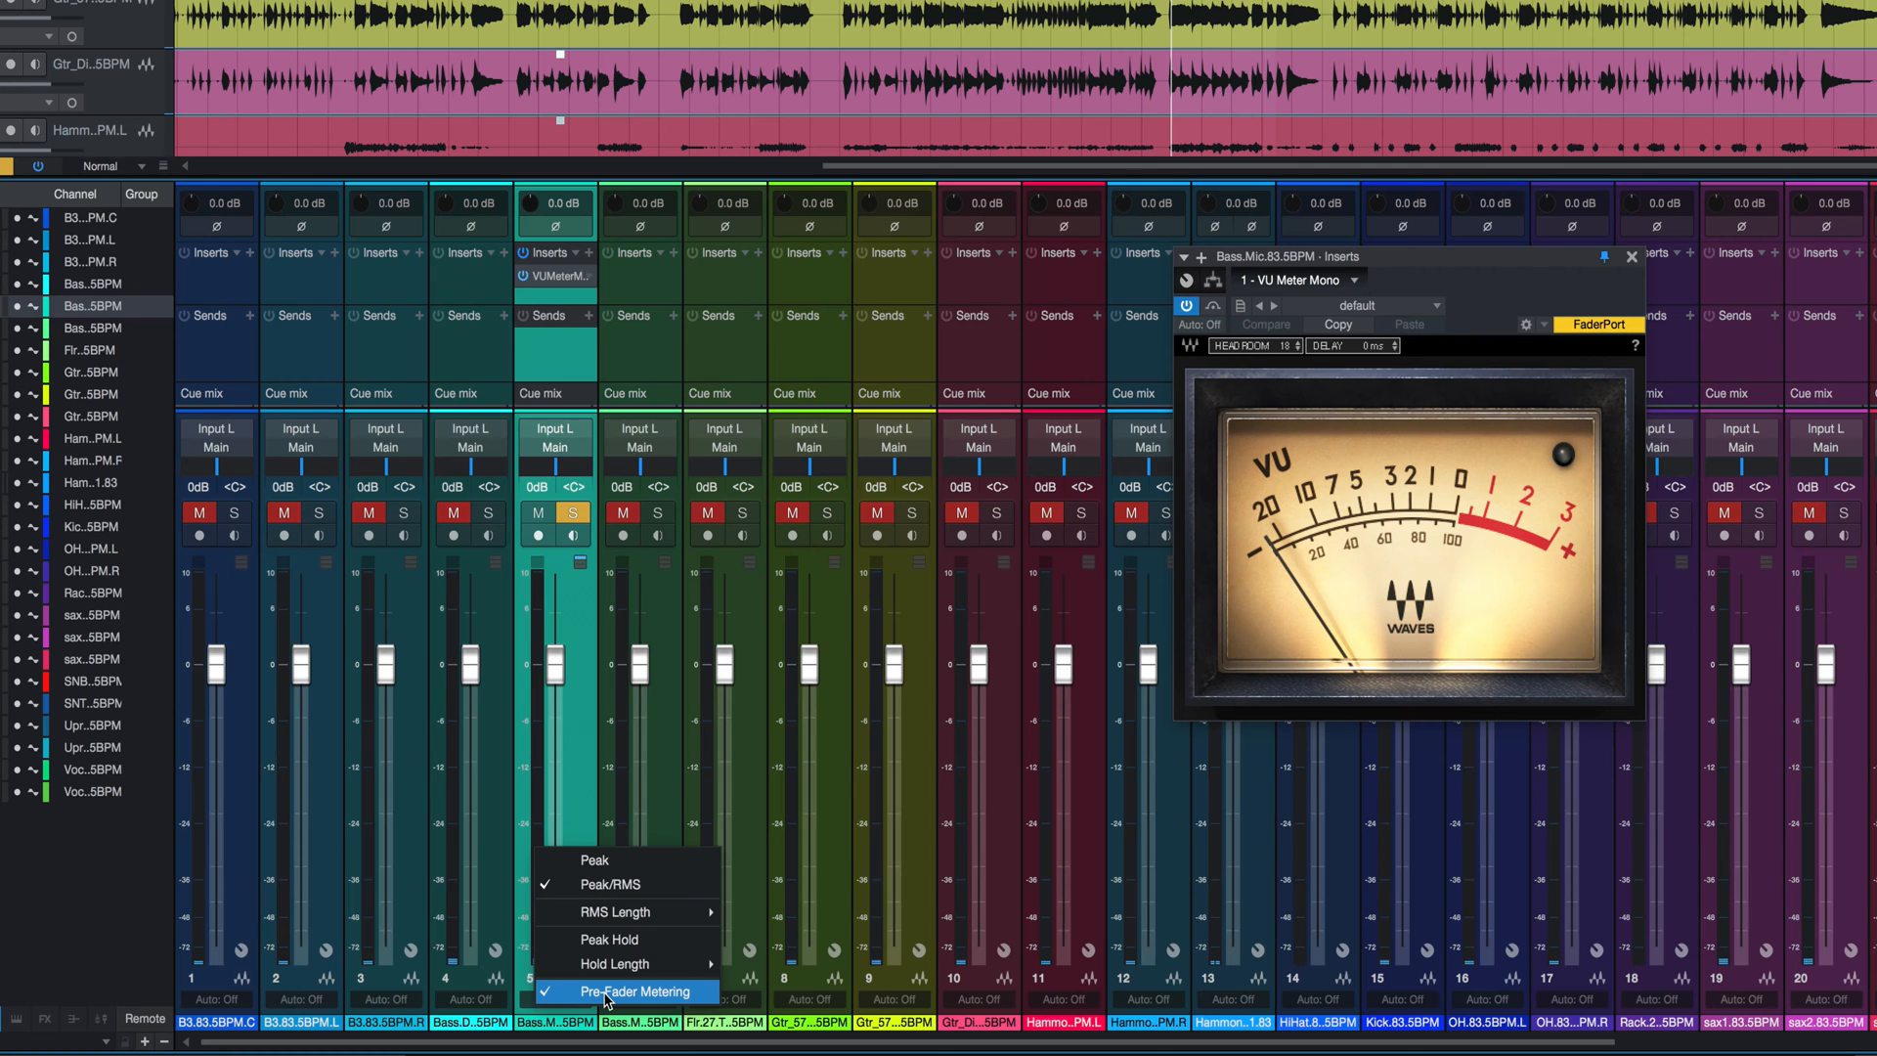
left_click(626, 994)
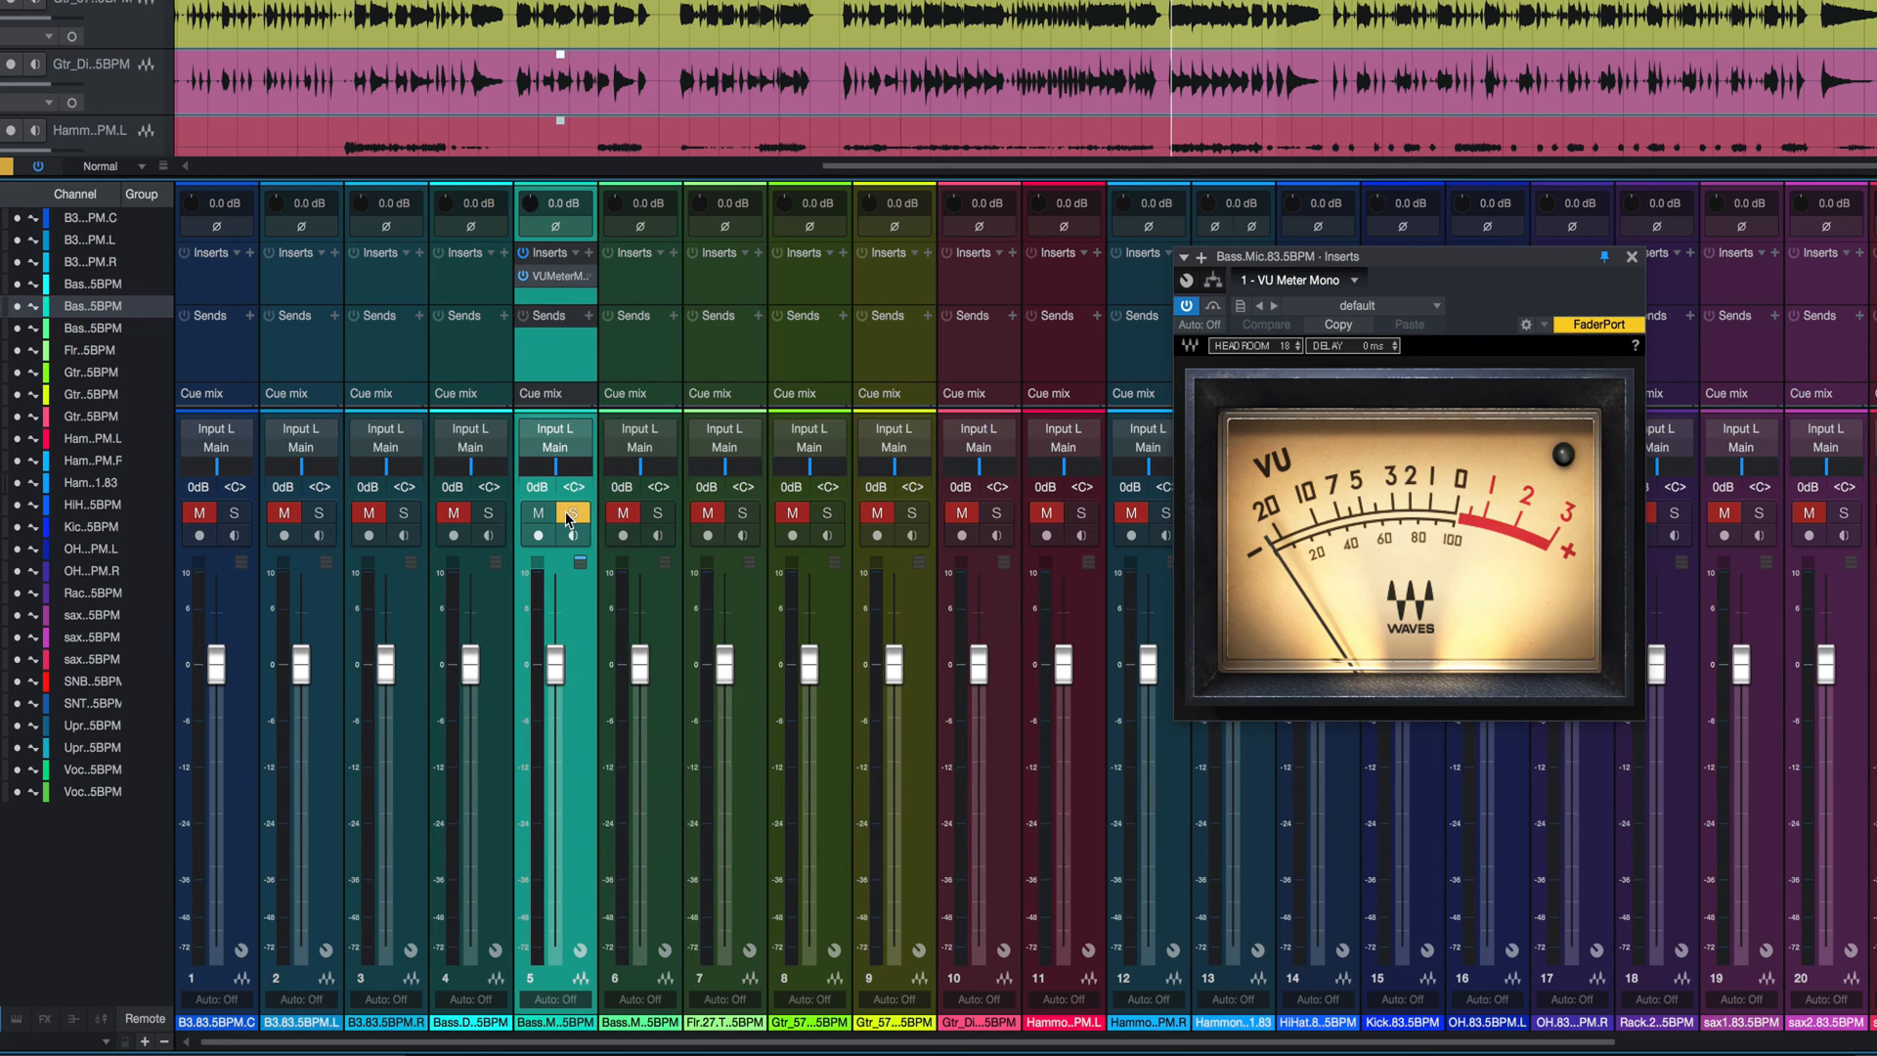
left_click(571, 513)
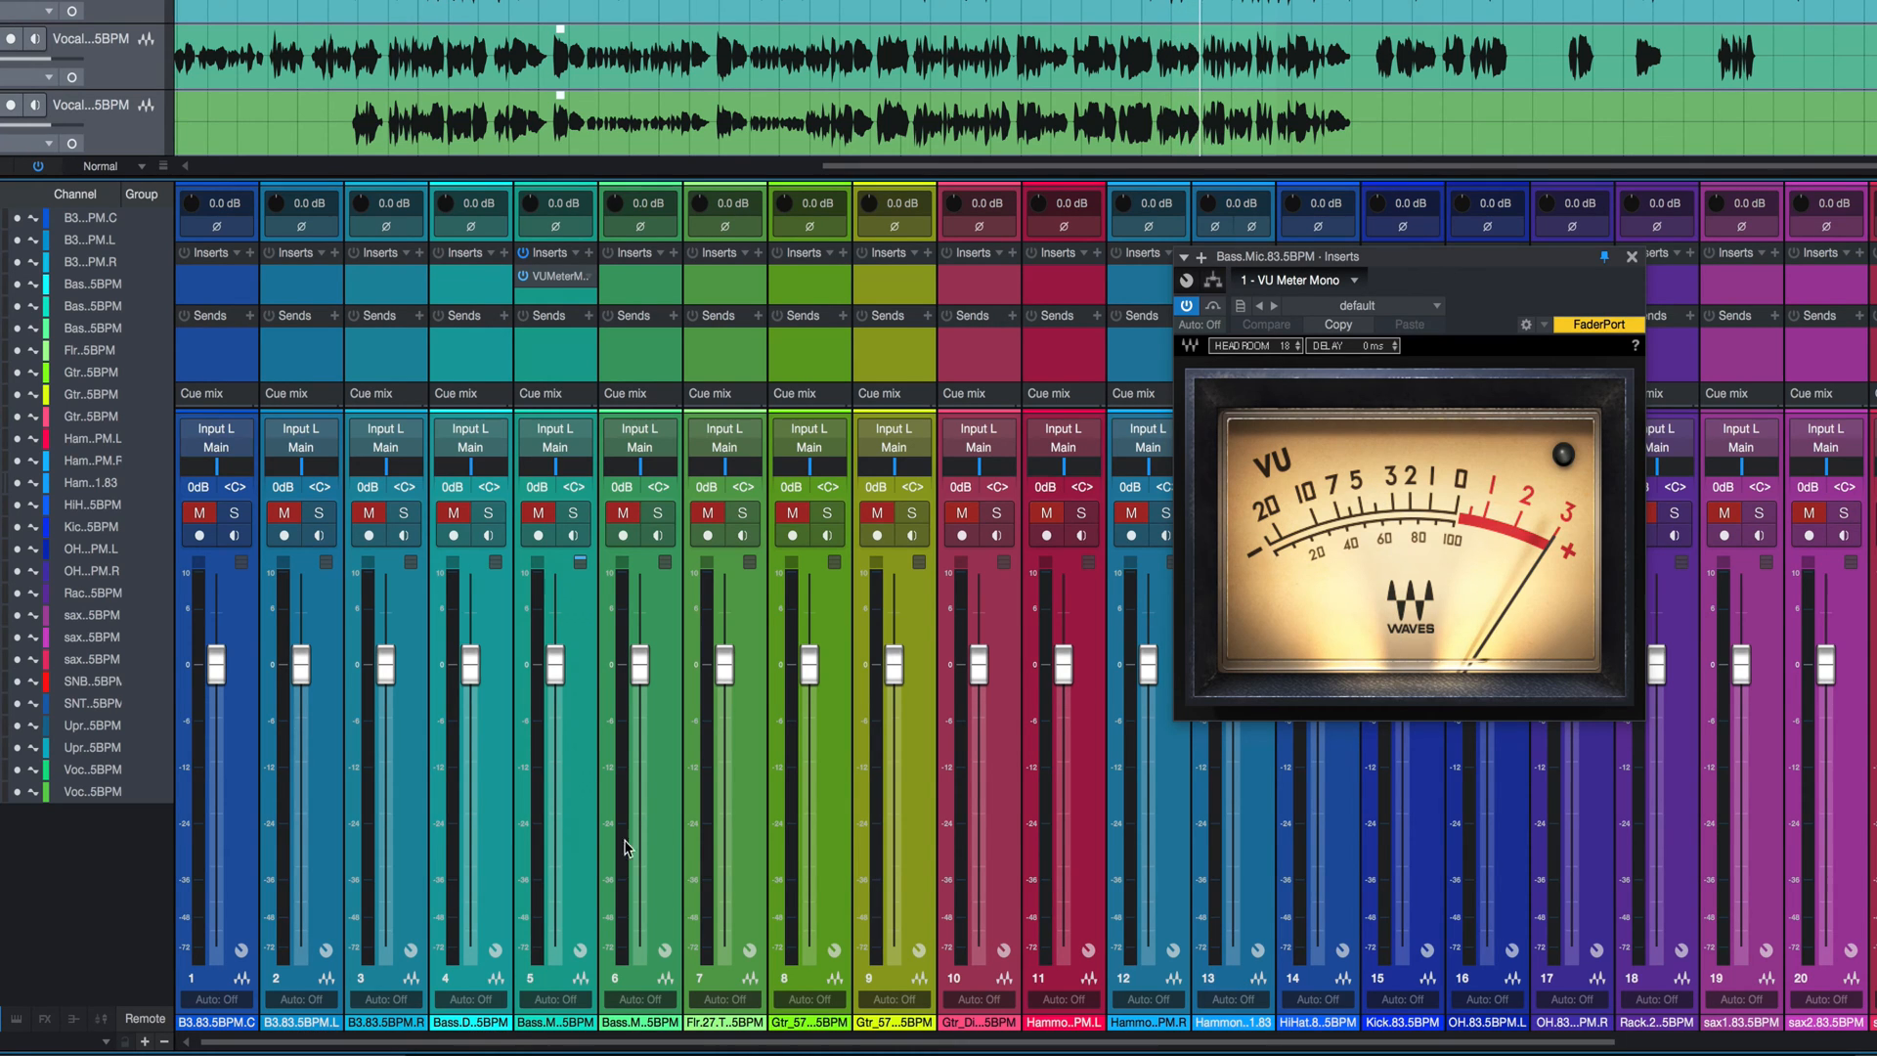
mouse_move(880, 763)
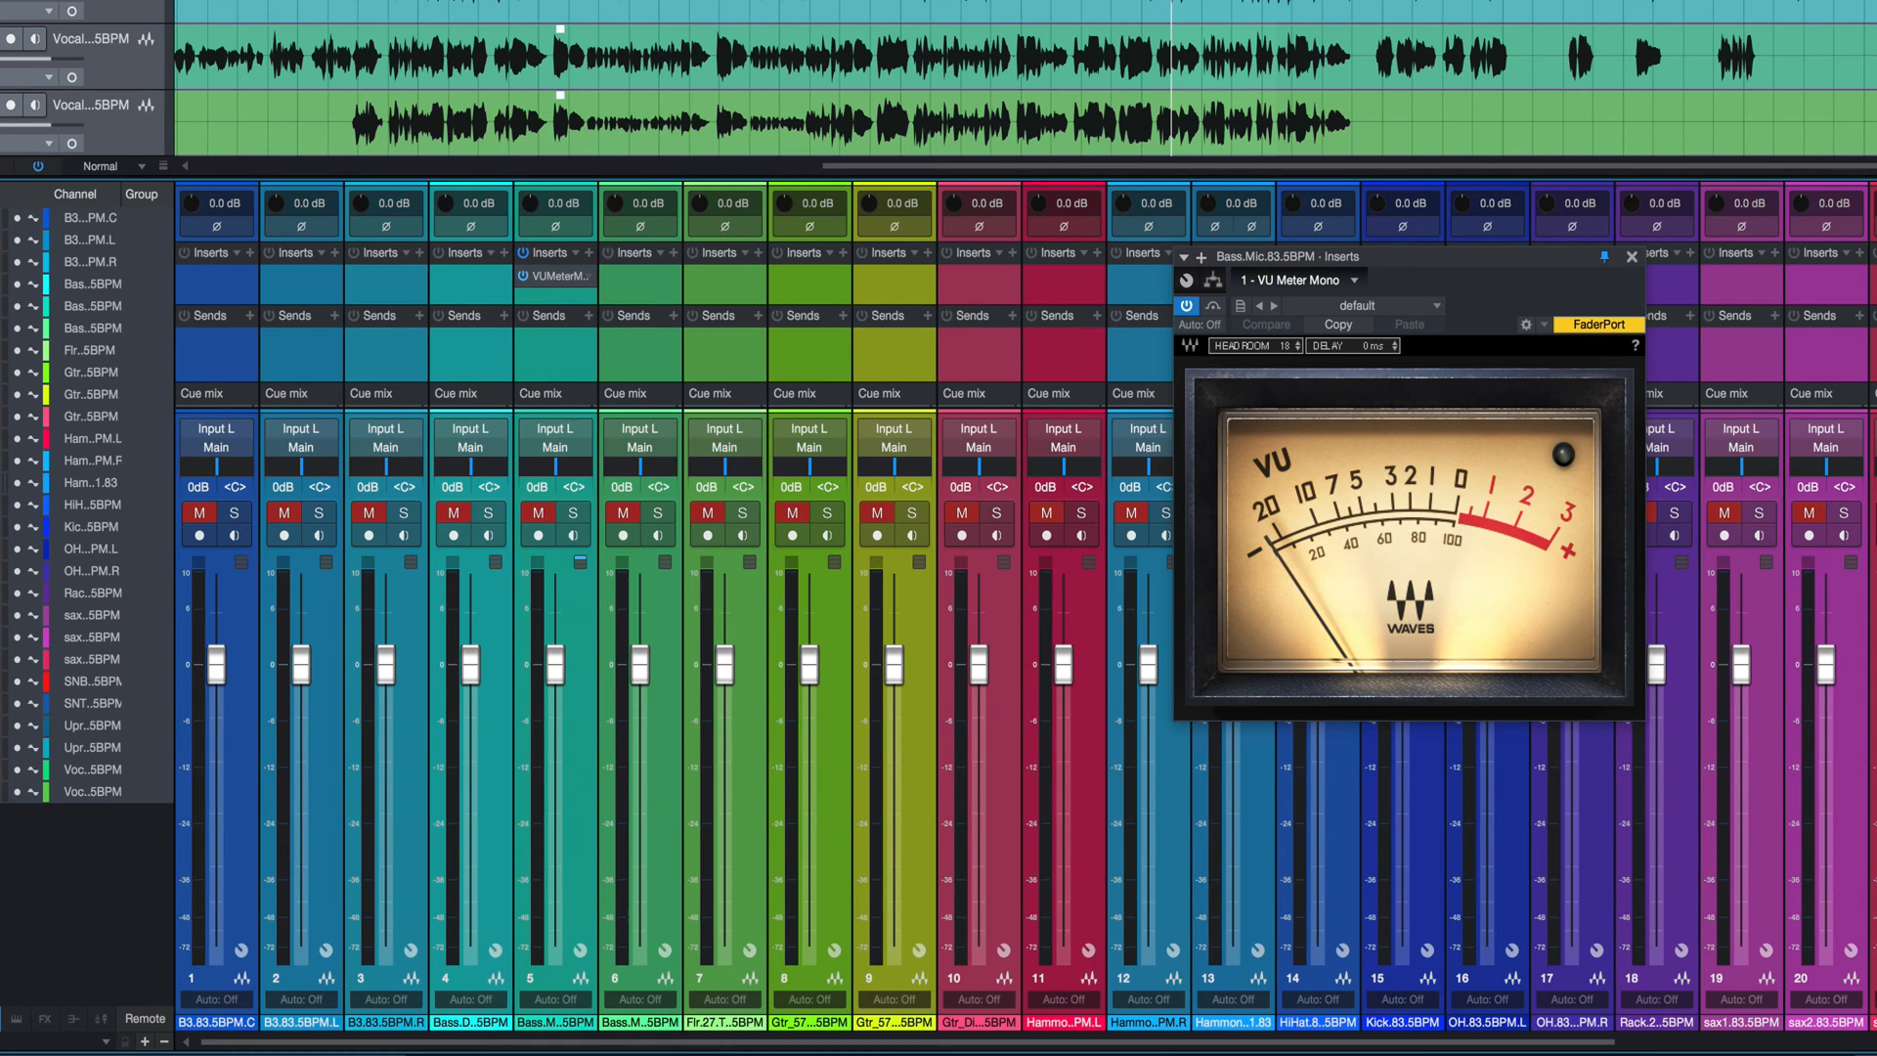
mouse_move(868, 919)
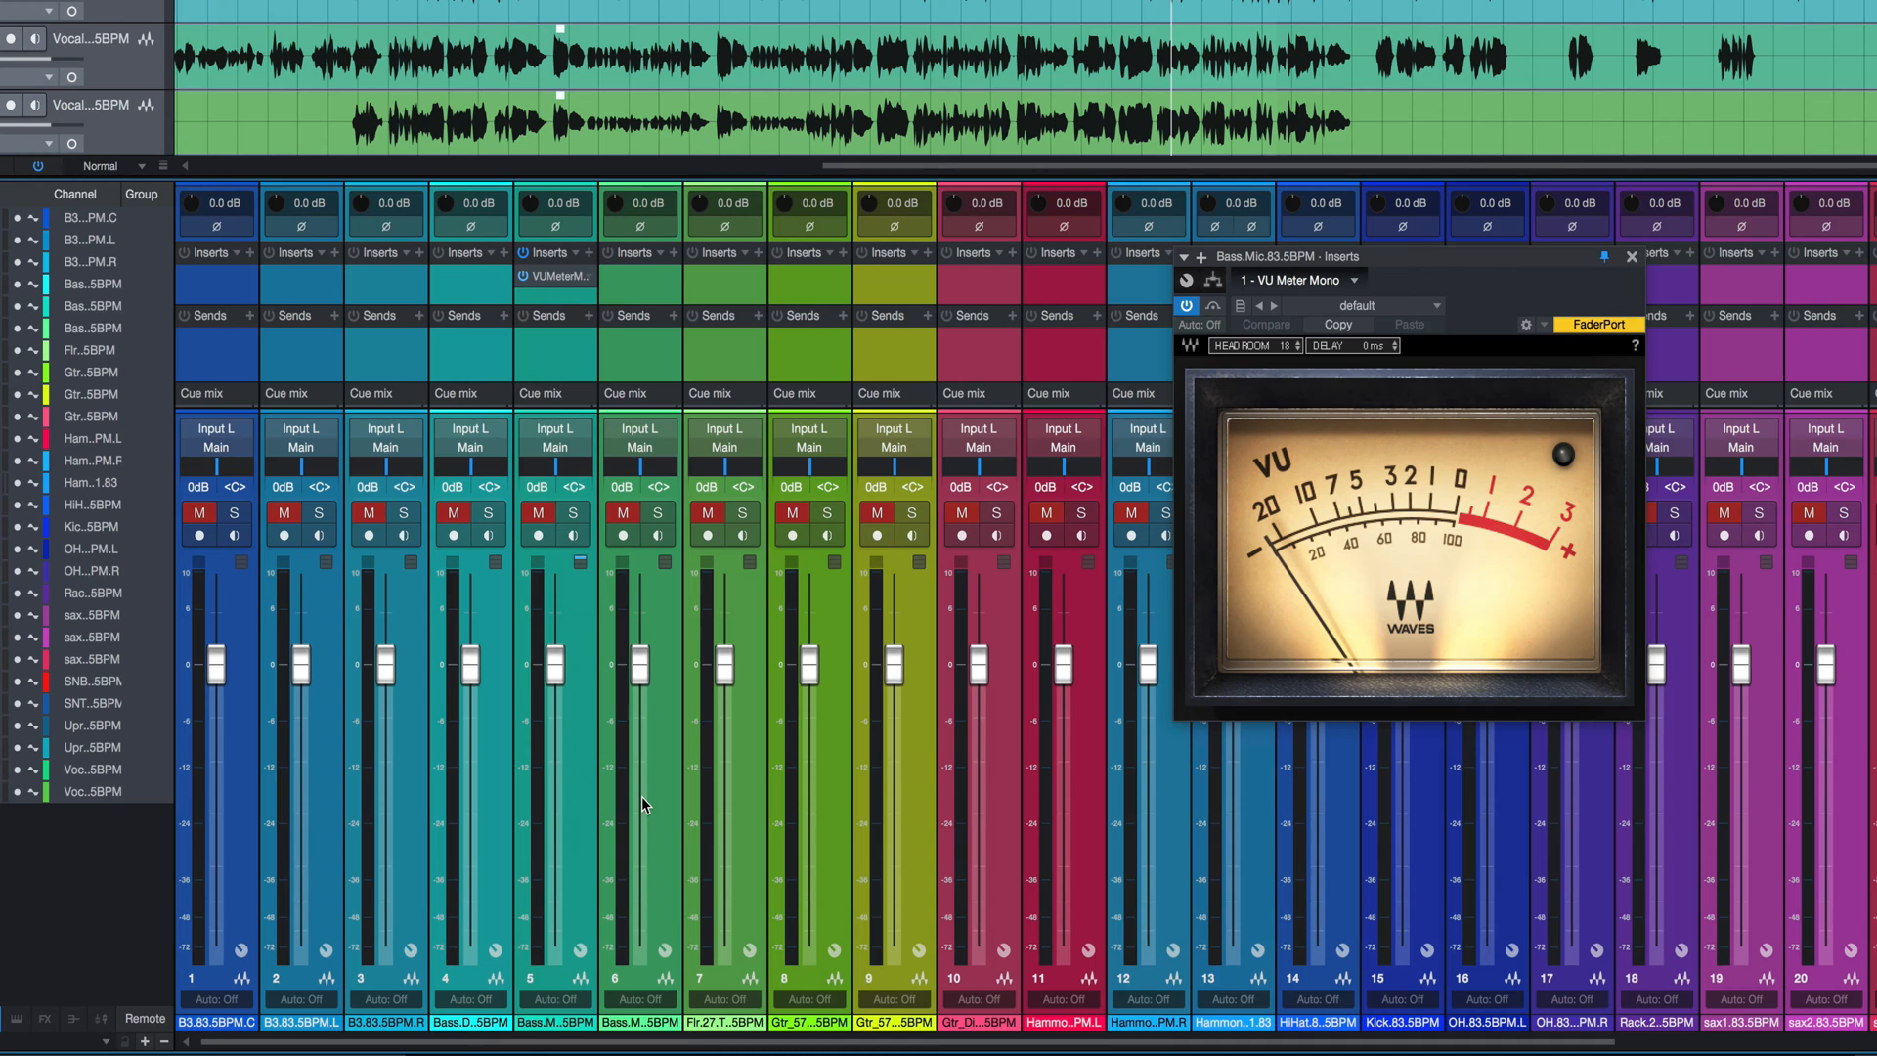
mouse_move(1030, 805)
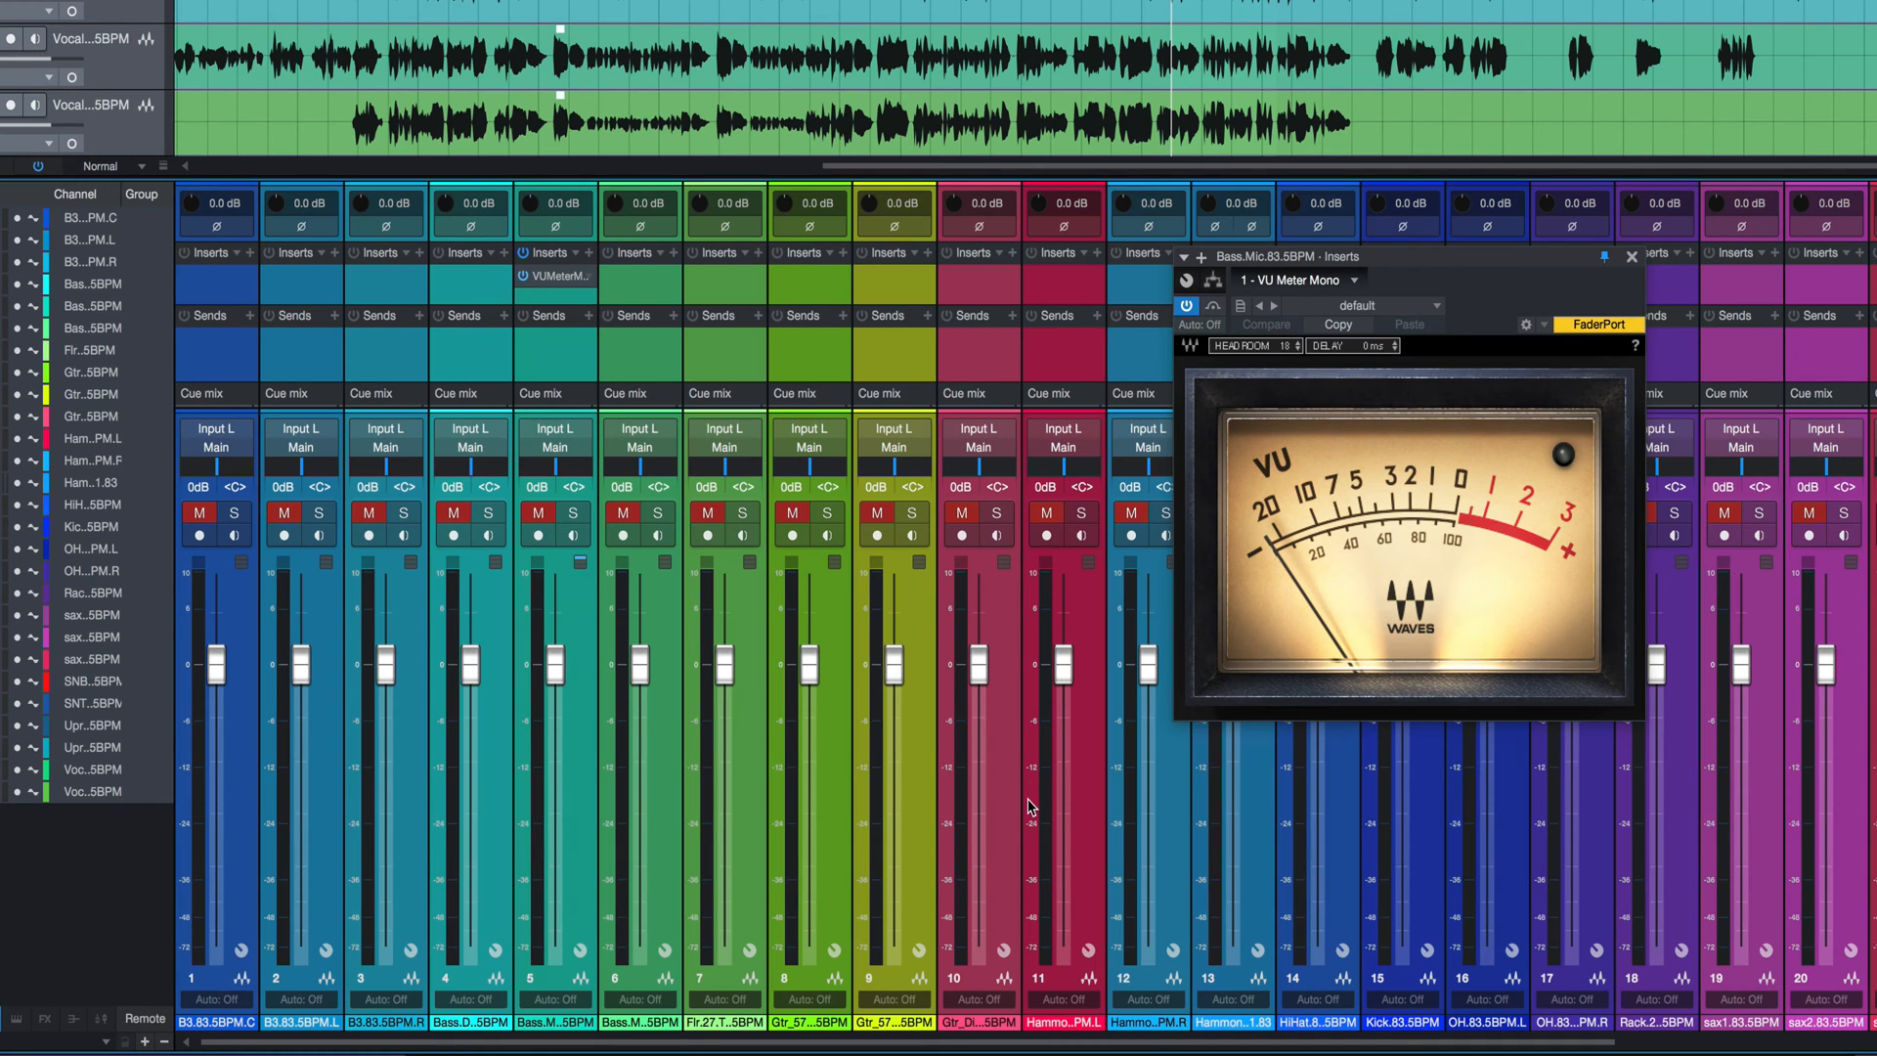
mouse_move(561, 792)
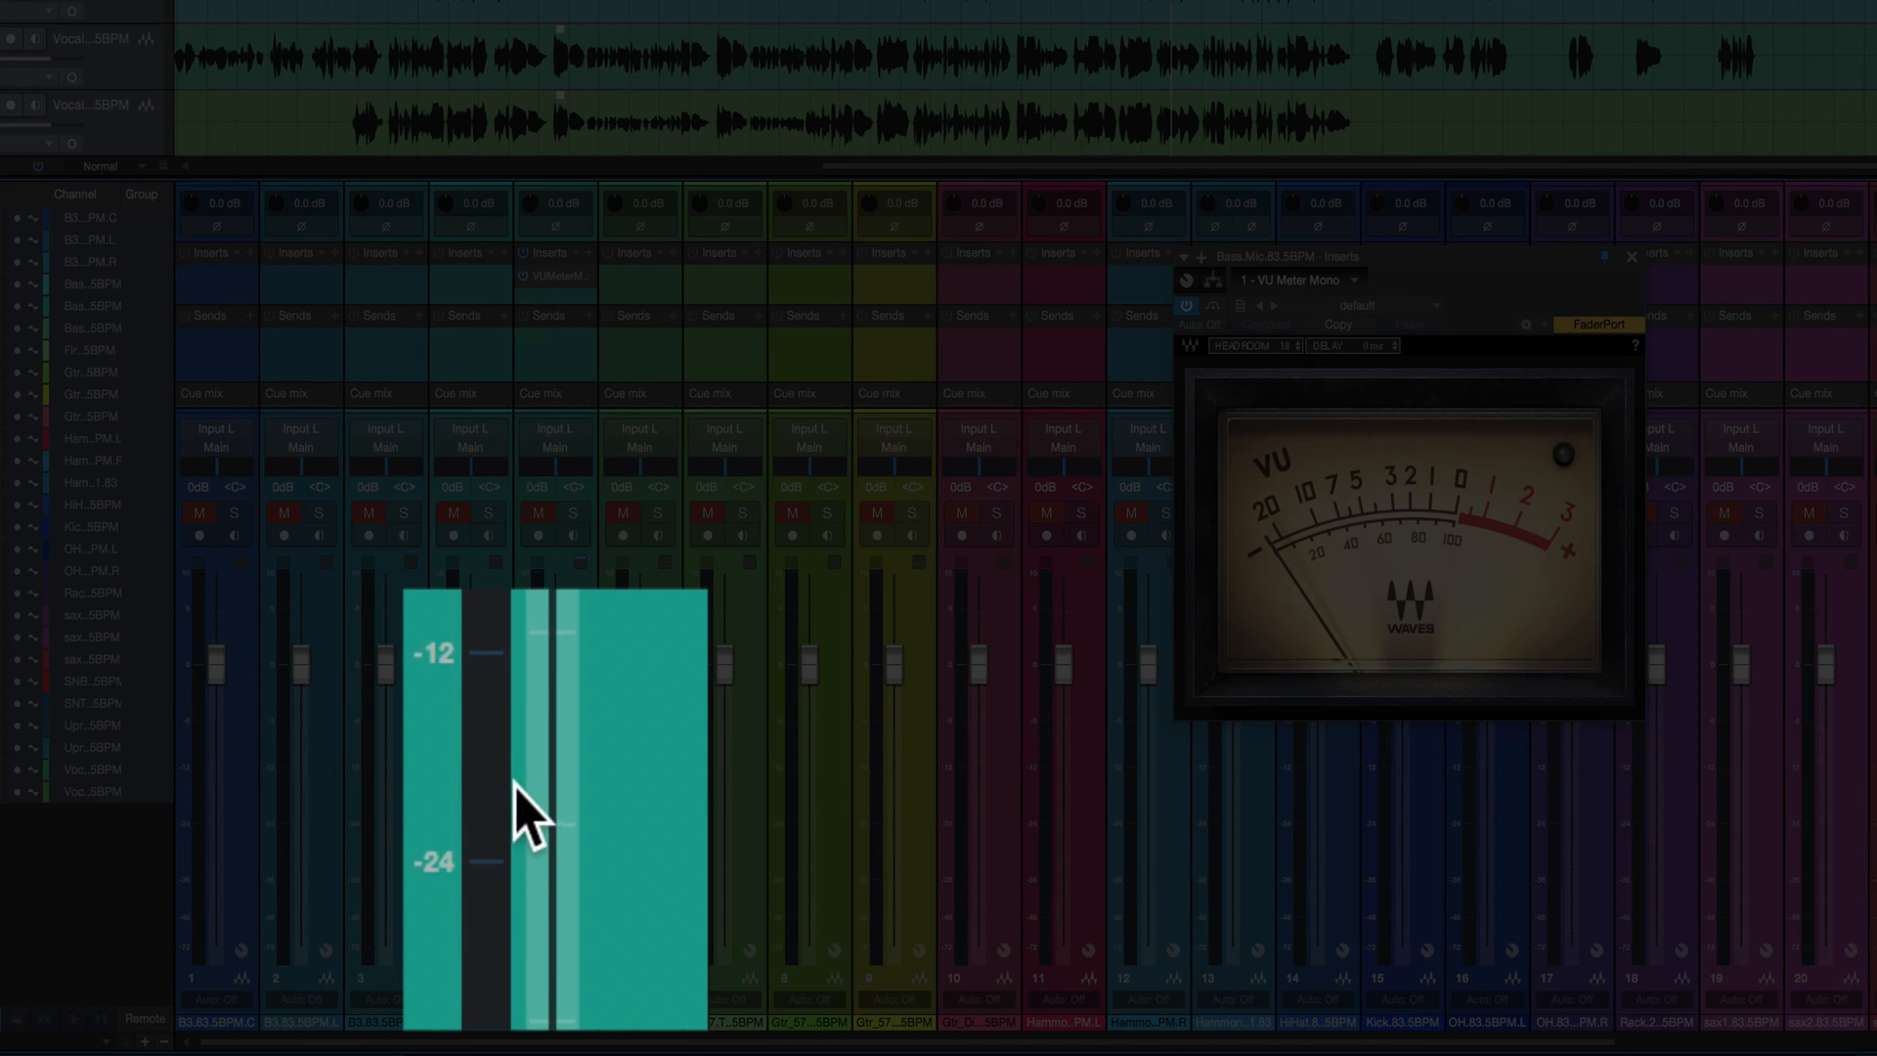
mouse_move(489, 833)
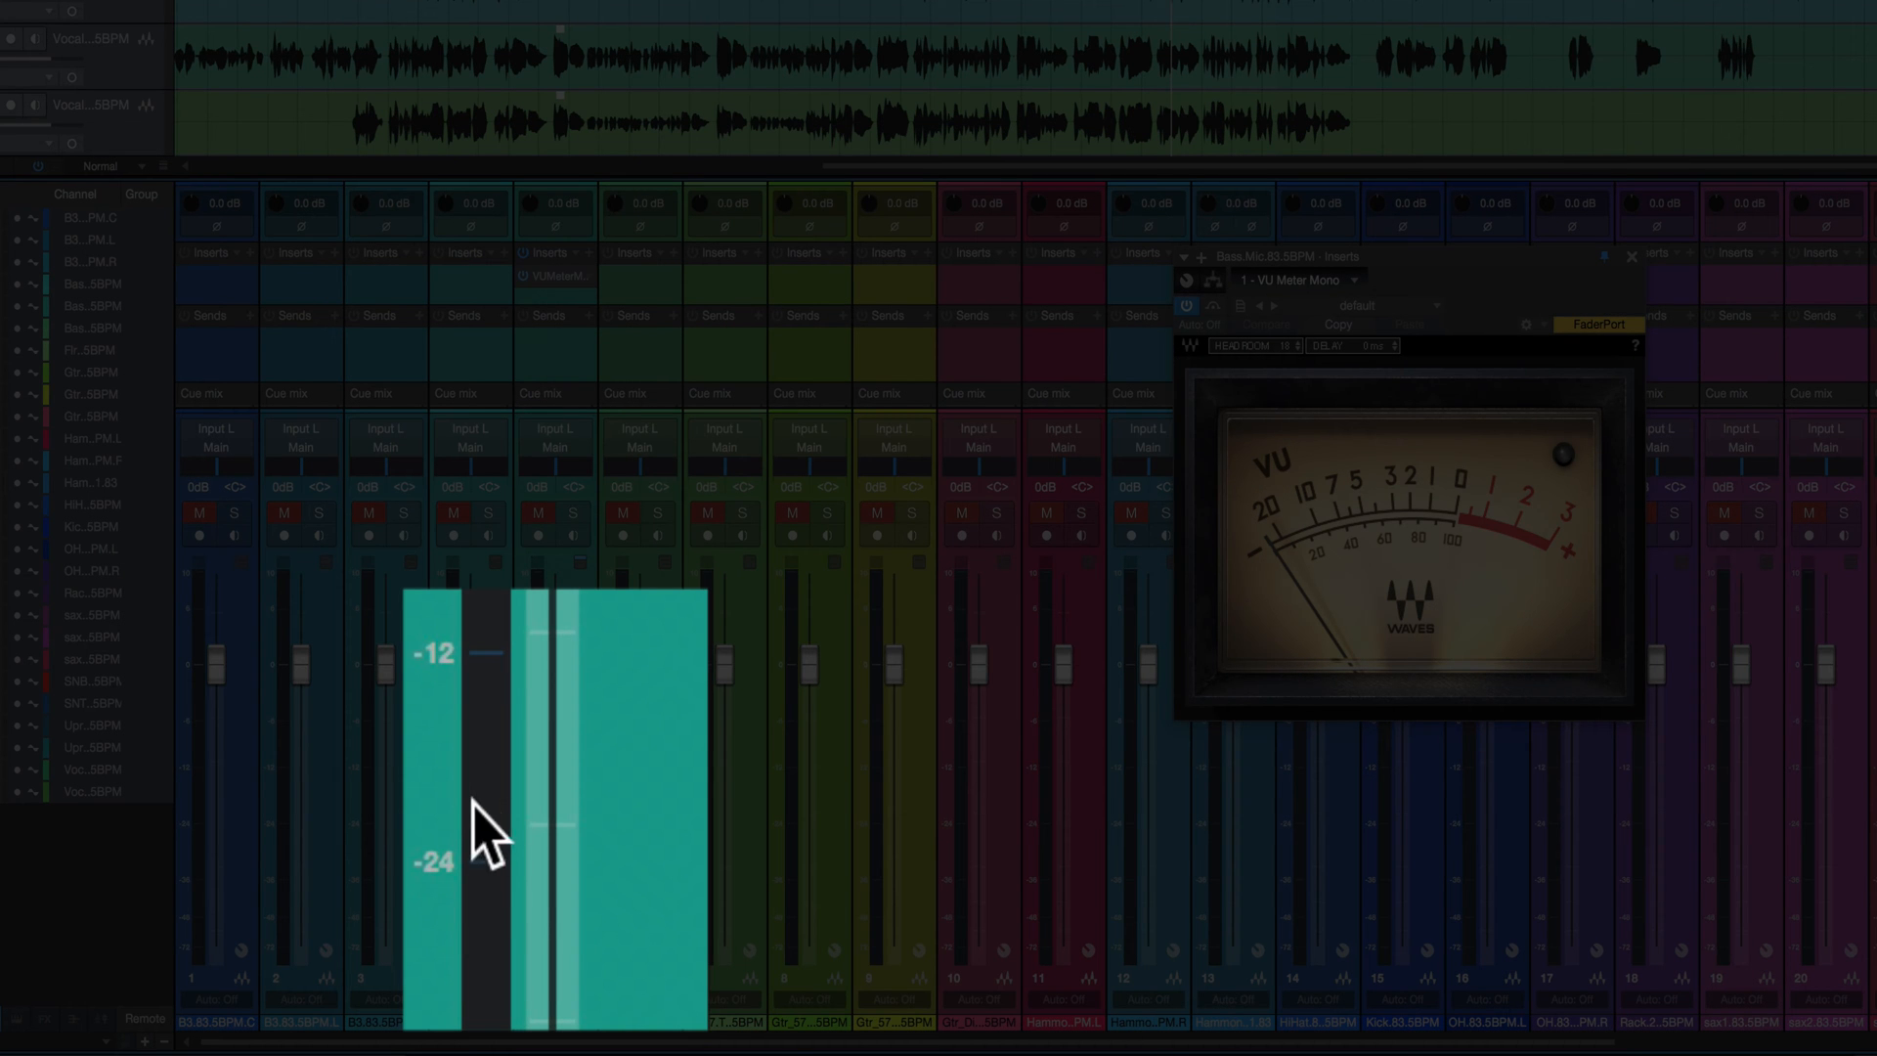
mouse_move(436, 933)
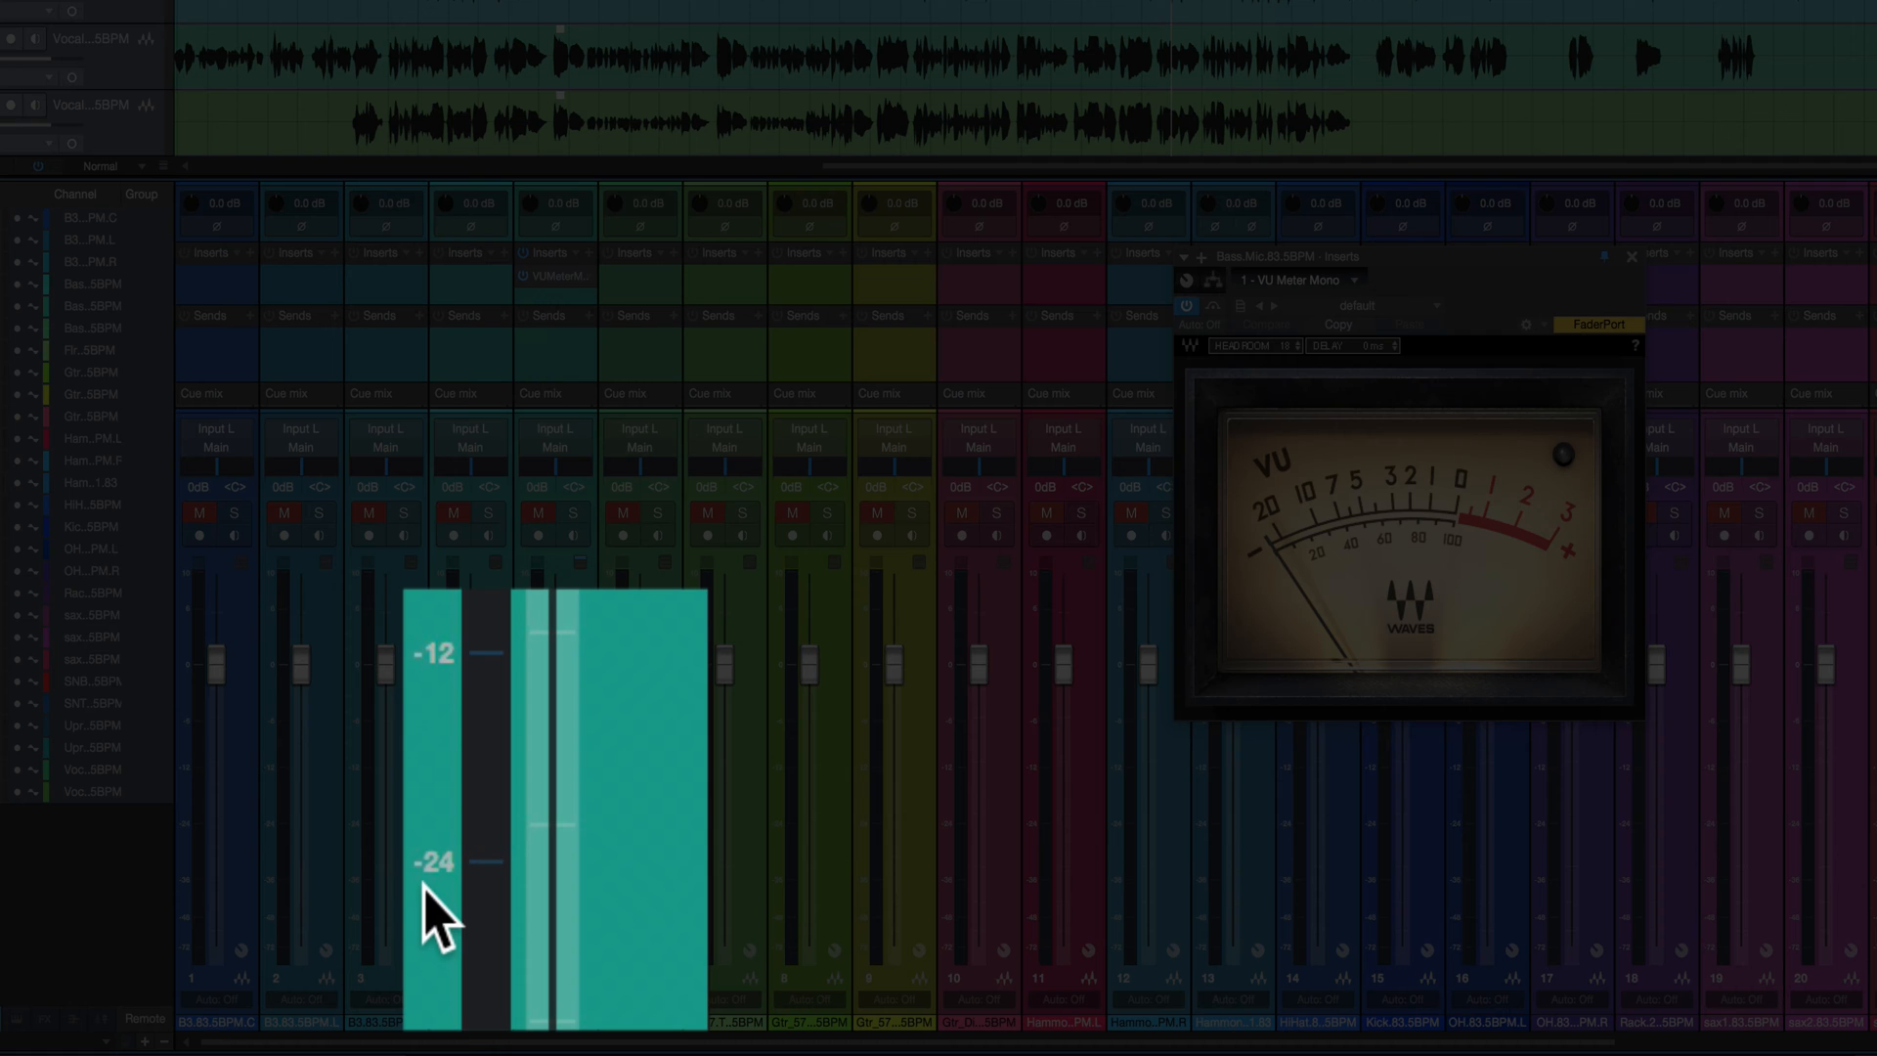
mouse_move(479, 788)
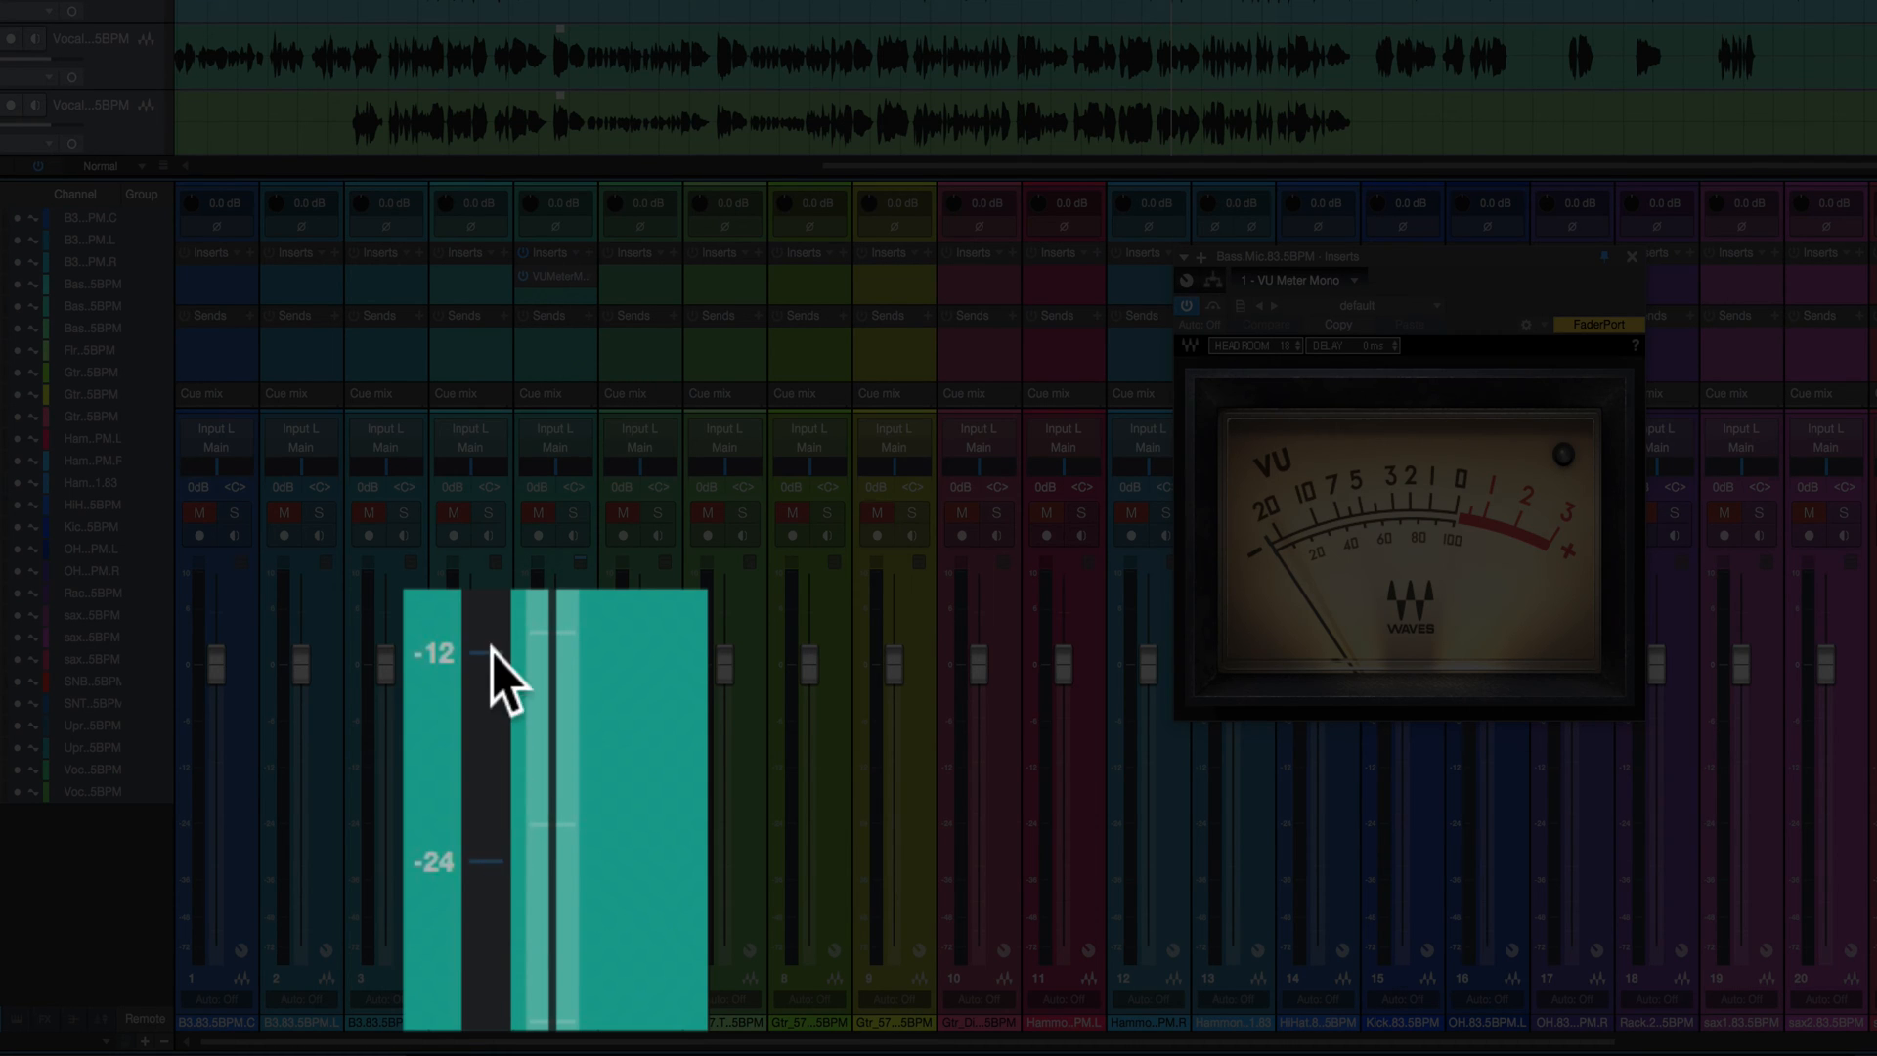
left_click_drag(479, 657, 485, 665)
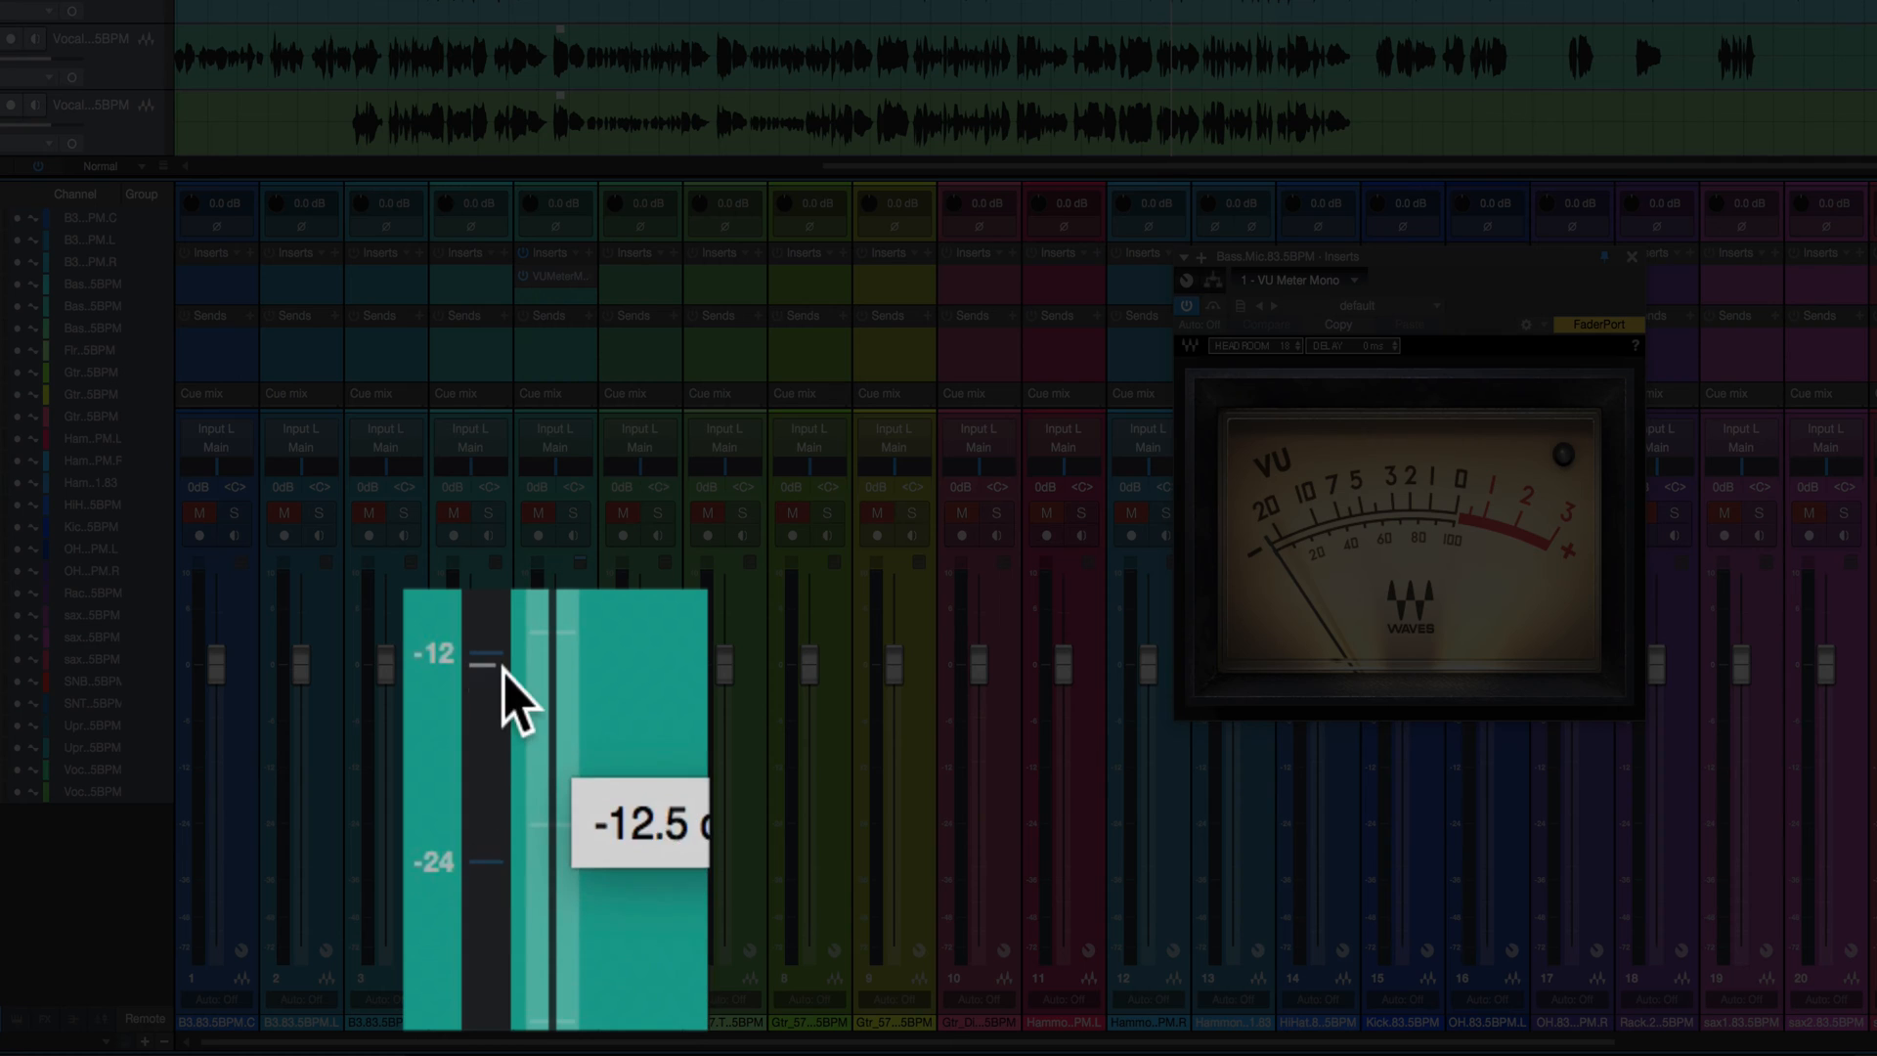
left_click_drag(477, 663, 477, 773)
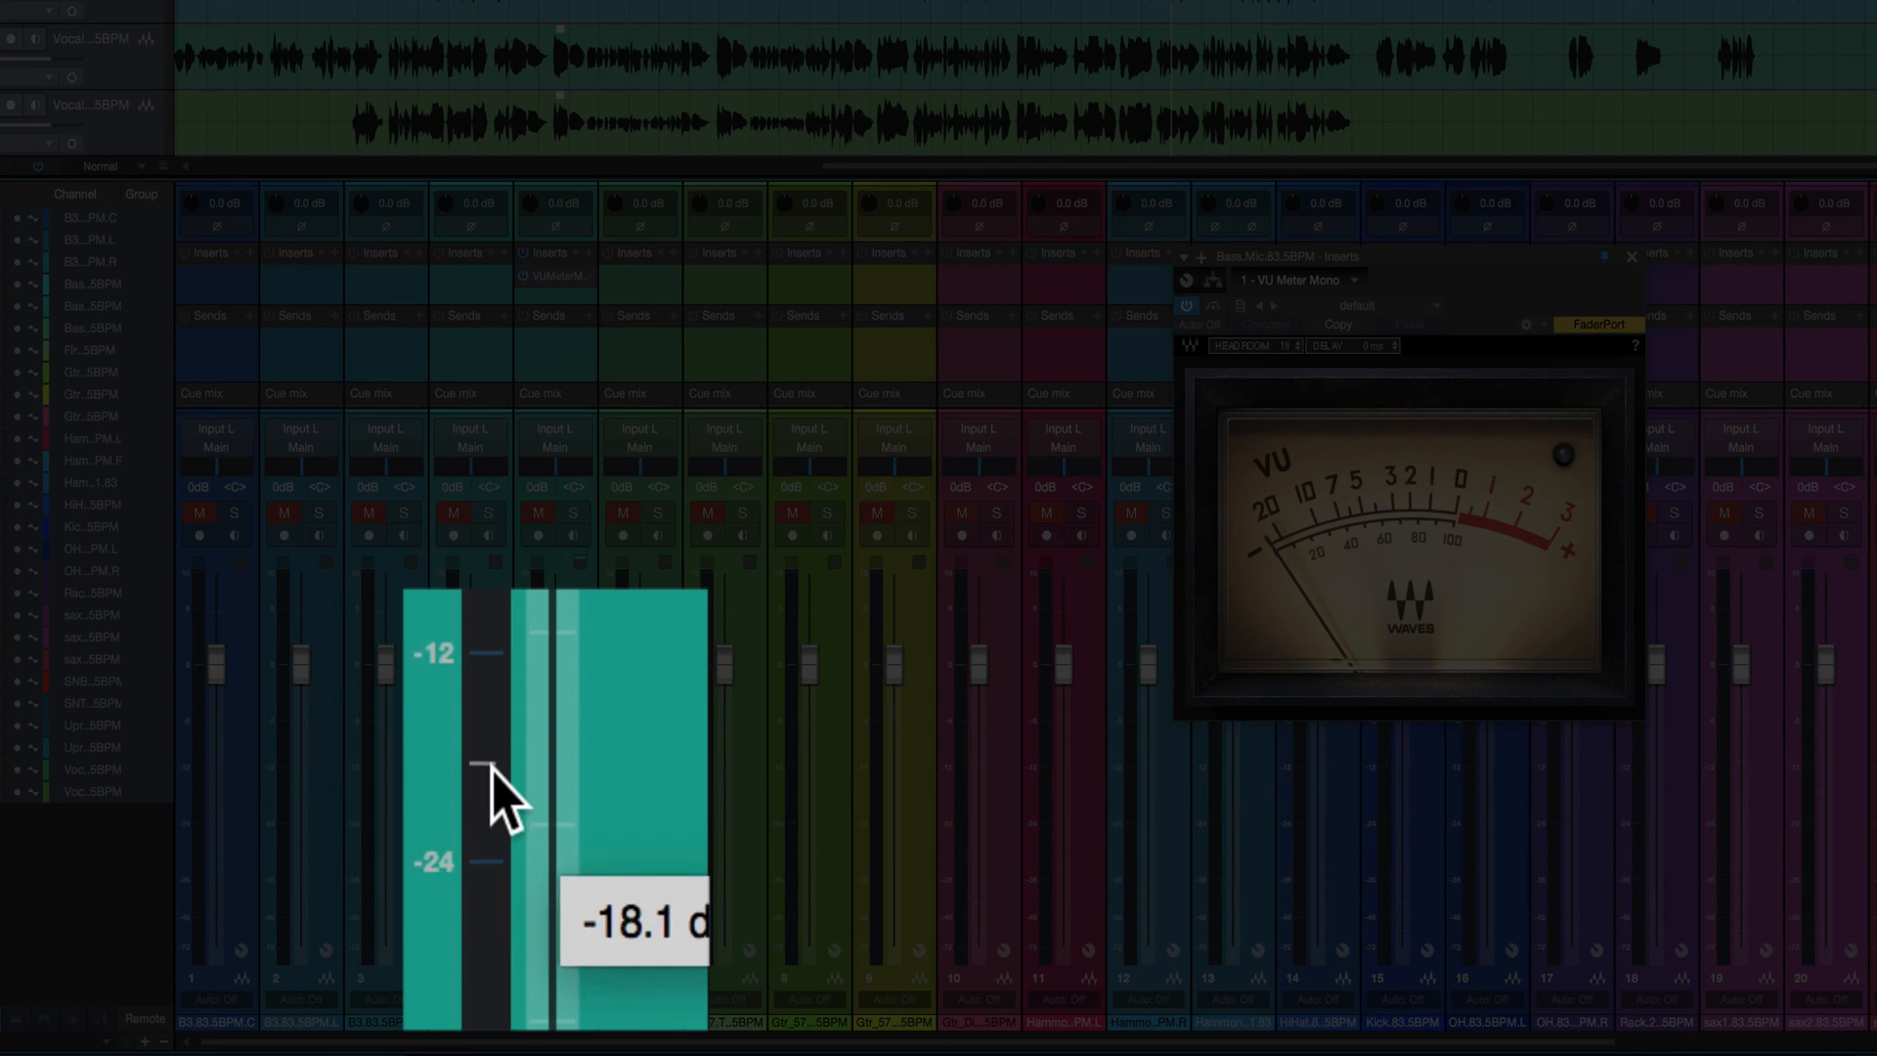
left_click_drag(485, 767, 485, 761)
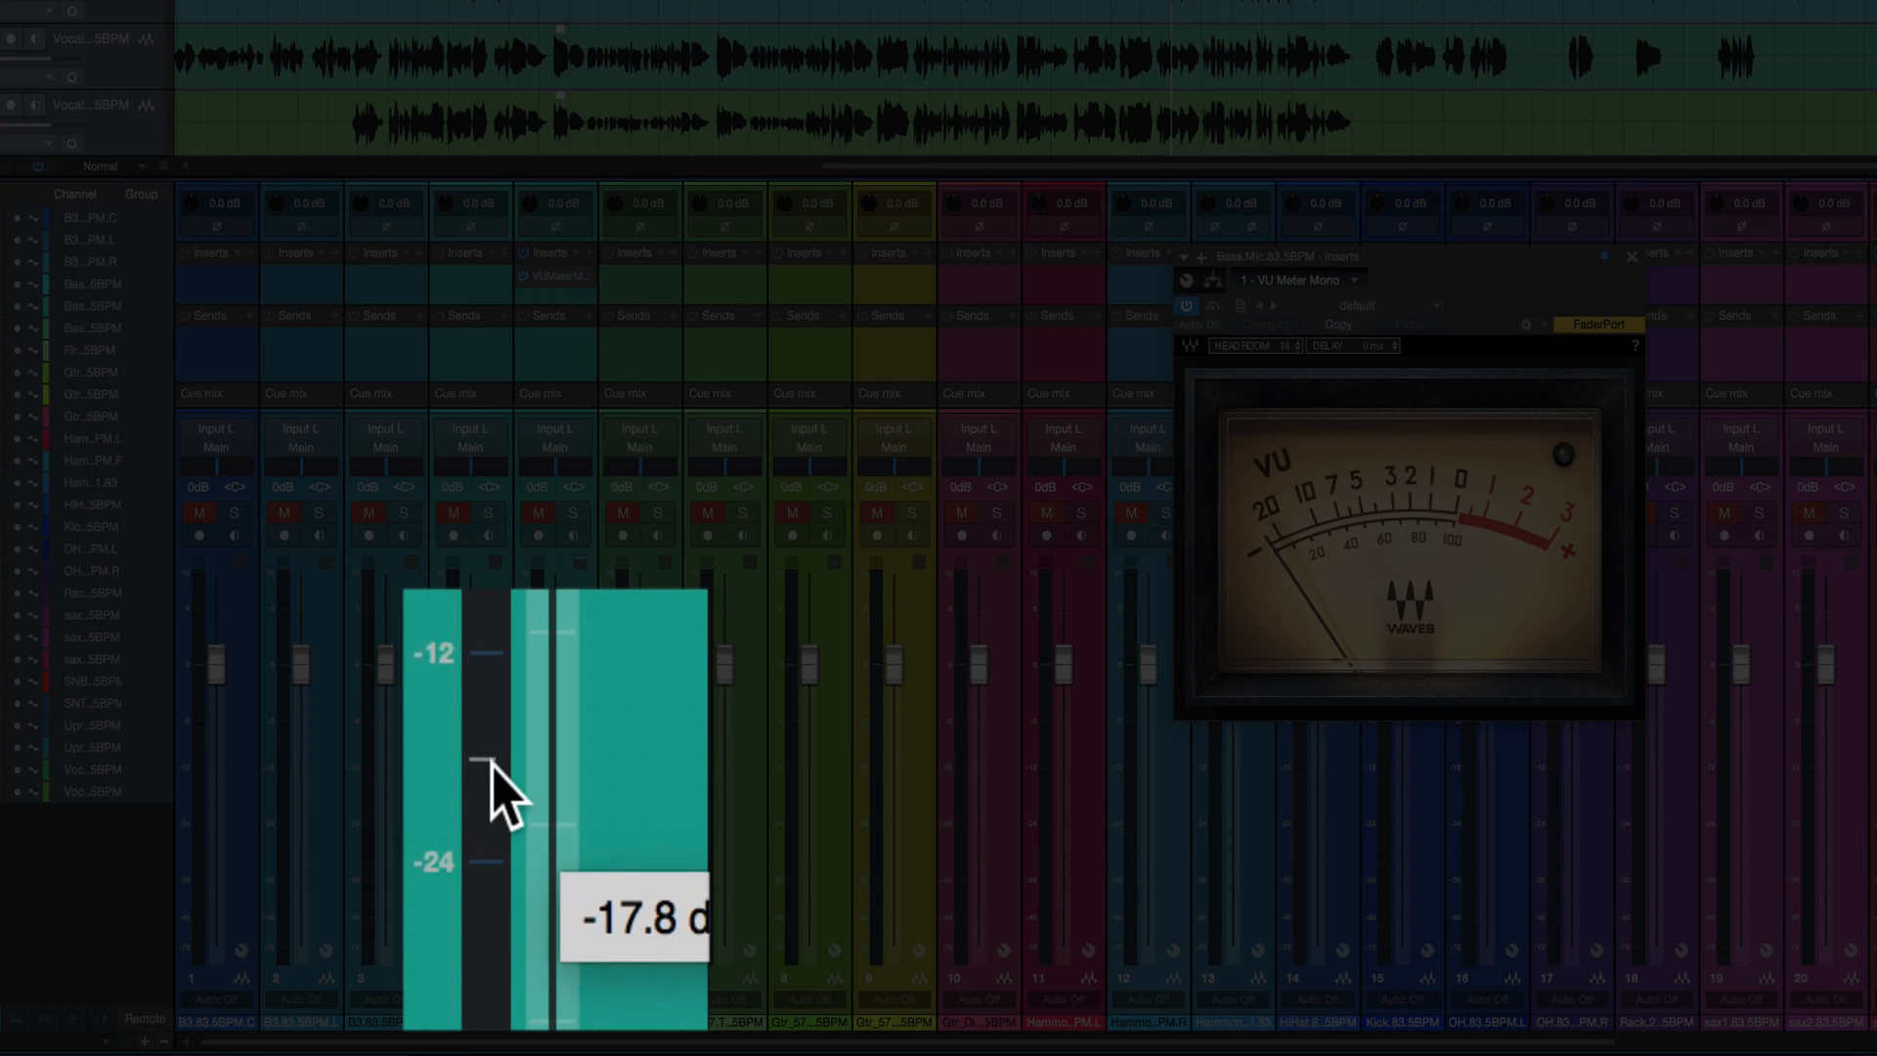
left_click_drag(485, 765, 485, 779)
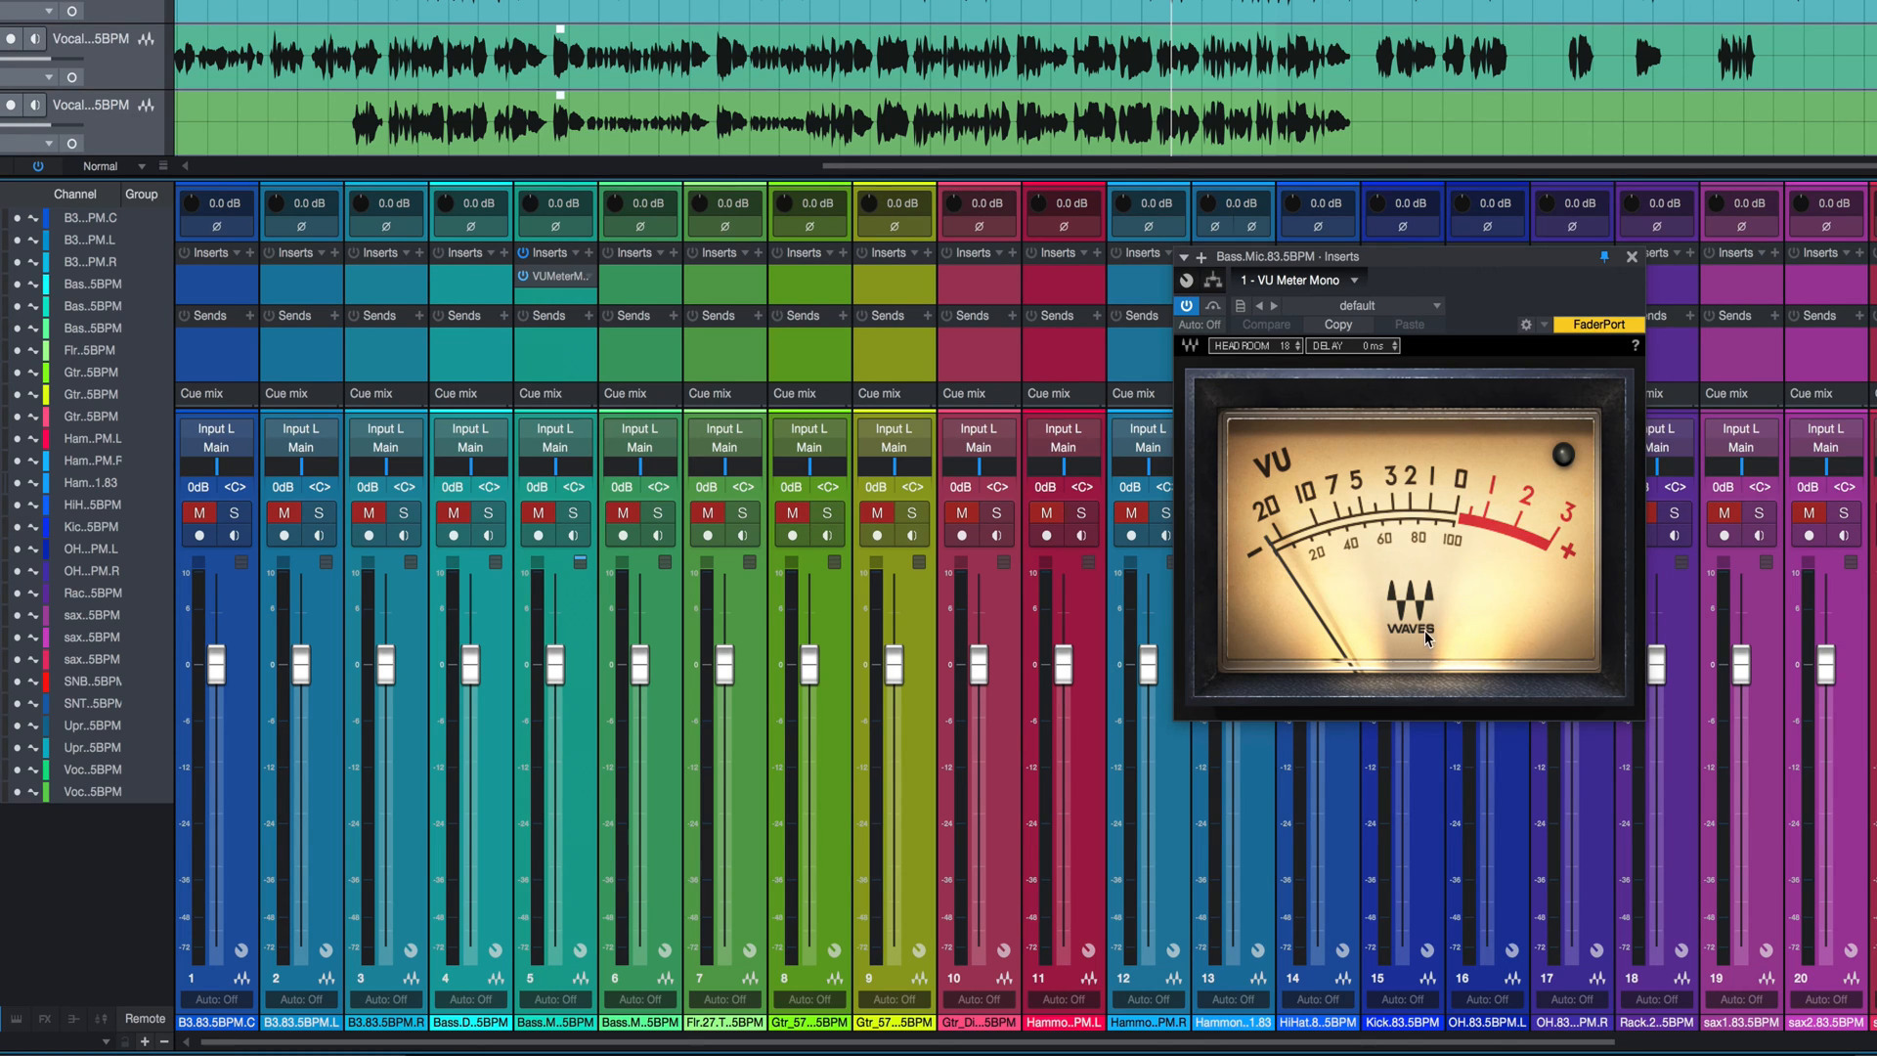
mouse_move(575, 657)
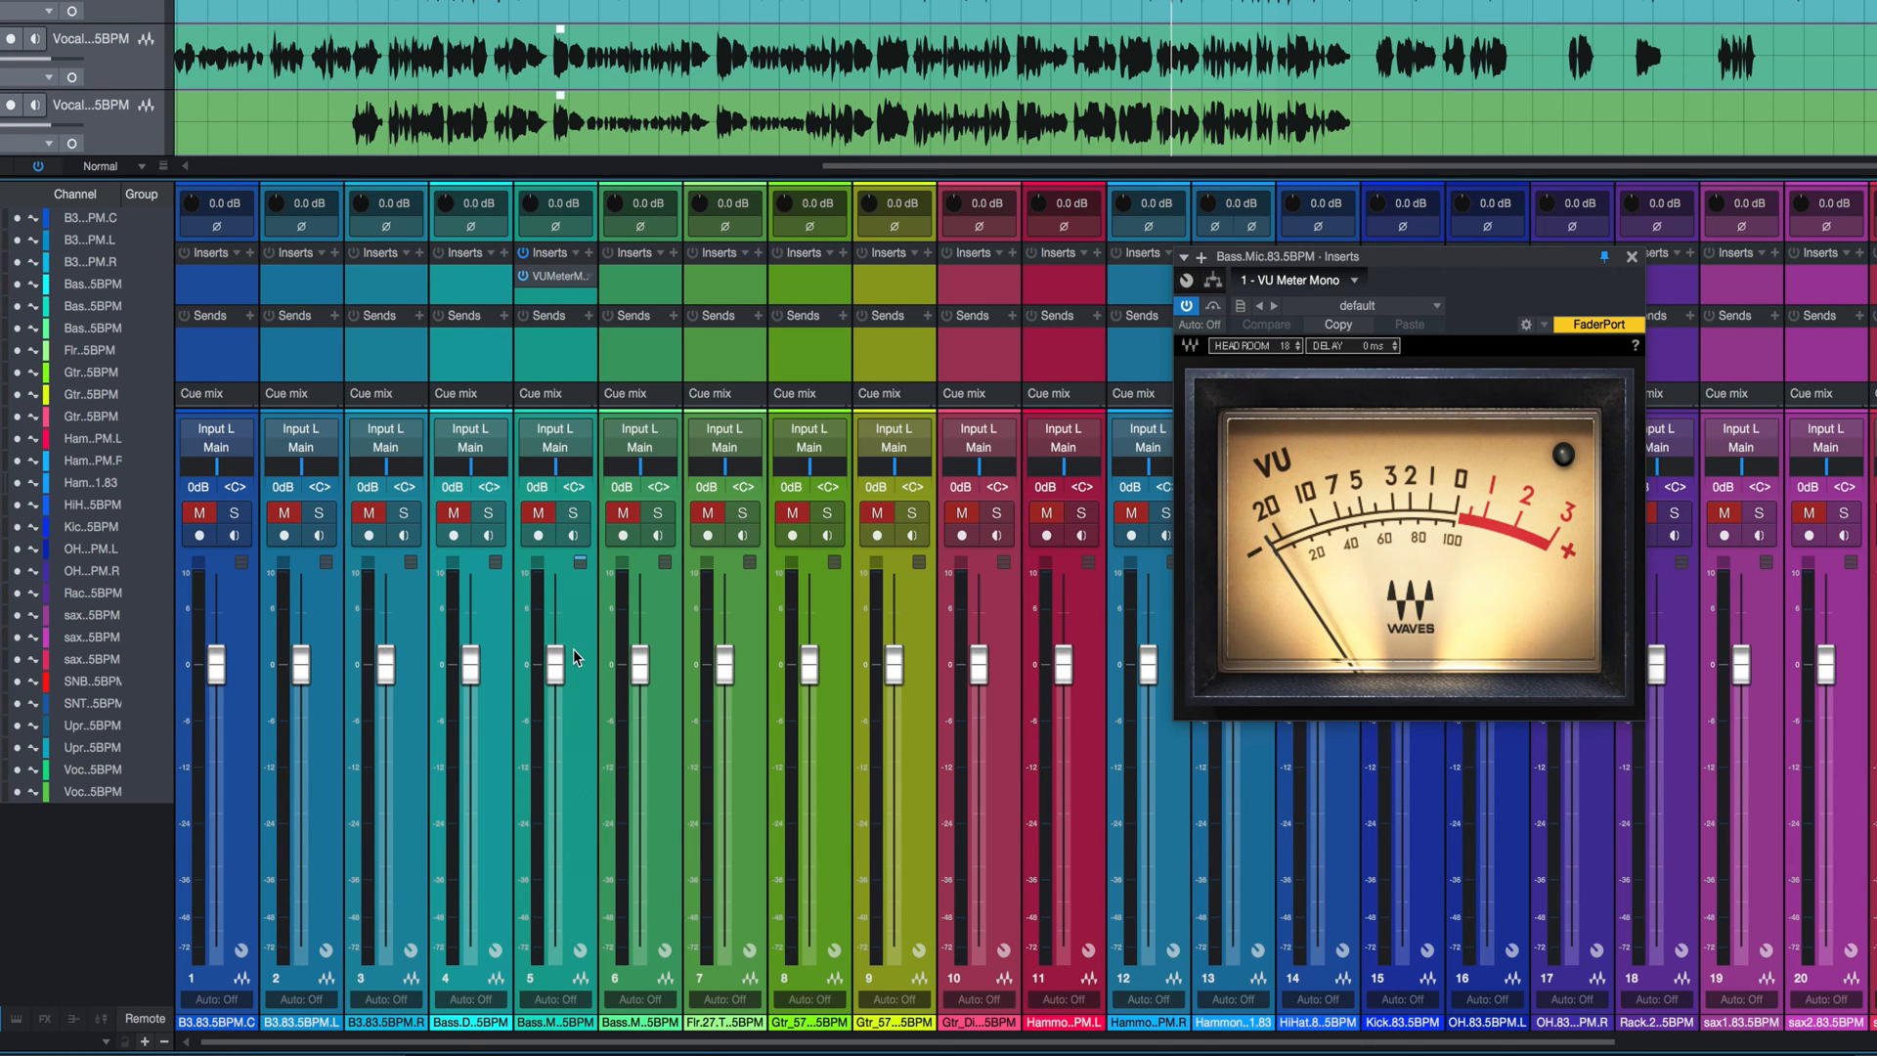
mouse_move(516, 734)
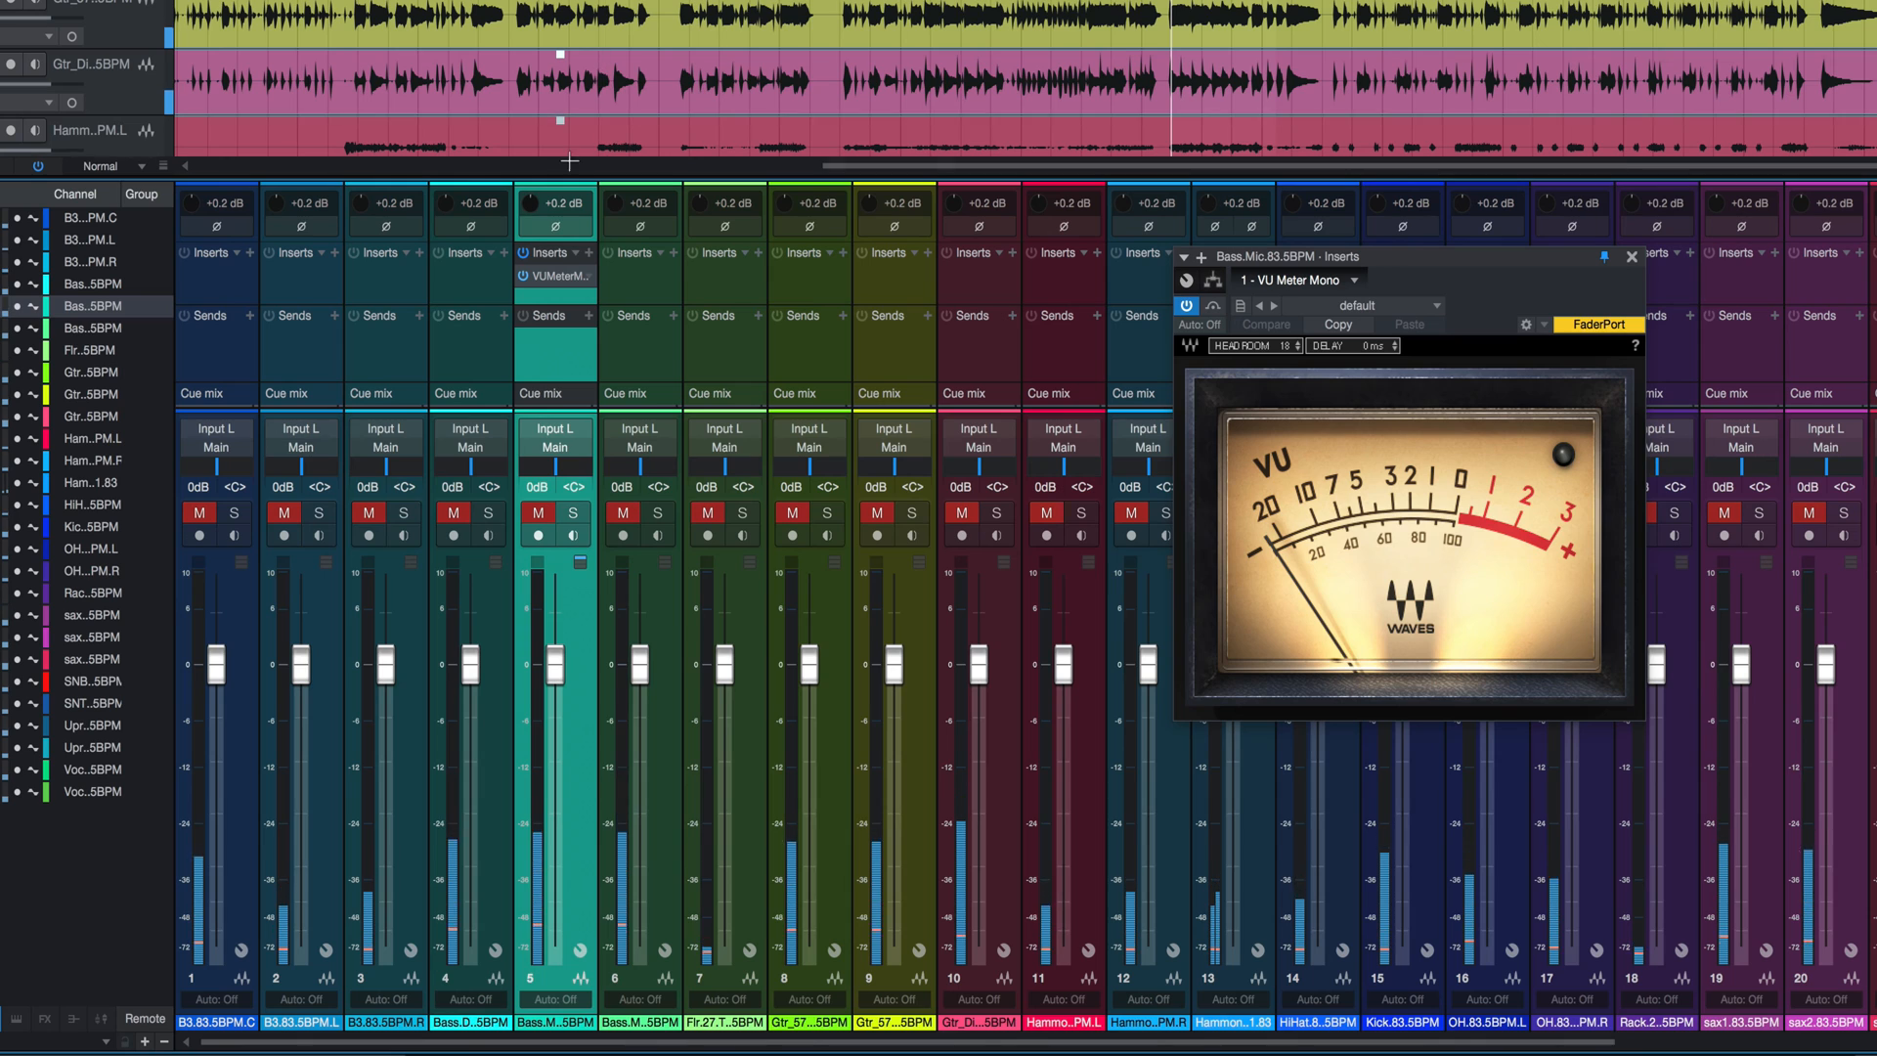
Drag the Bass.Mic.83.5BPM input trim knob down during playback until it reads about -8.6 dB
left_click_drag(553, 203, 554, 221)
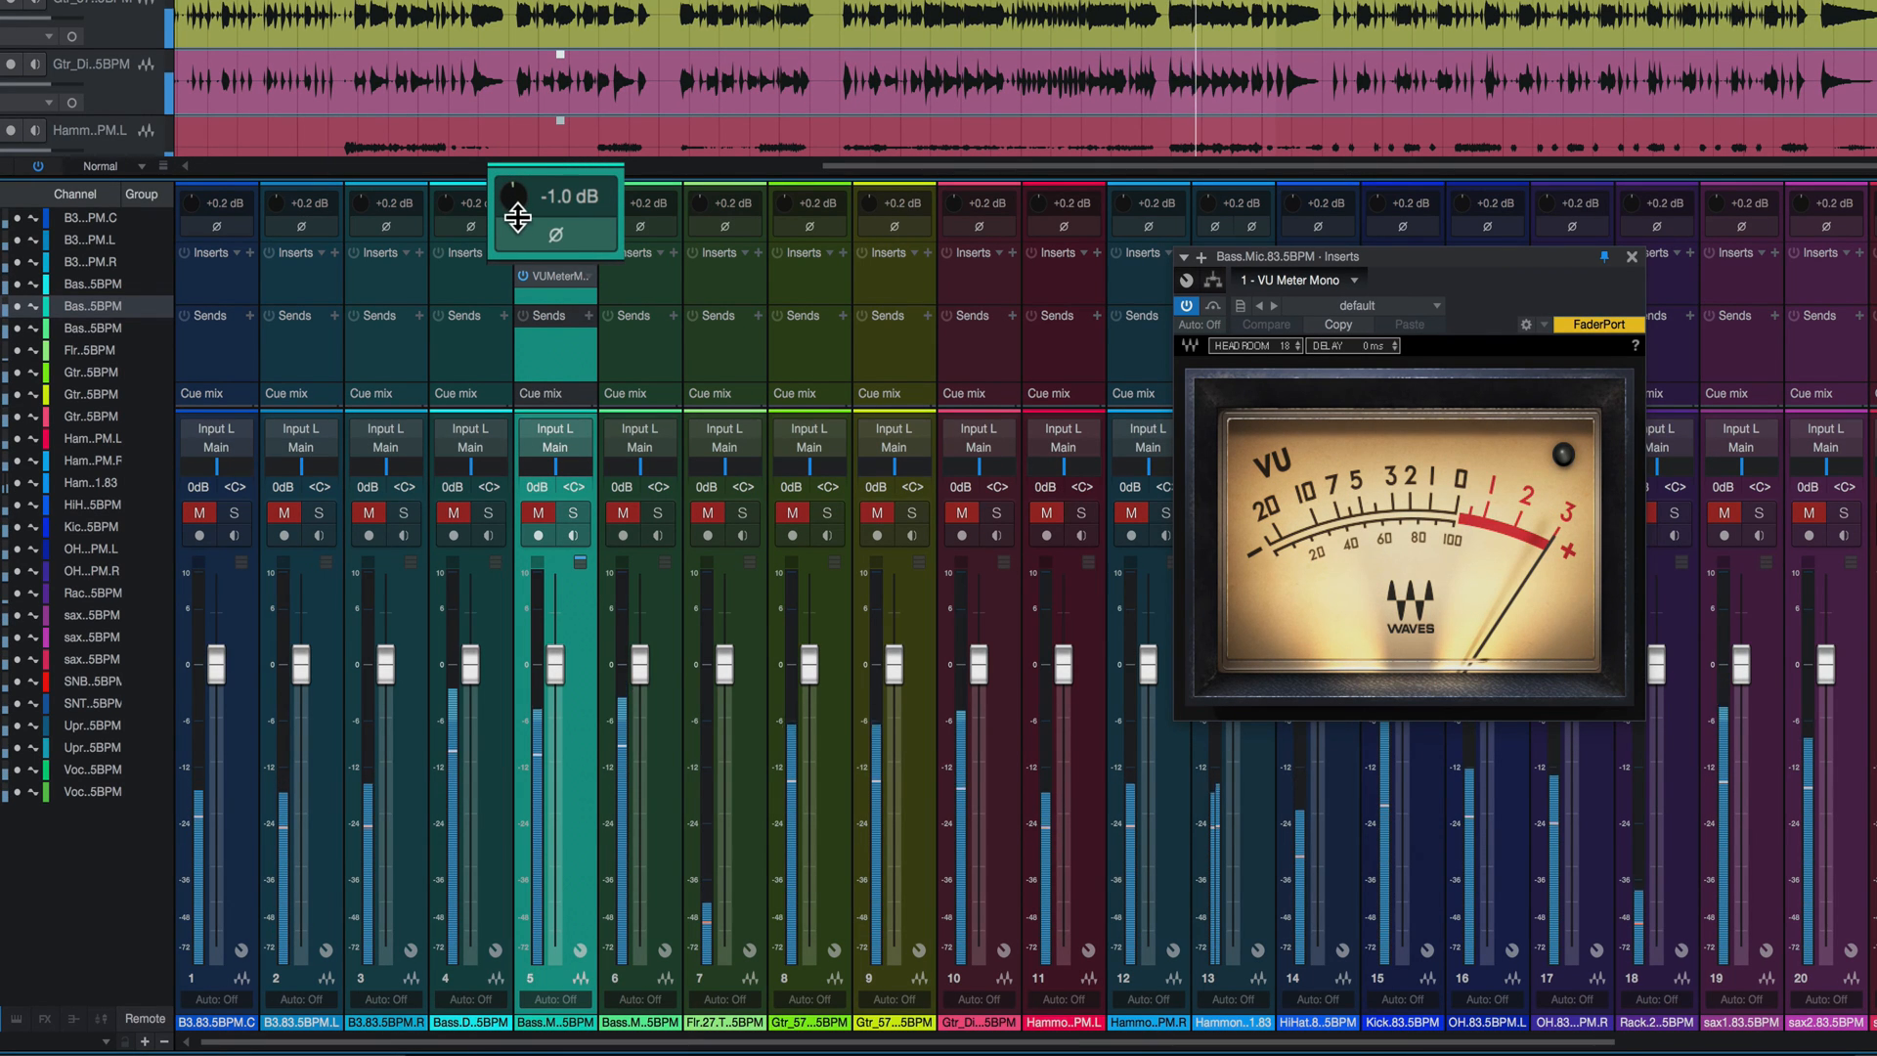
left_click_drag(516, 193, 509, 252)
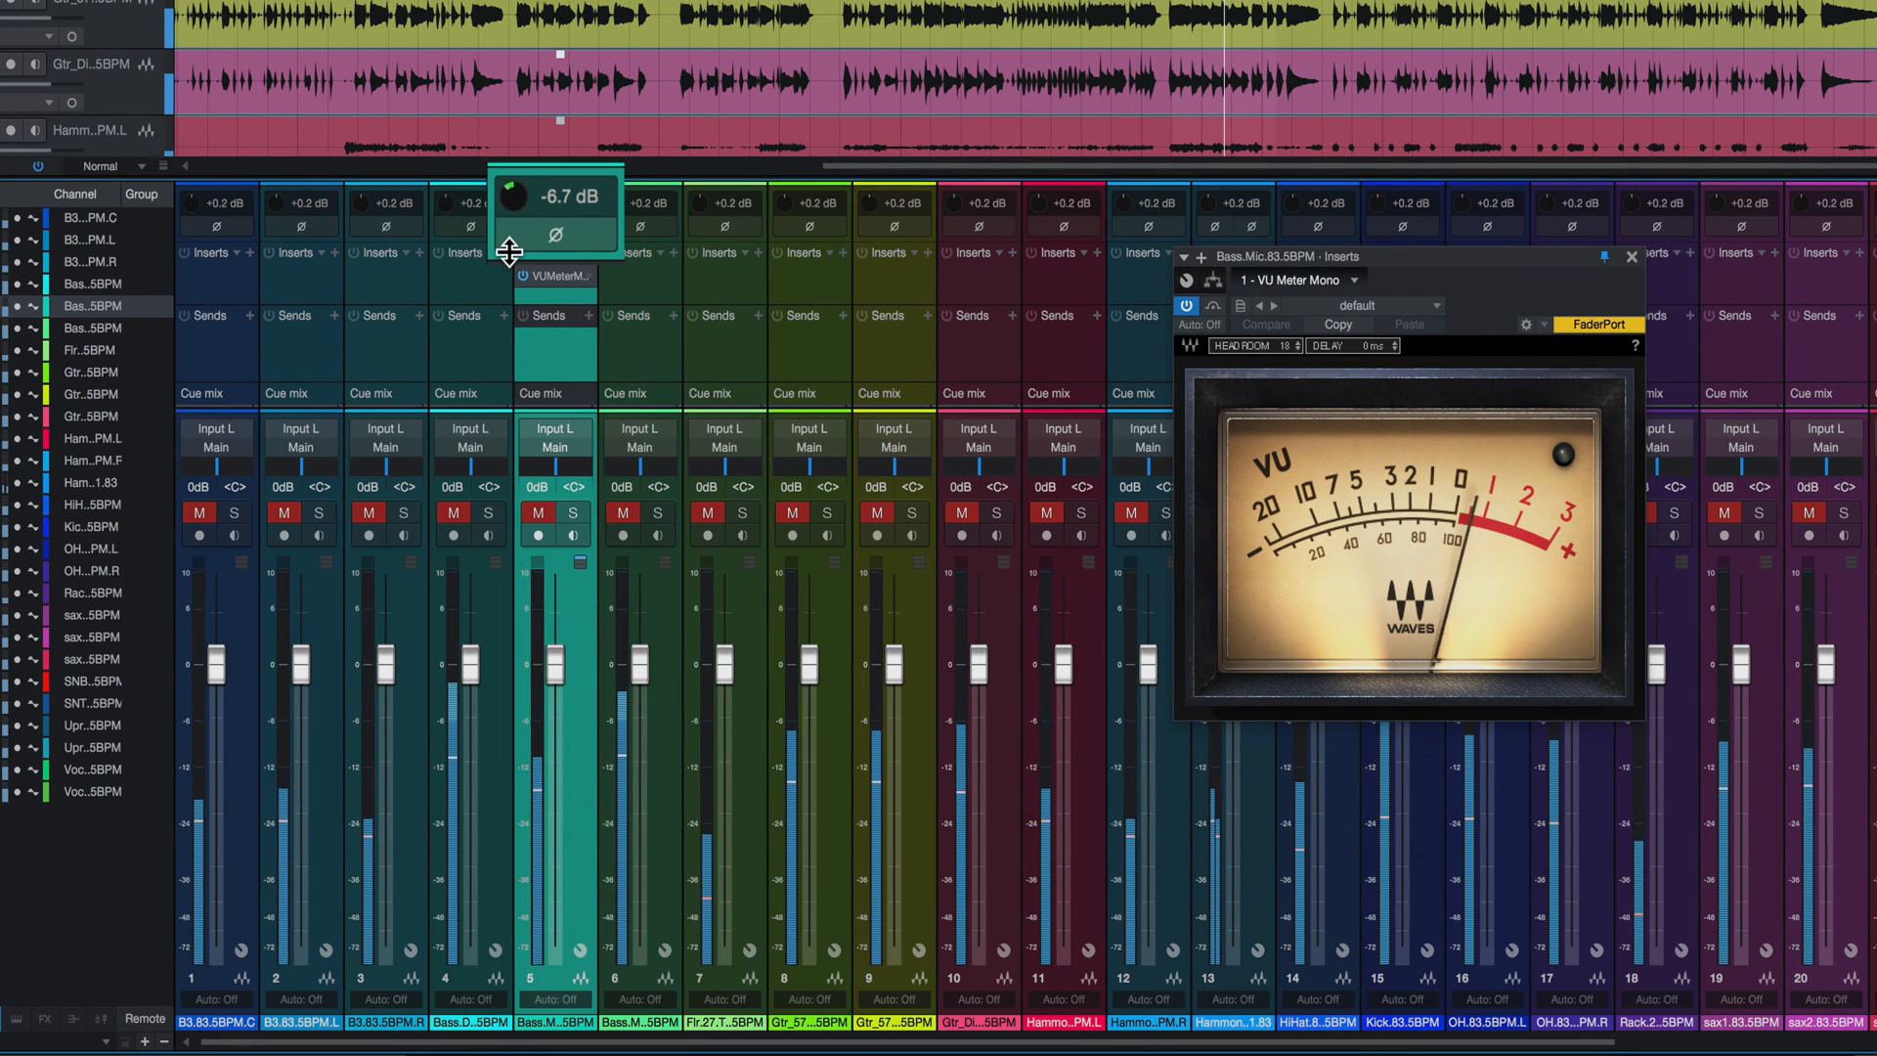
left_click_drag(510, 194, 510, 202)
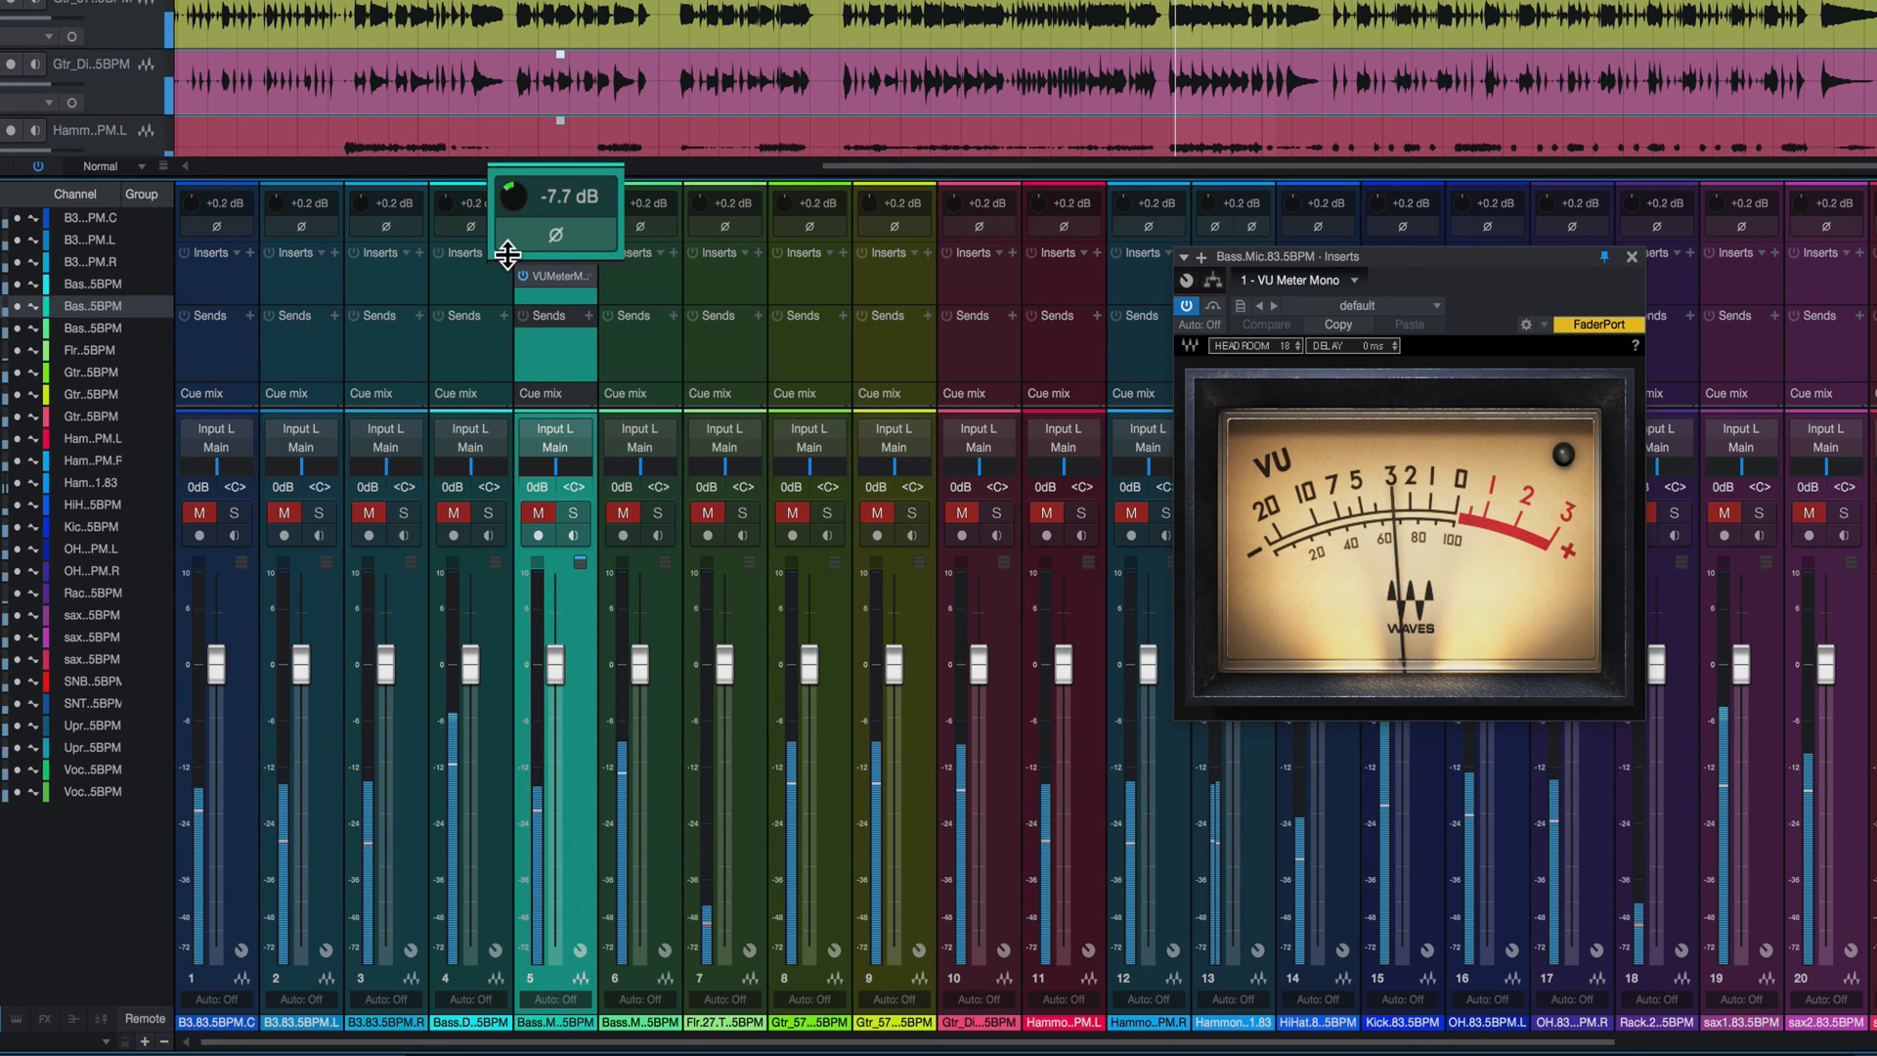
left_click_drag(512, 196, 516, 186)
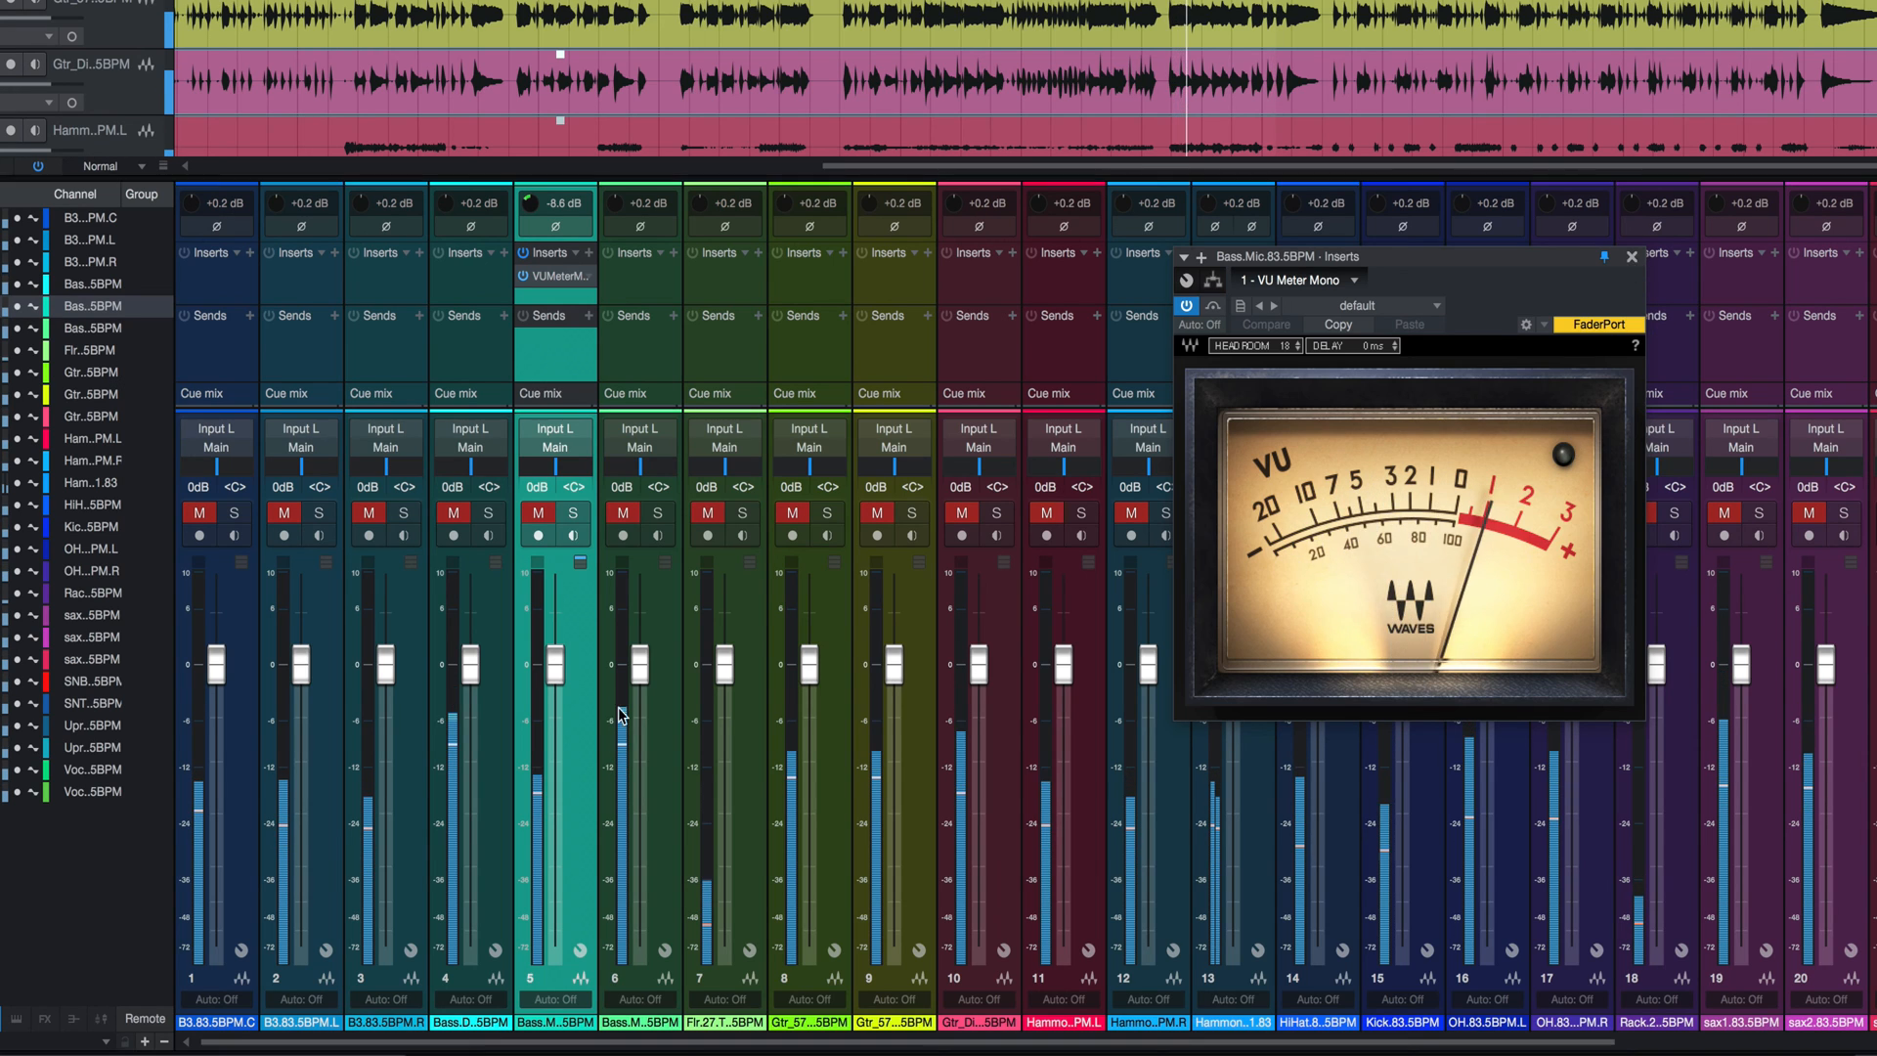
Close the VU Meter Mono plug-in window
left_click(1631, 254)
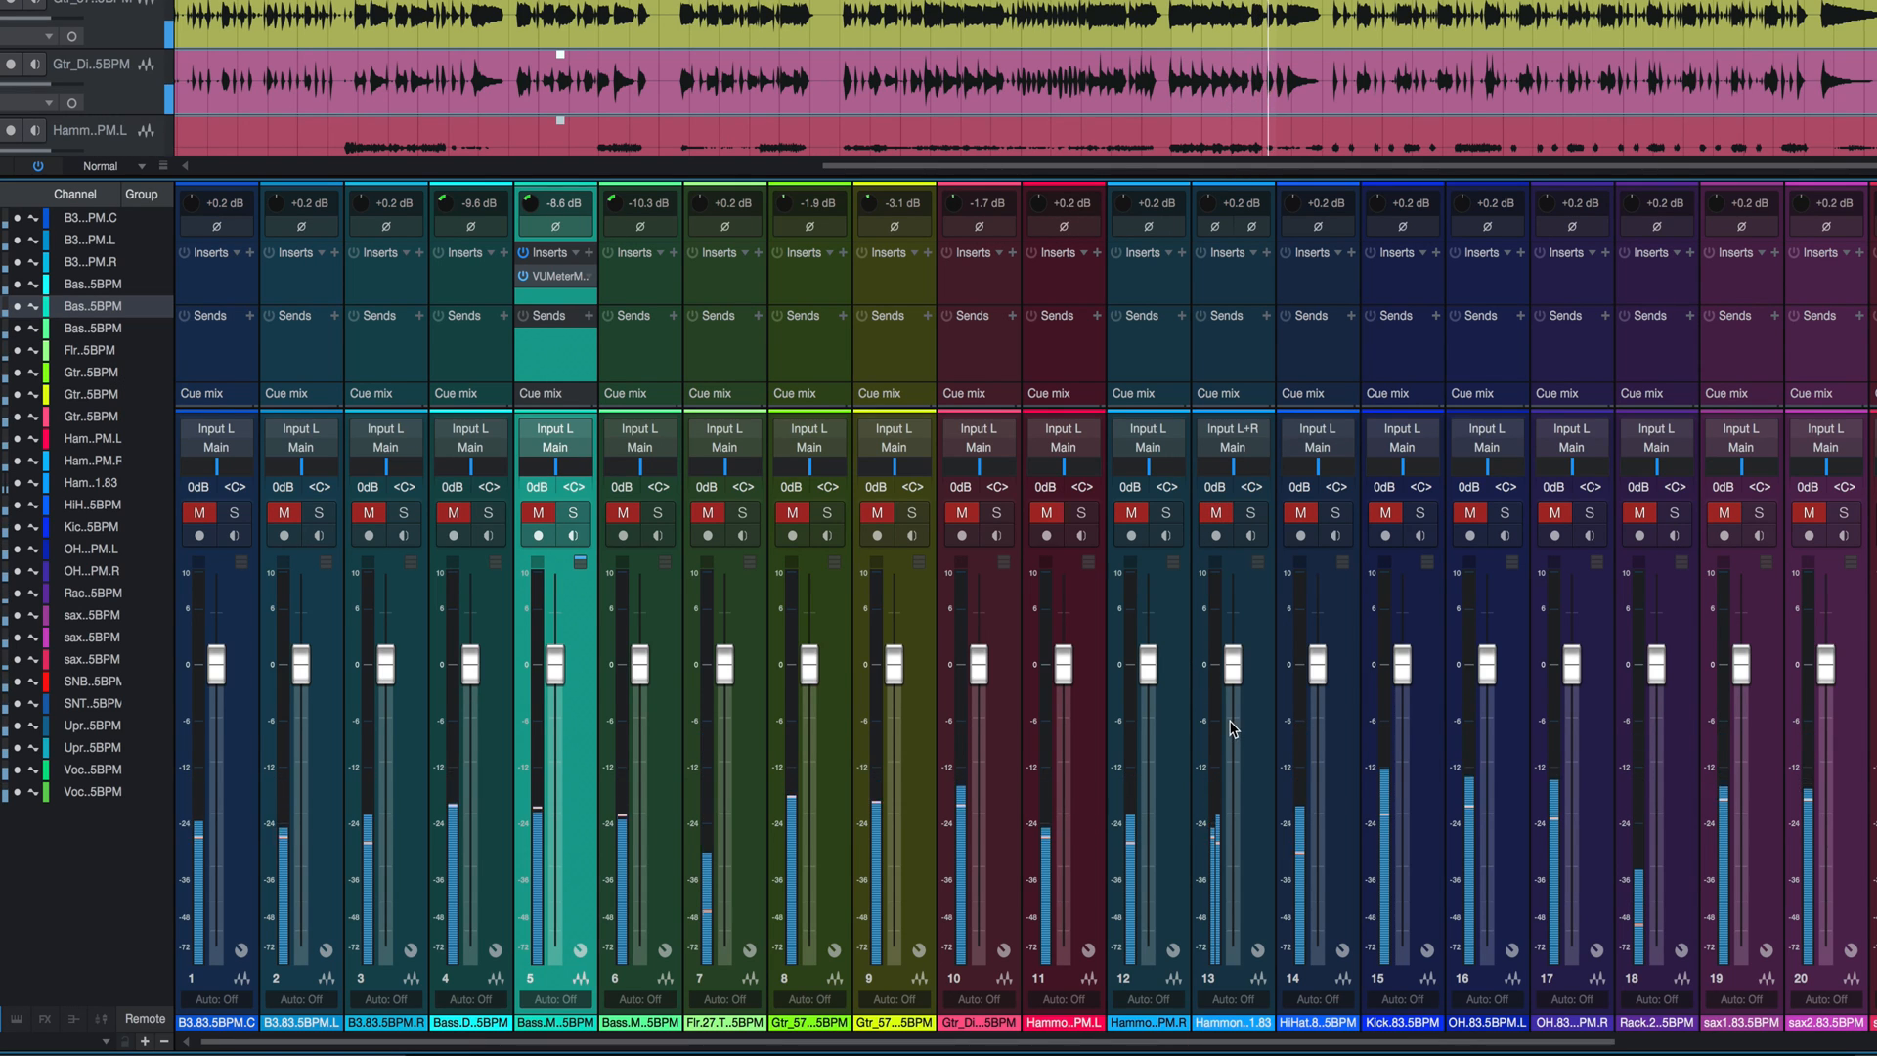
mouse_move(1650, 798)
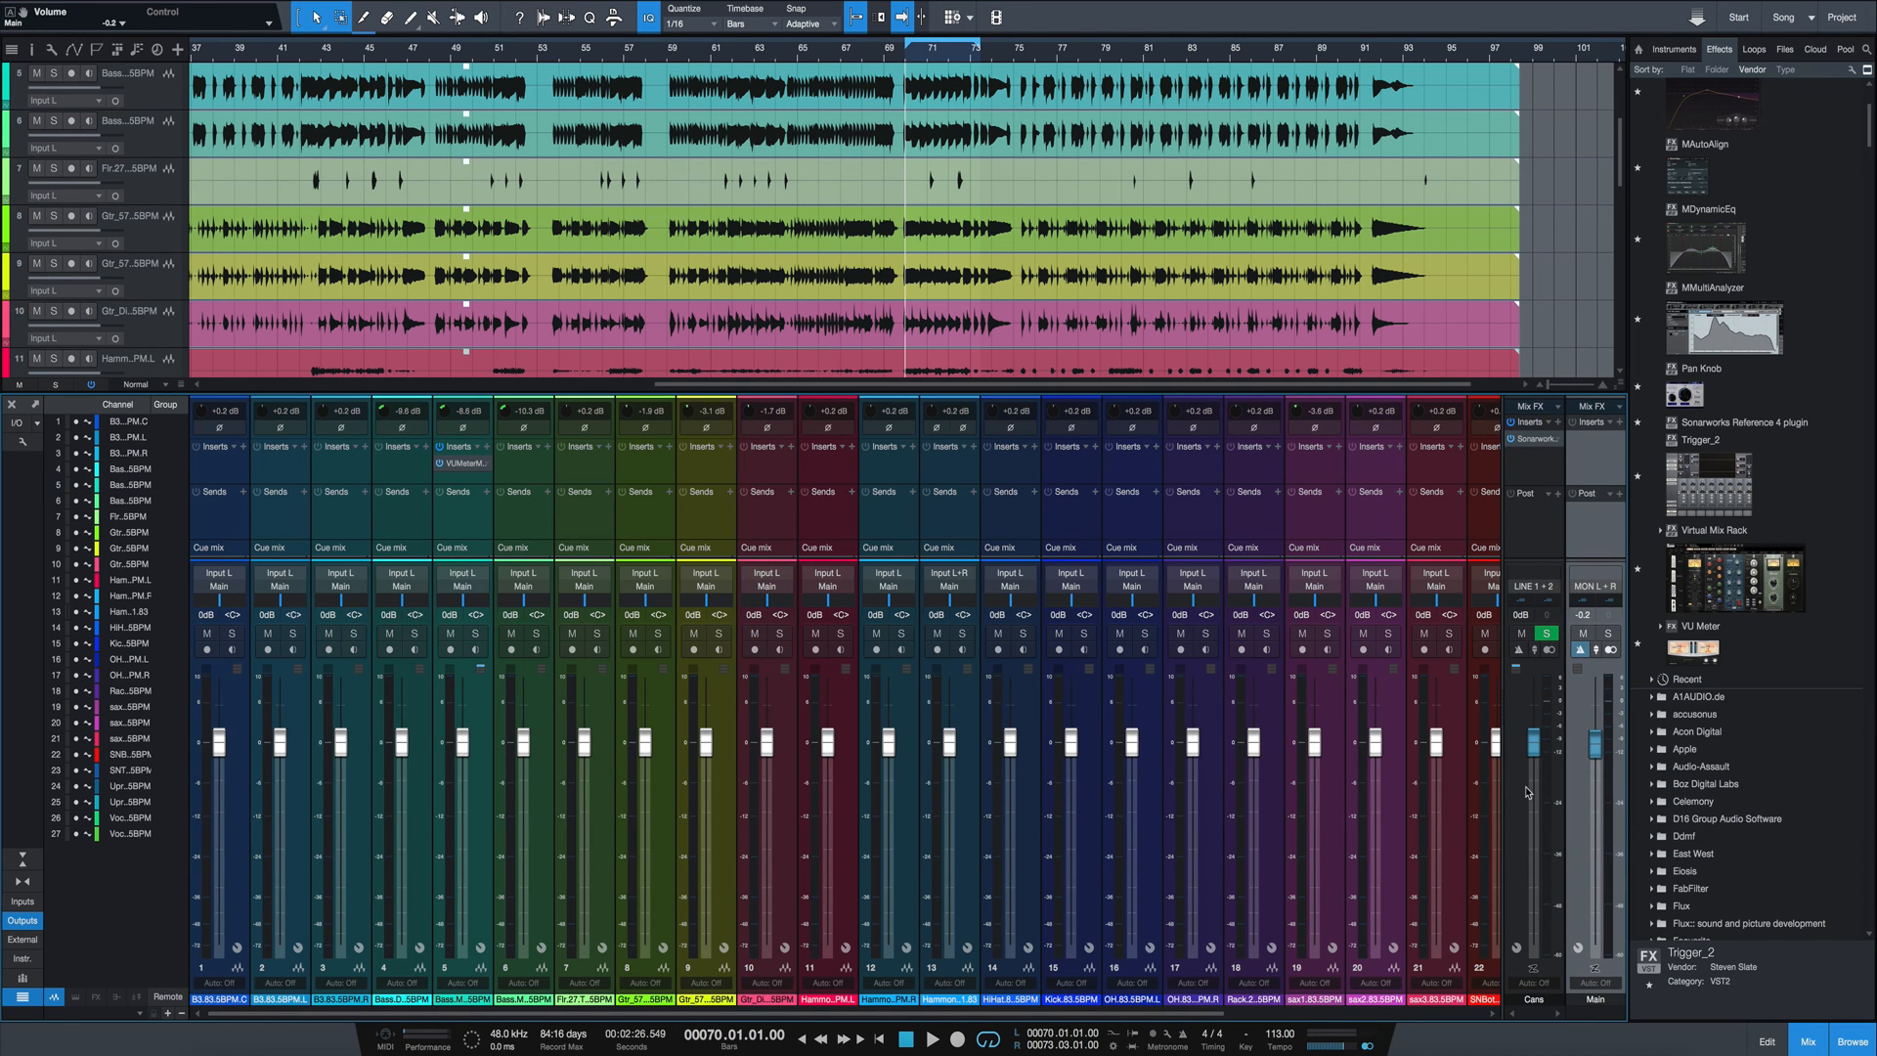
Lower the Cans headphone output fader to about +0.1 dB and check the channel meters
left_click_drag(1596, 743, 1595, 790)
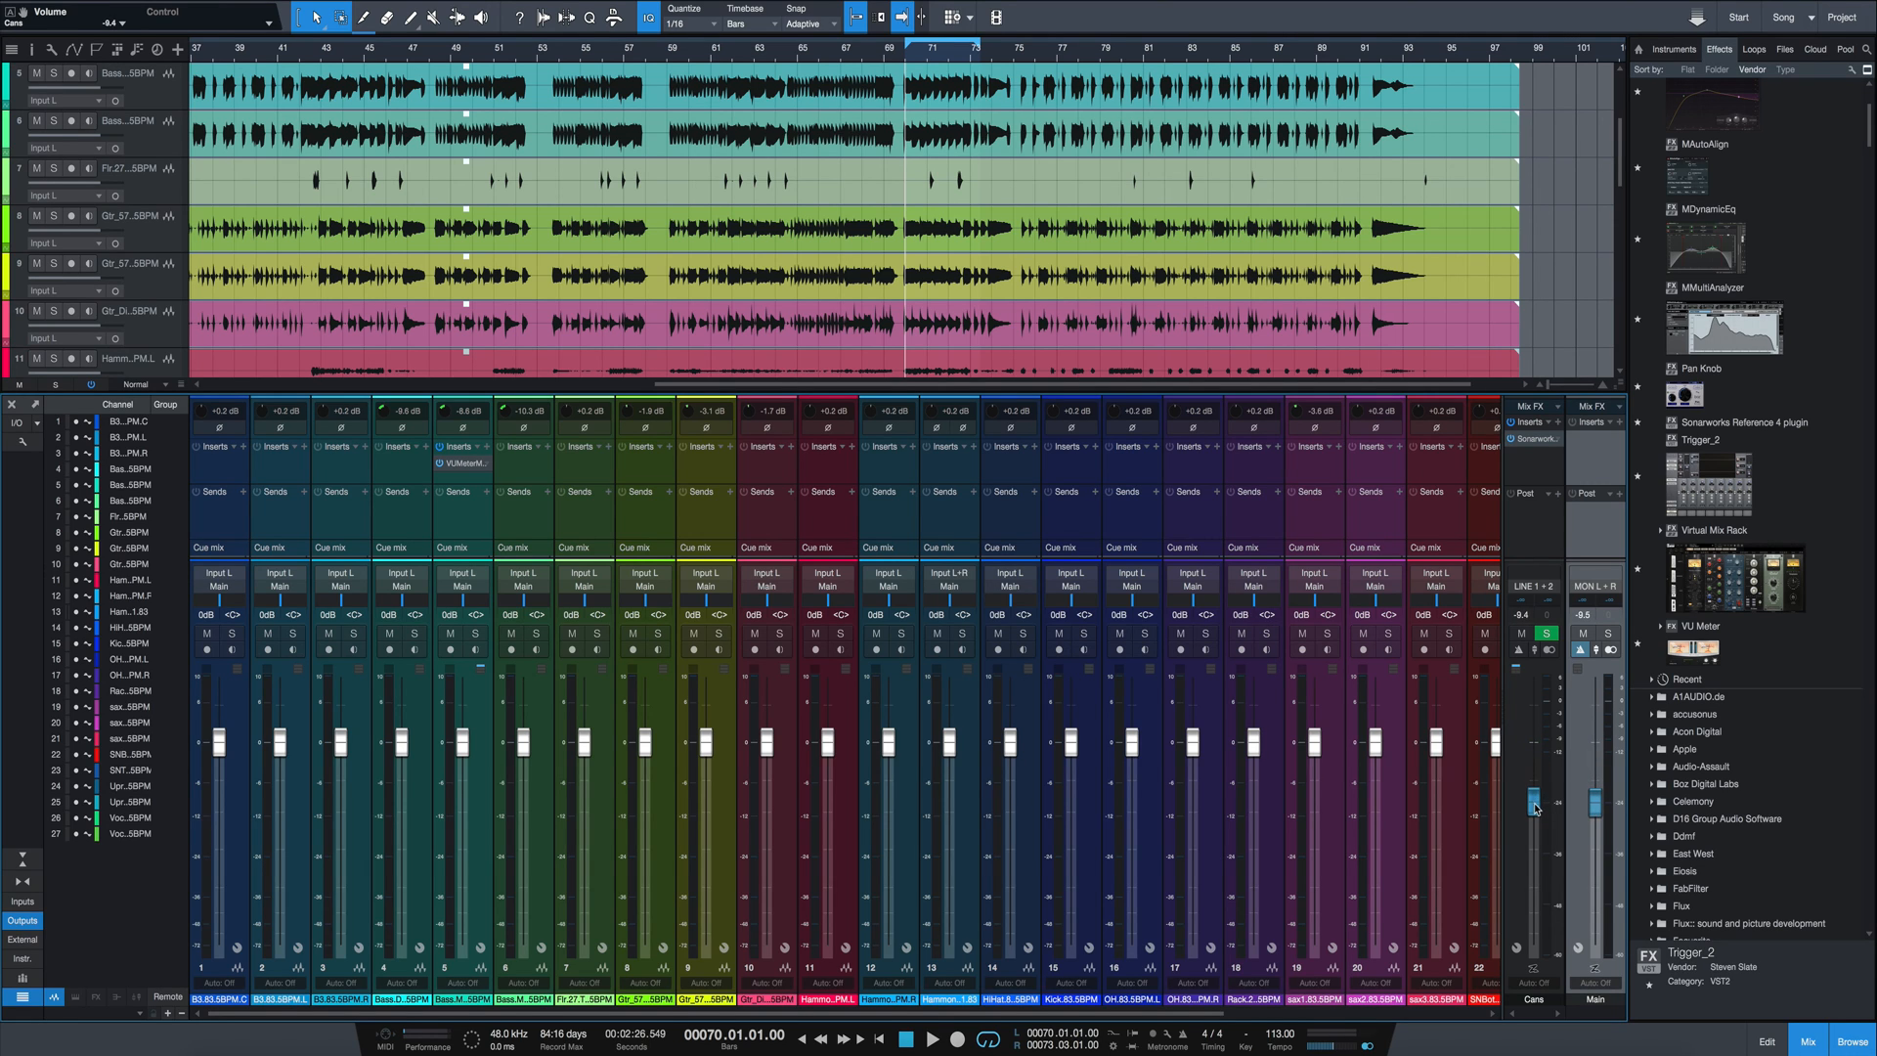
left_click(934, 1041)
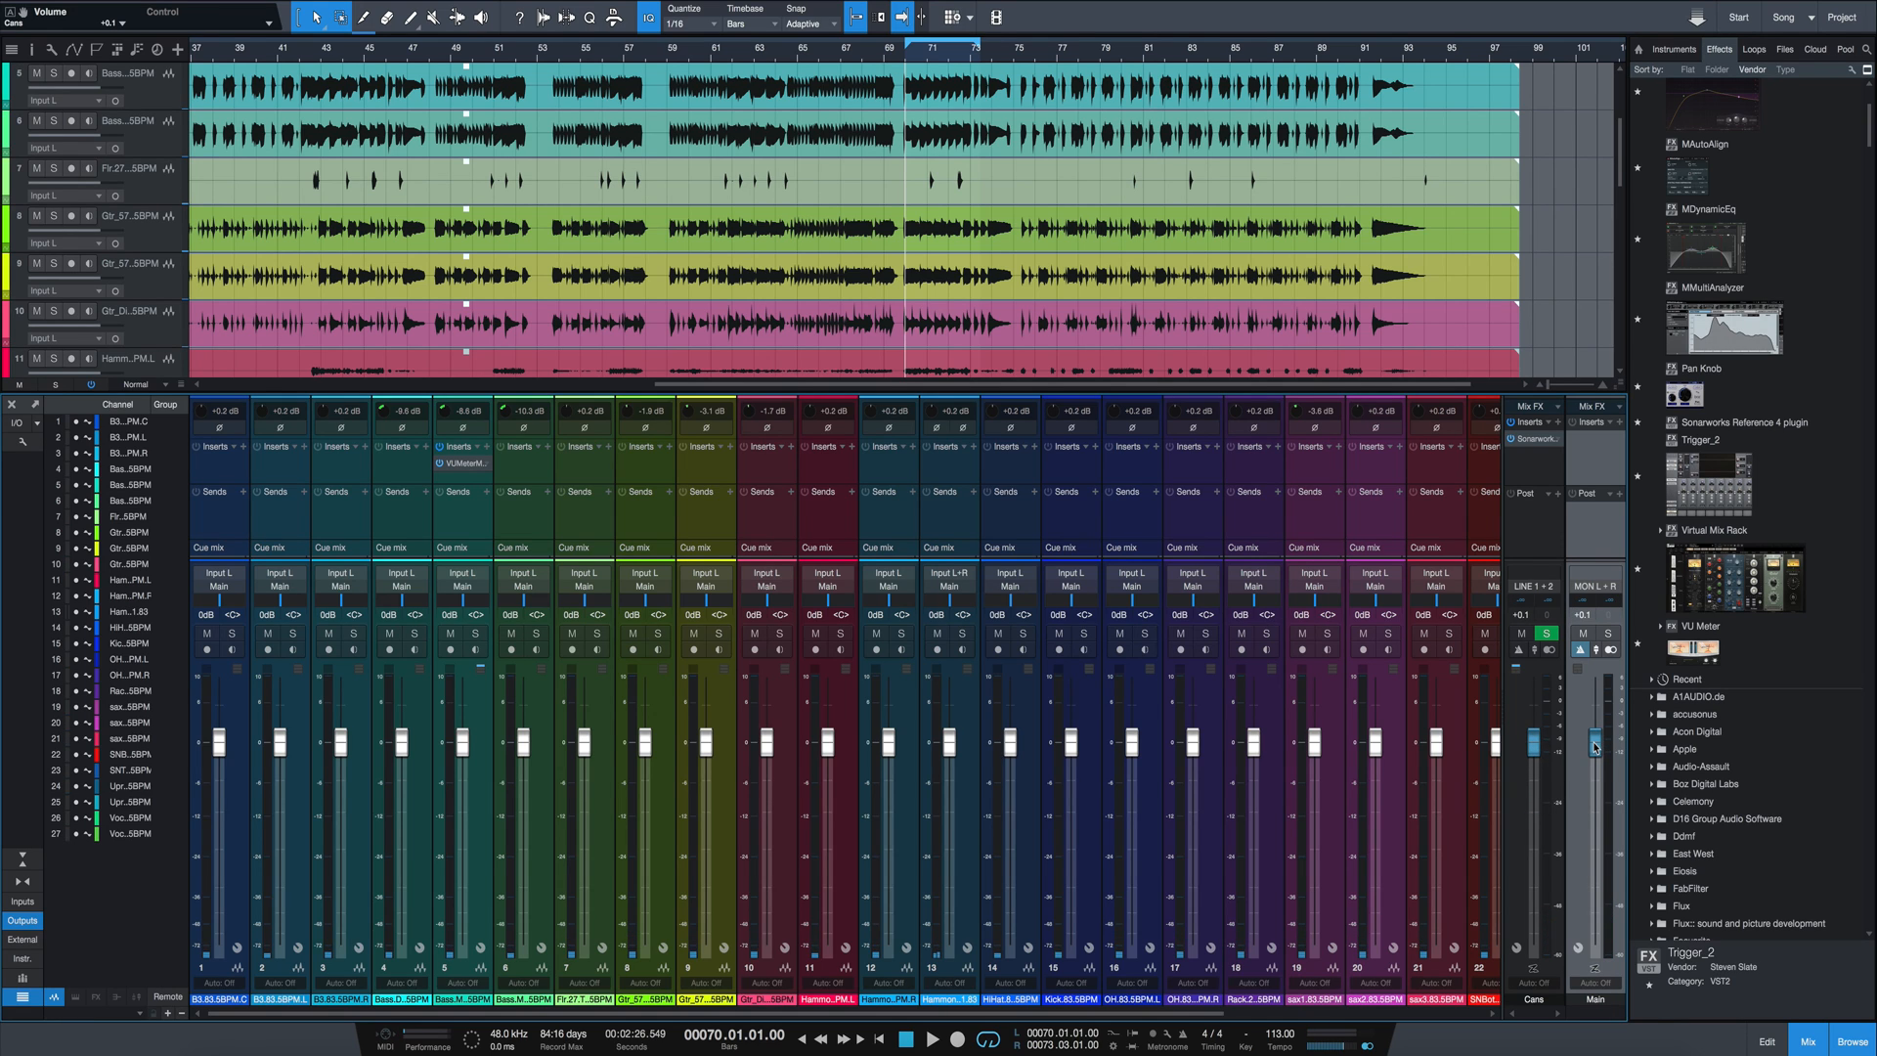
mouse_move(16, 624)
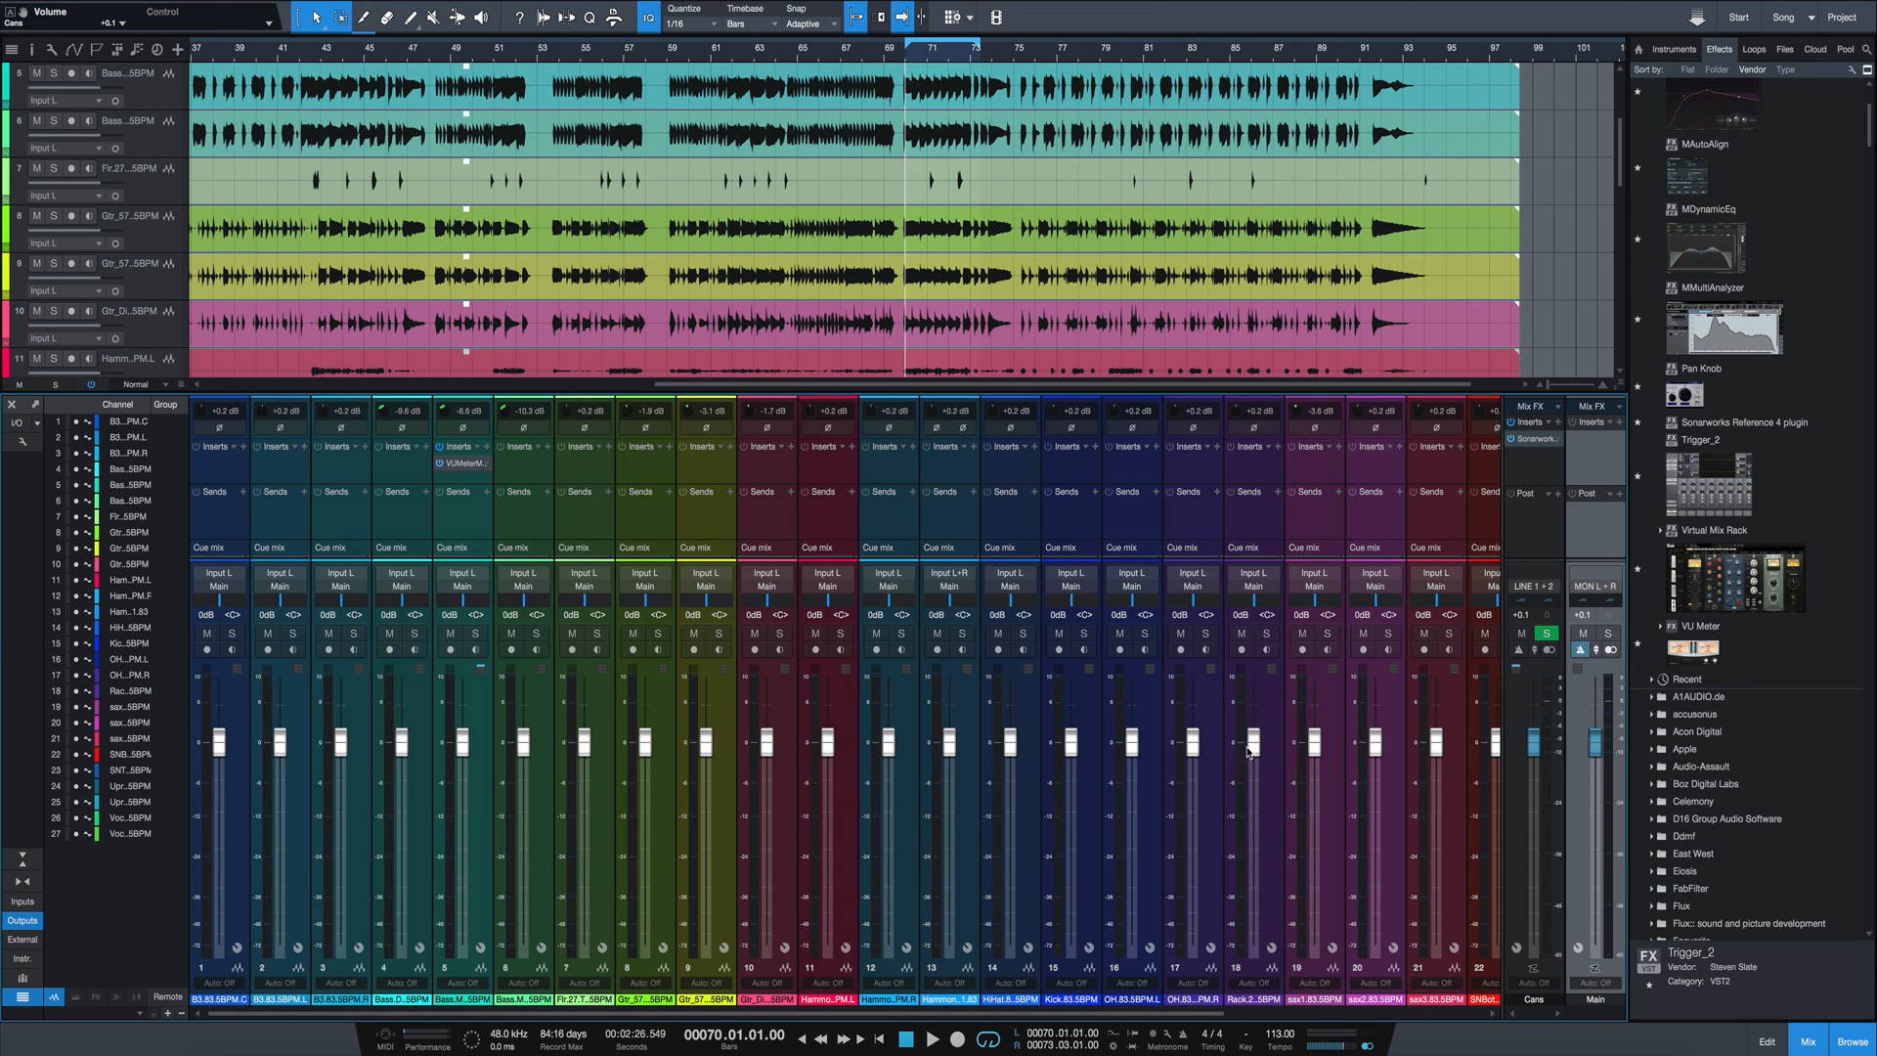
mouse_move(991, 826)
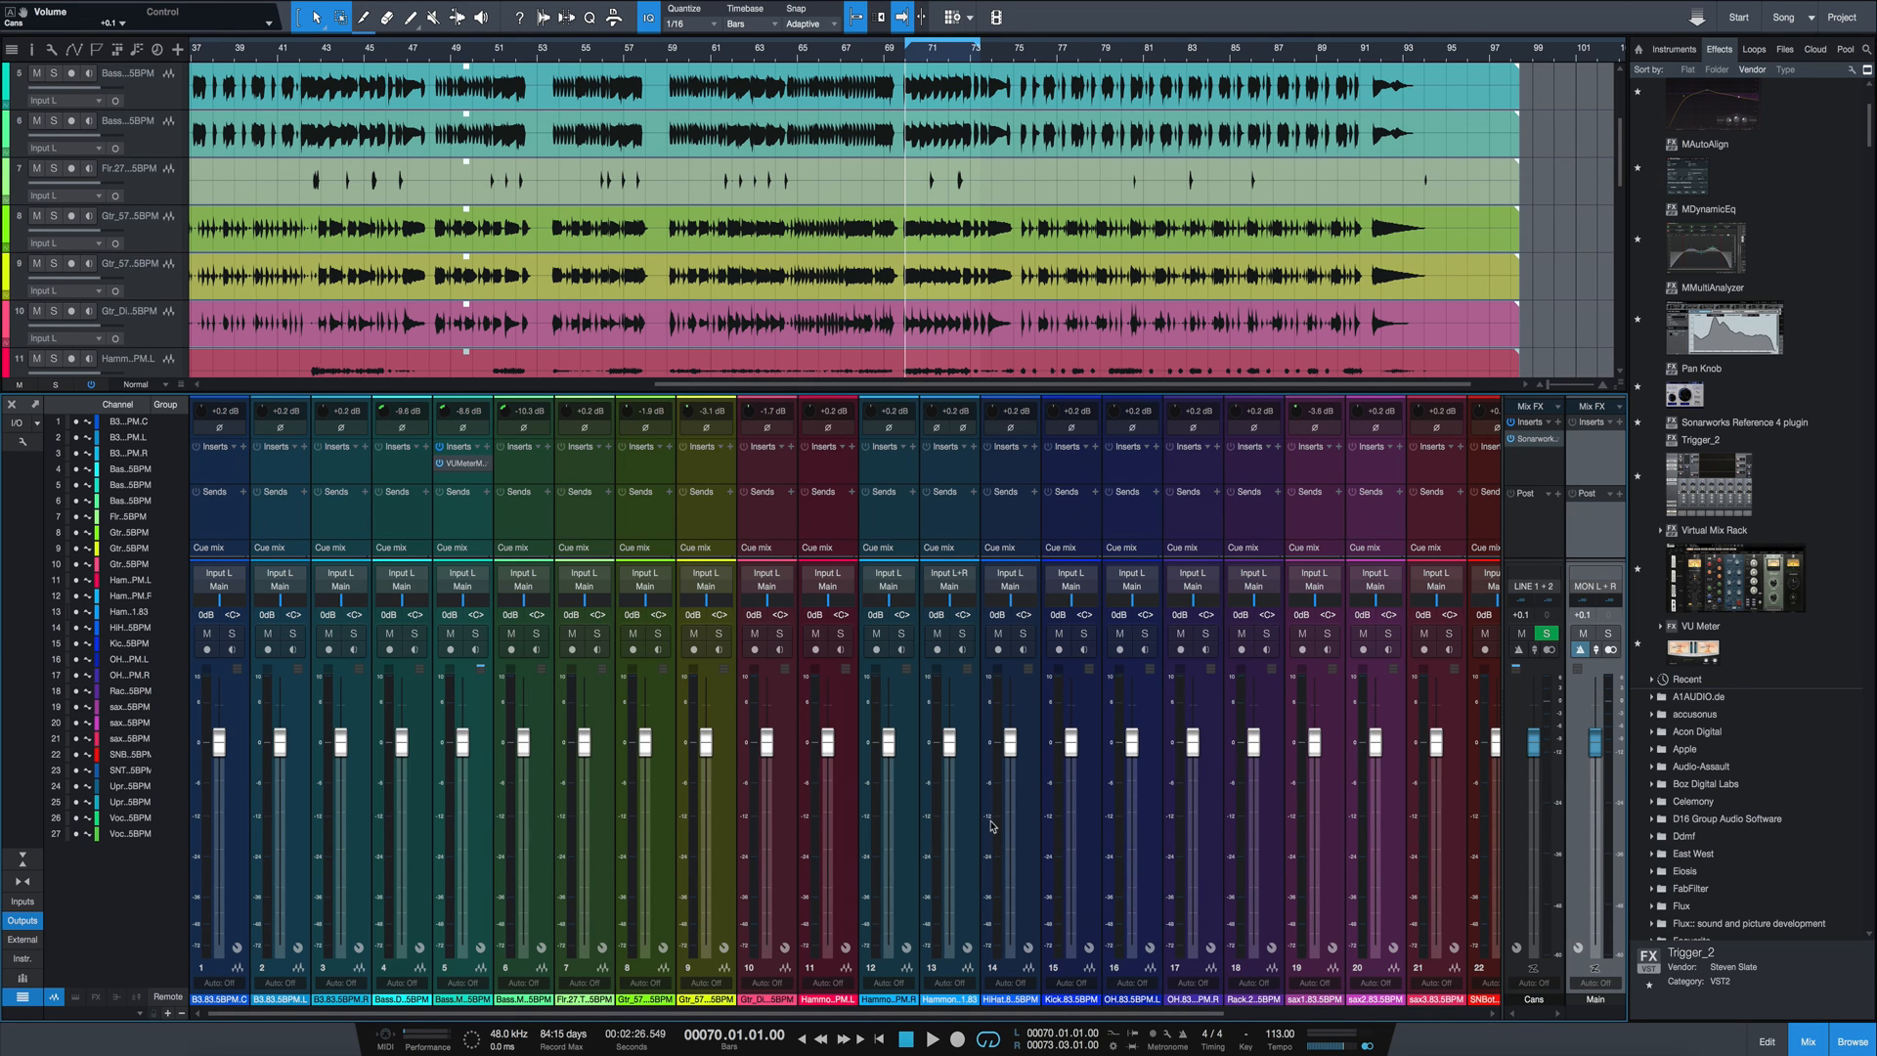
mouse_move(998, 841)
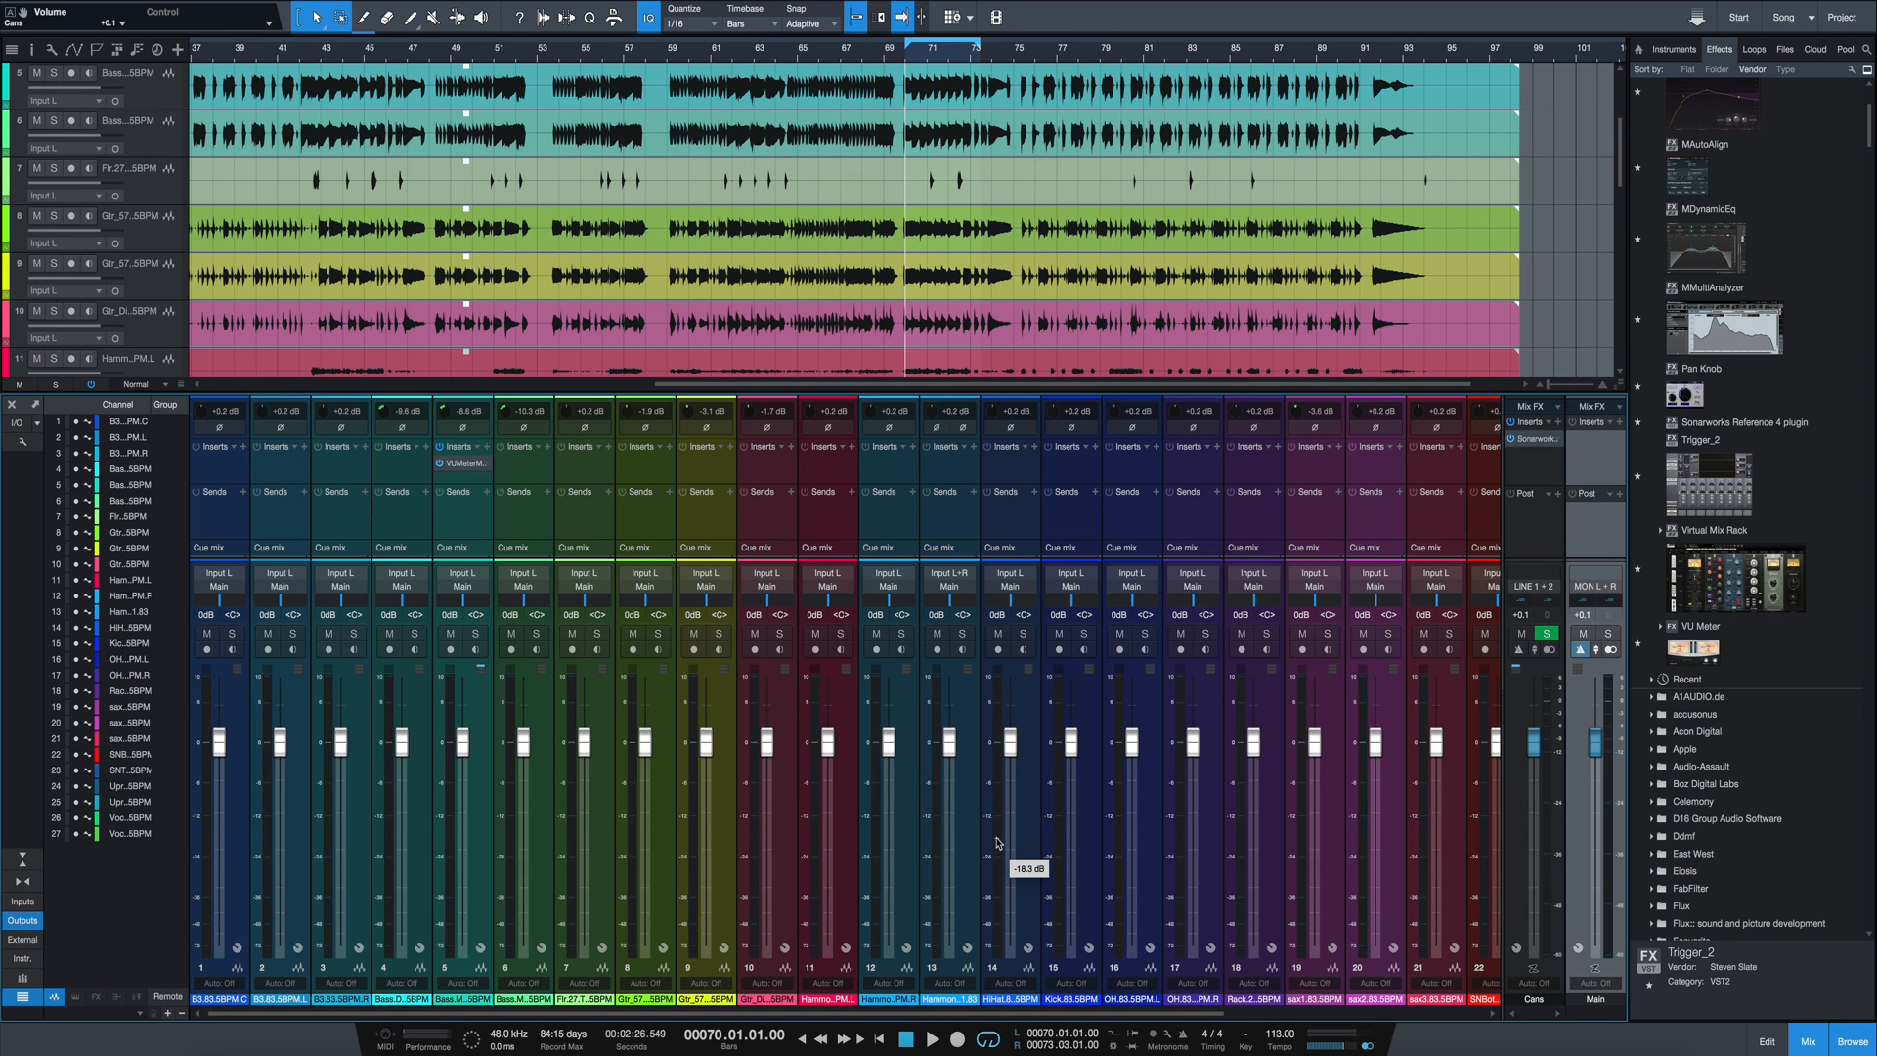
mouse_move(966, 442)
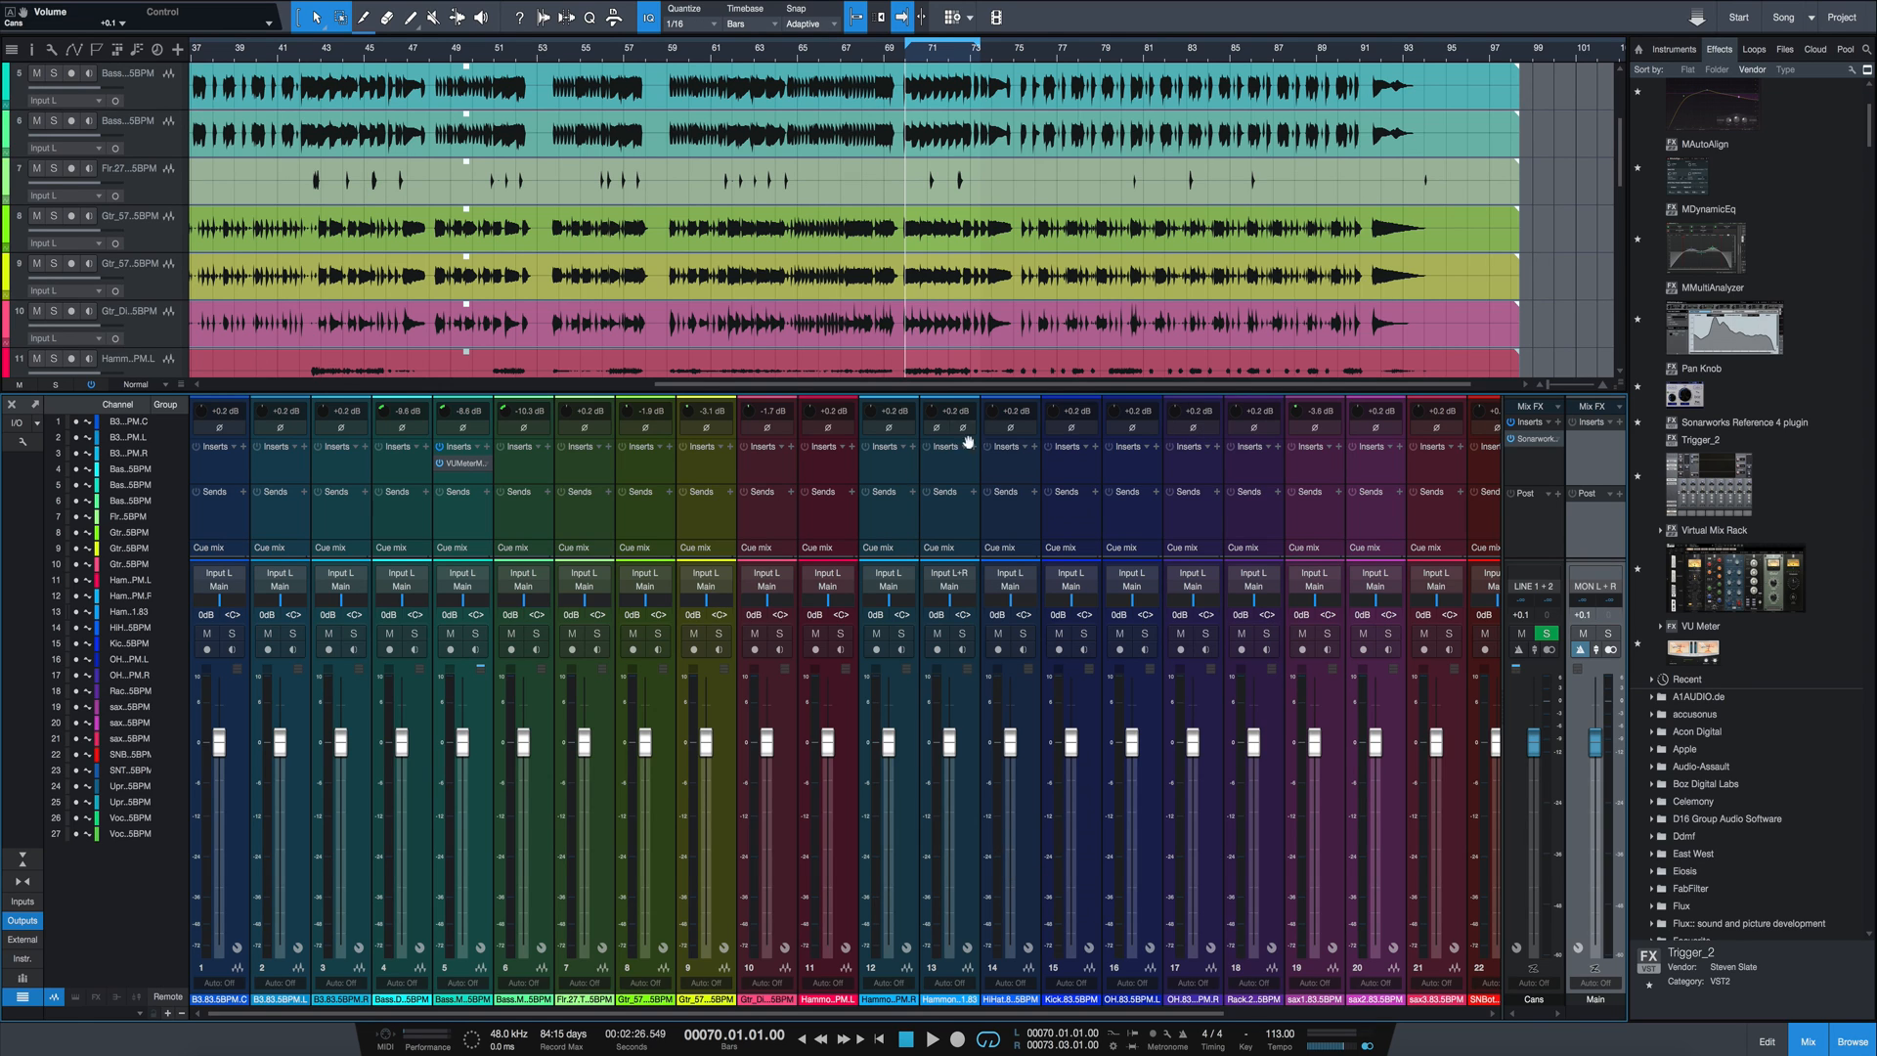
mouse_move(892, 420)
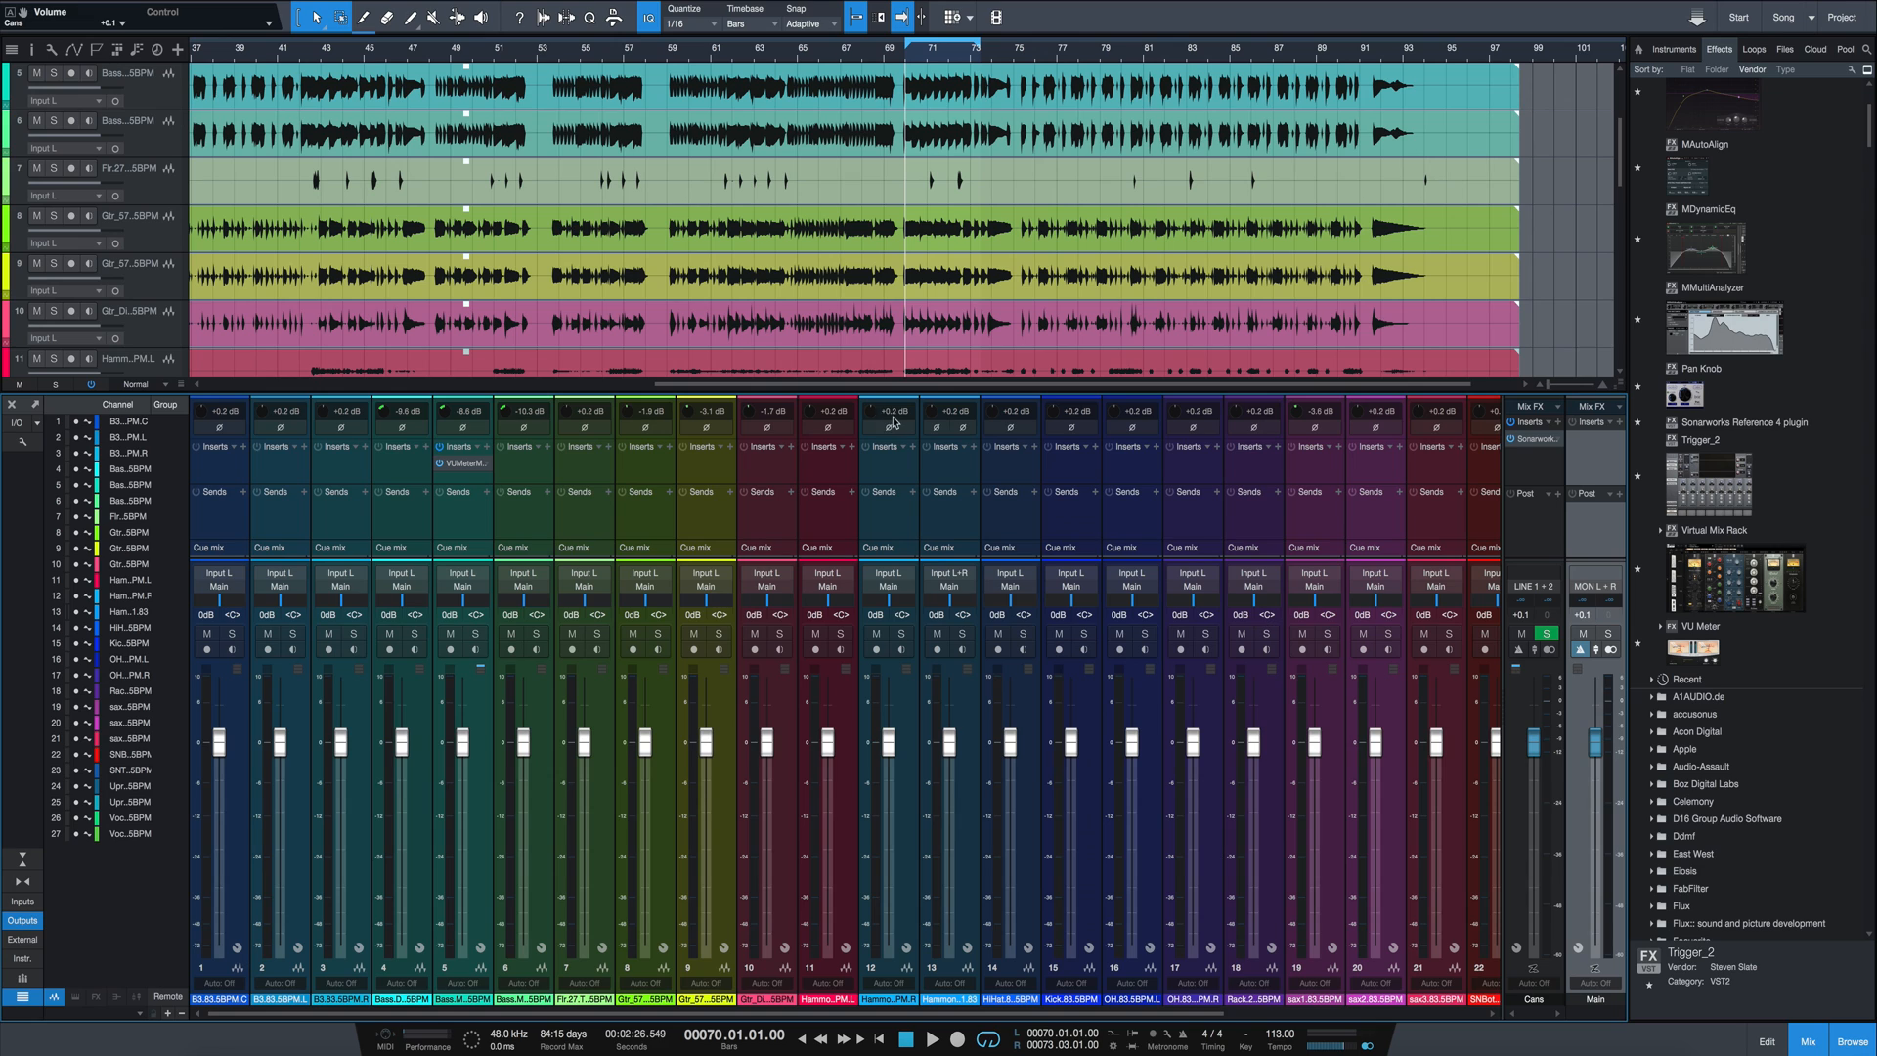
mouse_move(888, 424)
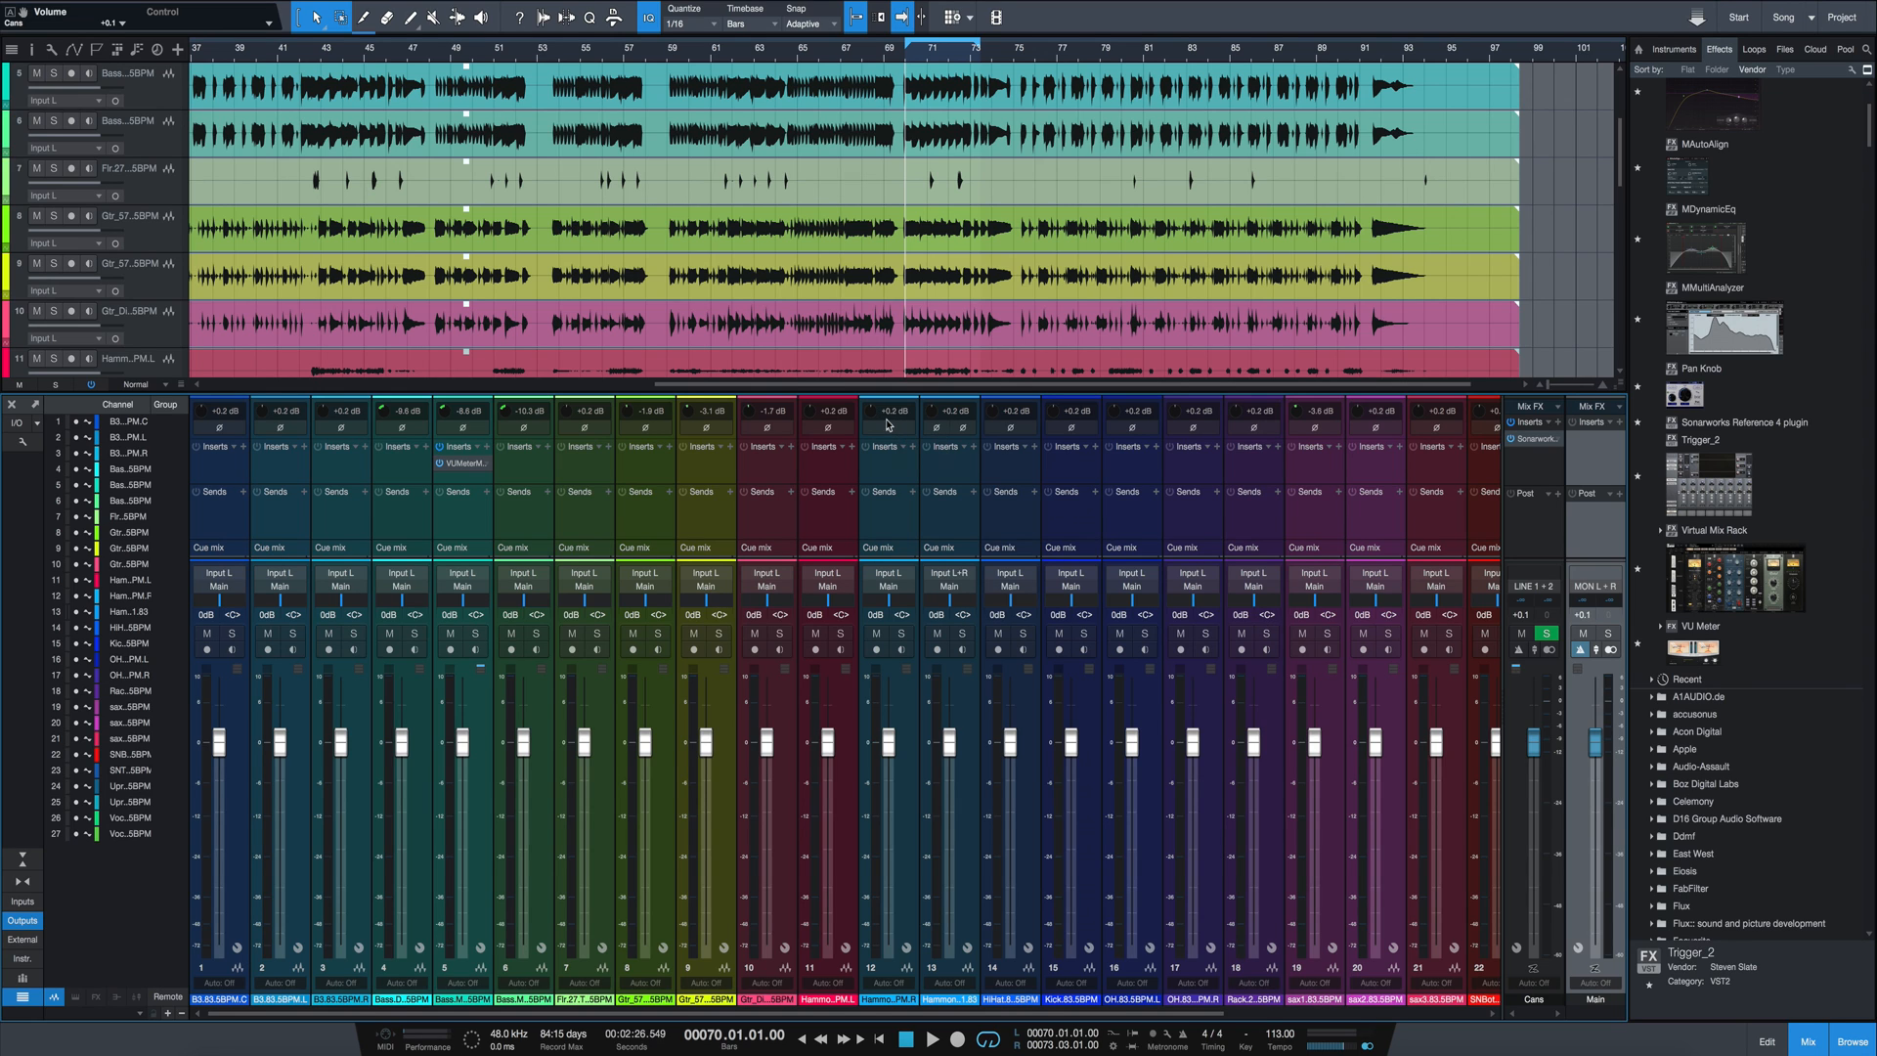